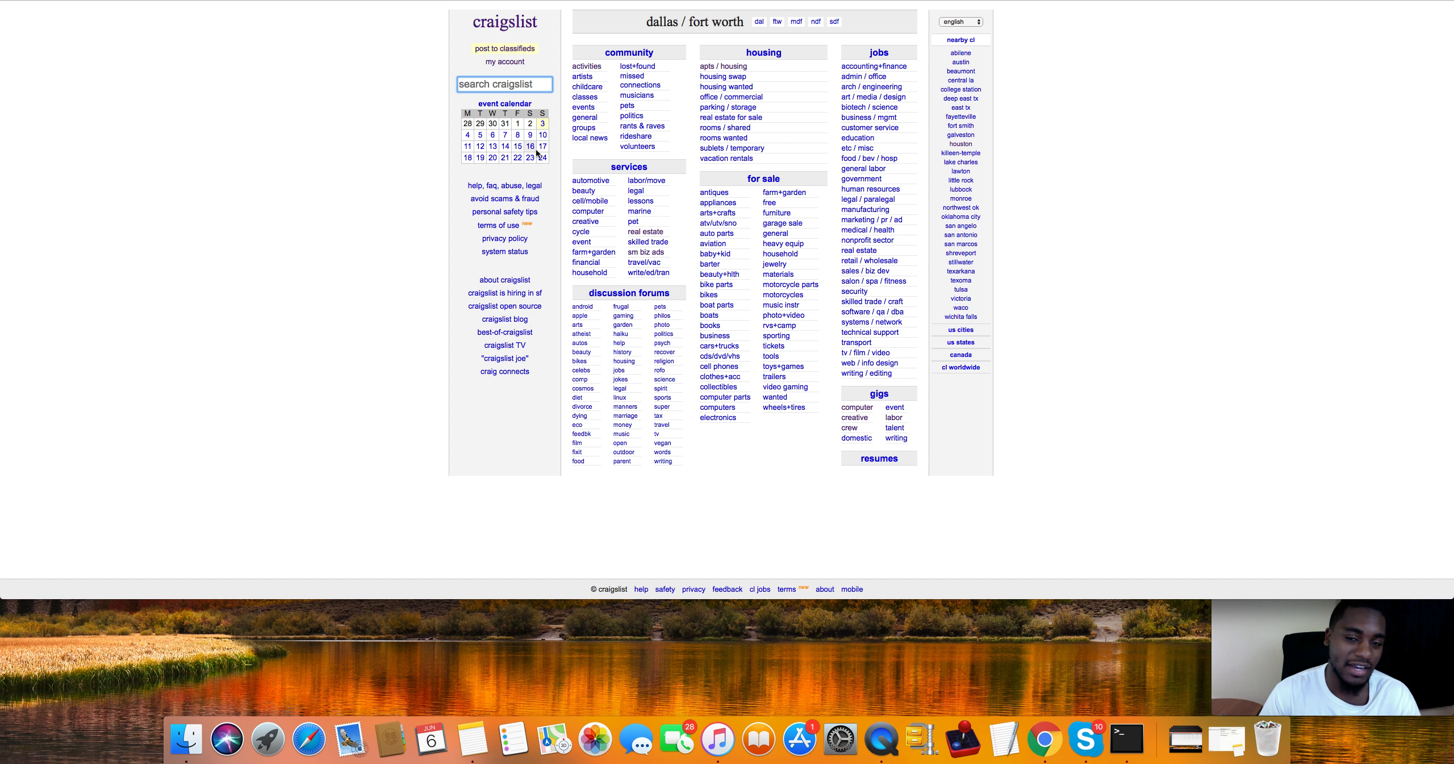
mouse_move(626, 23)
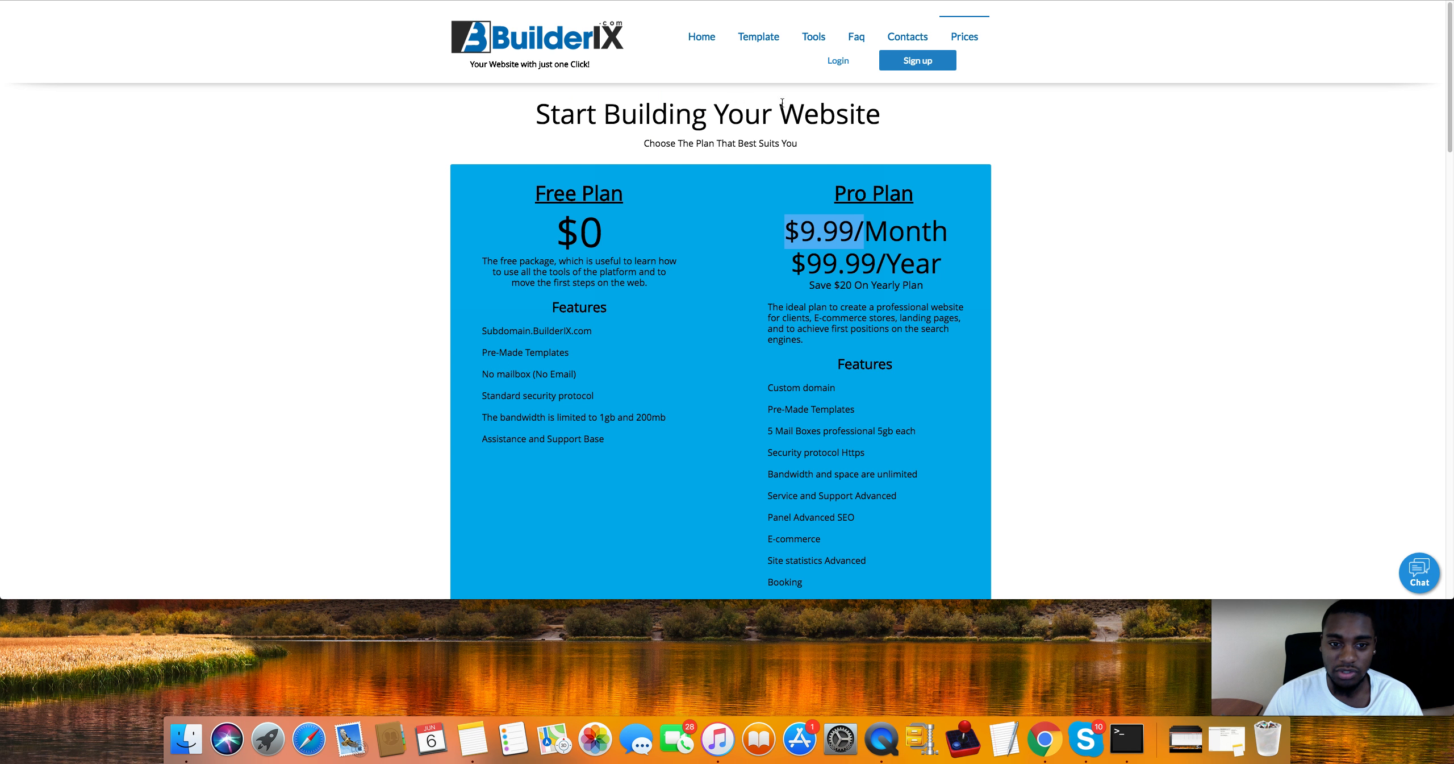
mouse_move(660, 139)
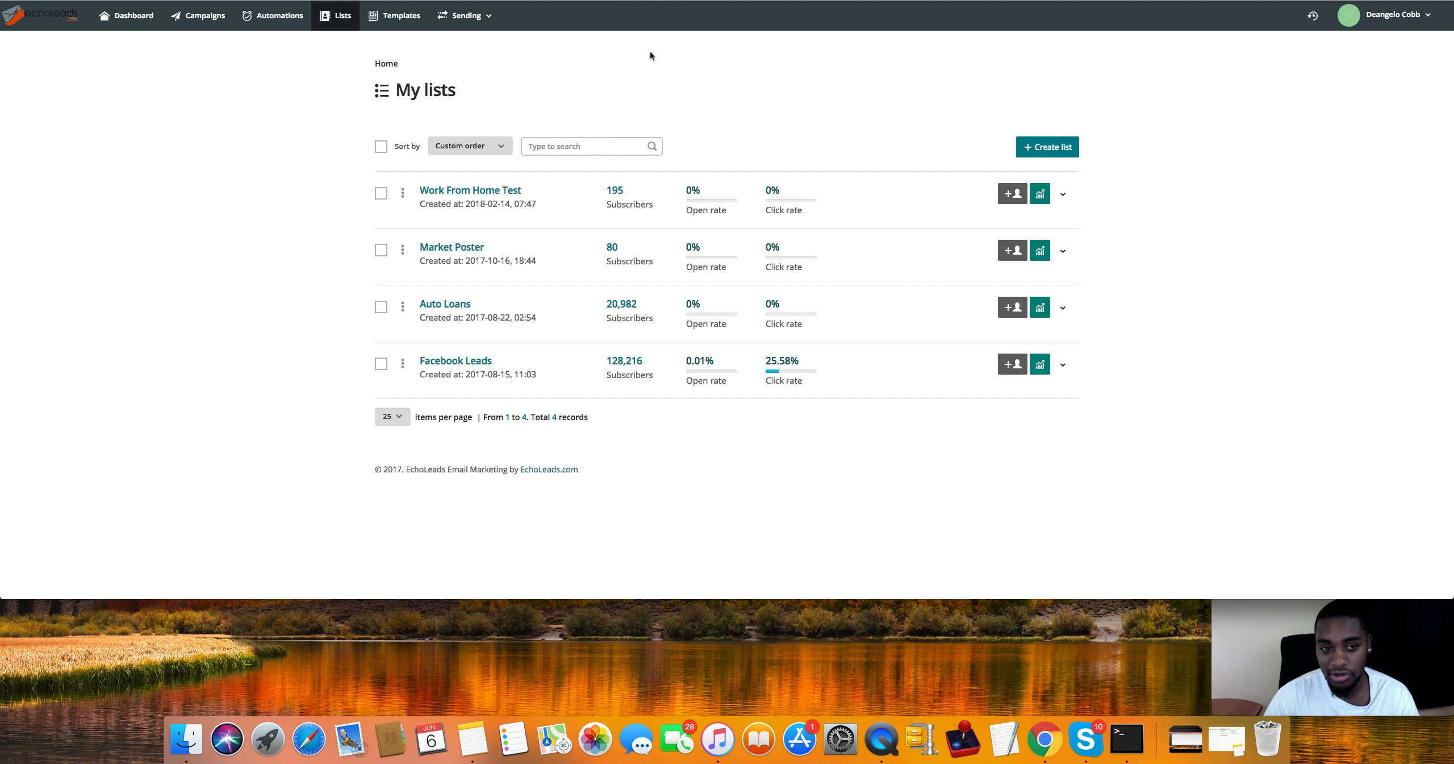
mouse_move(851, 338)
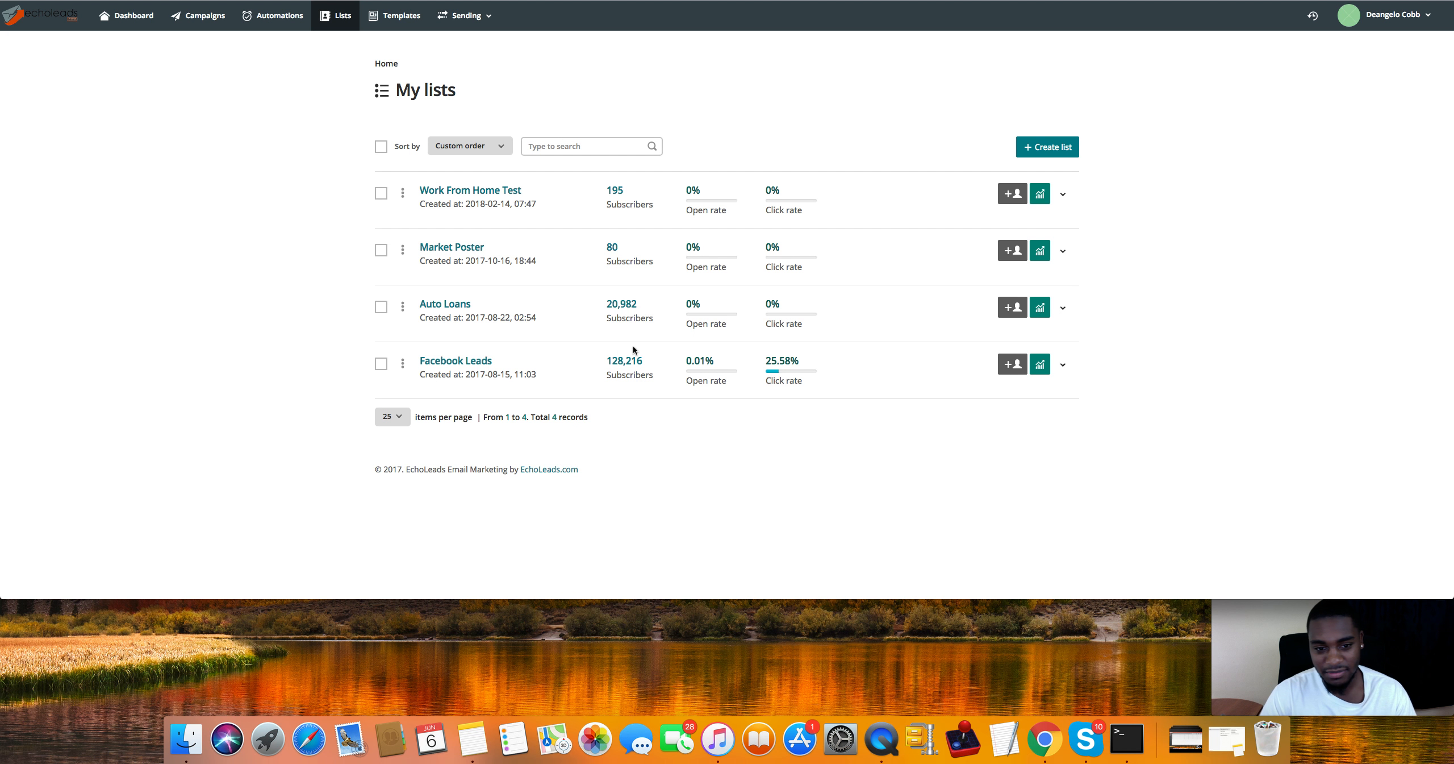
mouse_move(638, 352)
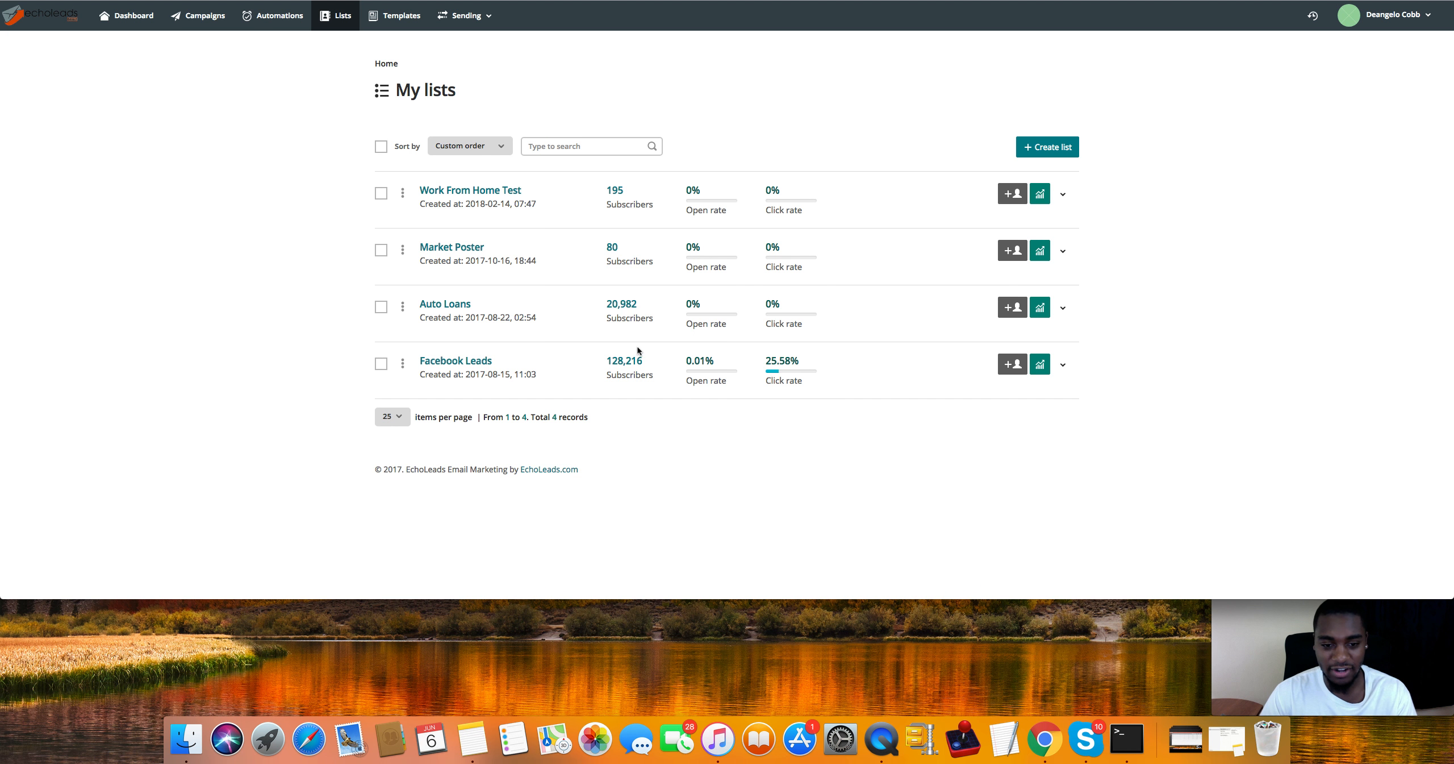
mouse_move(587, 319)
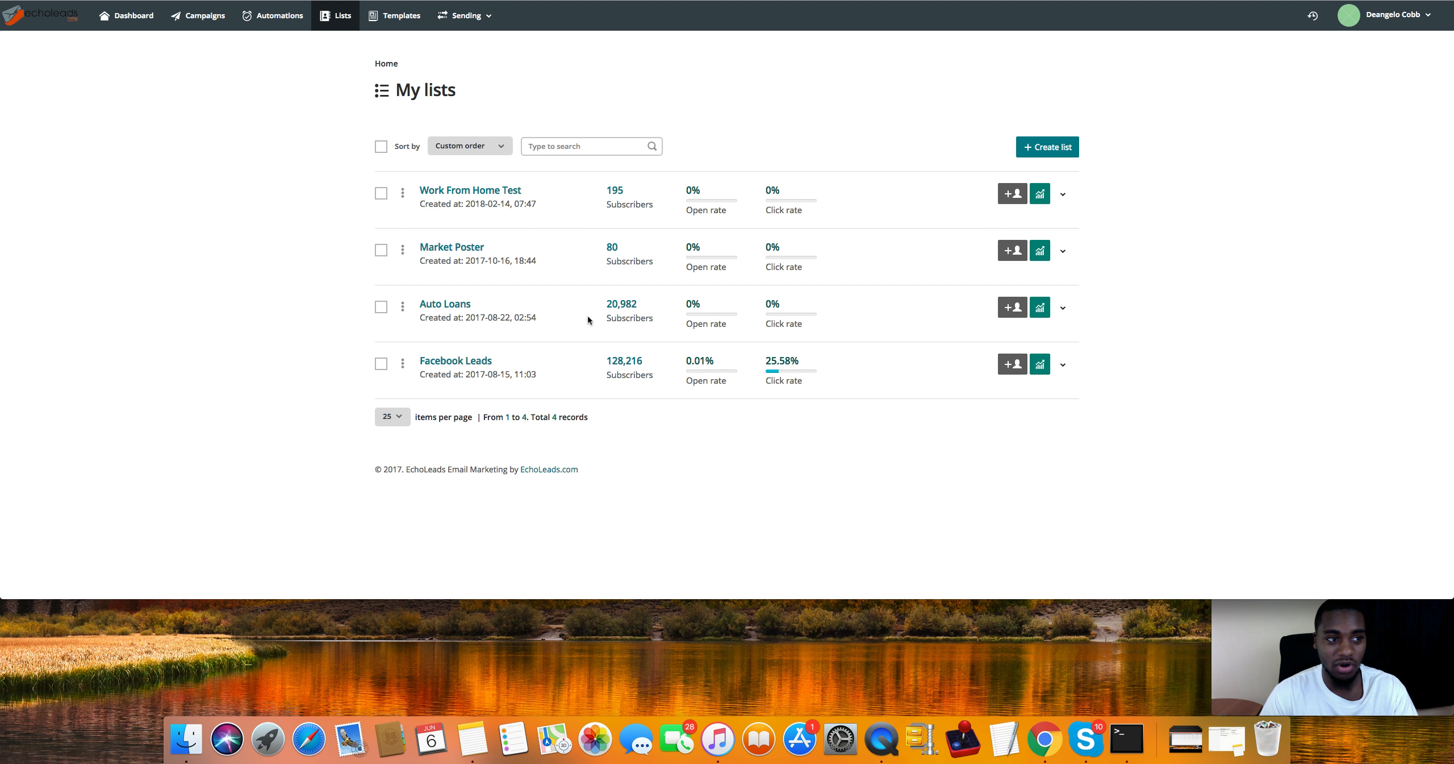
mouse_move(601, 349)
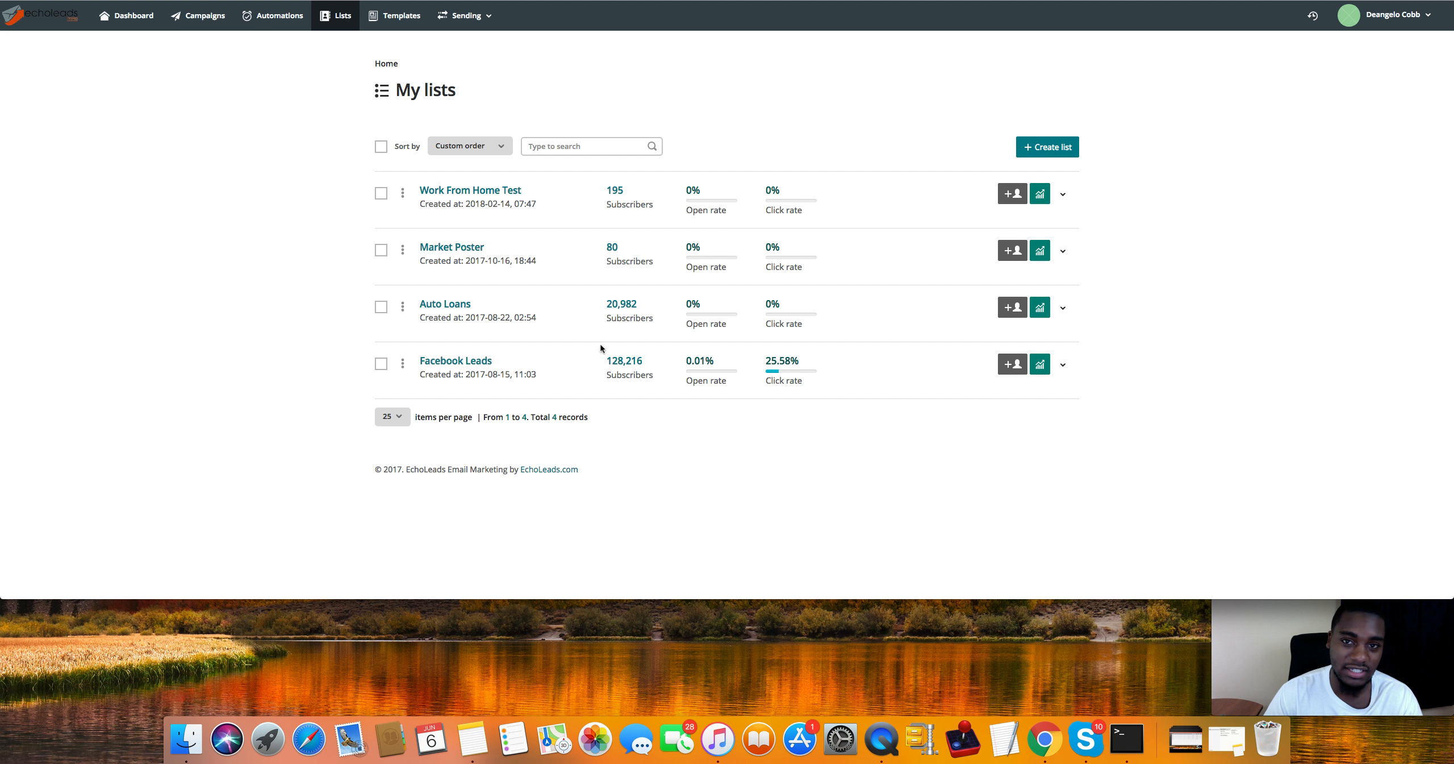
mouse_move(793, 62)
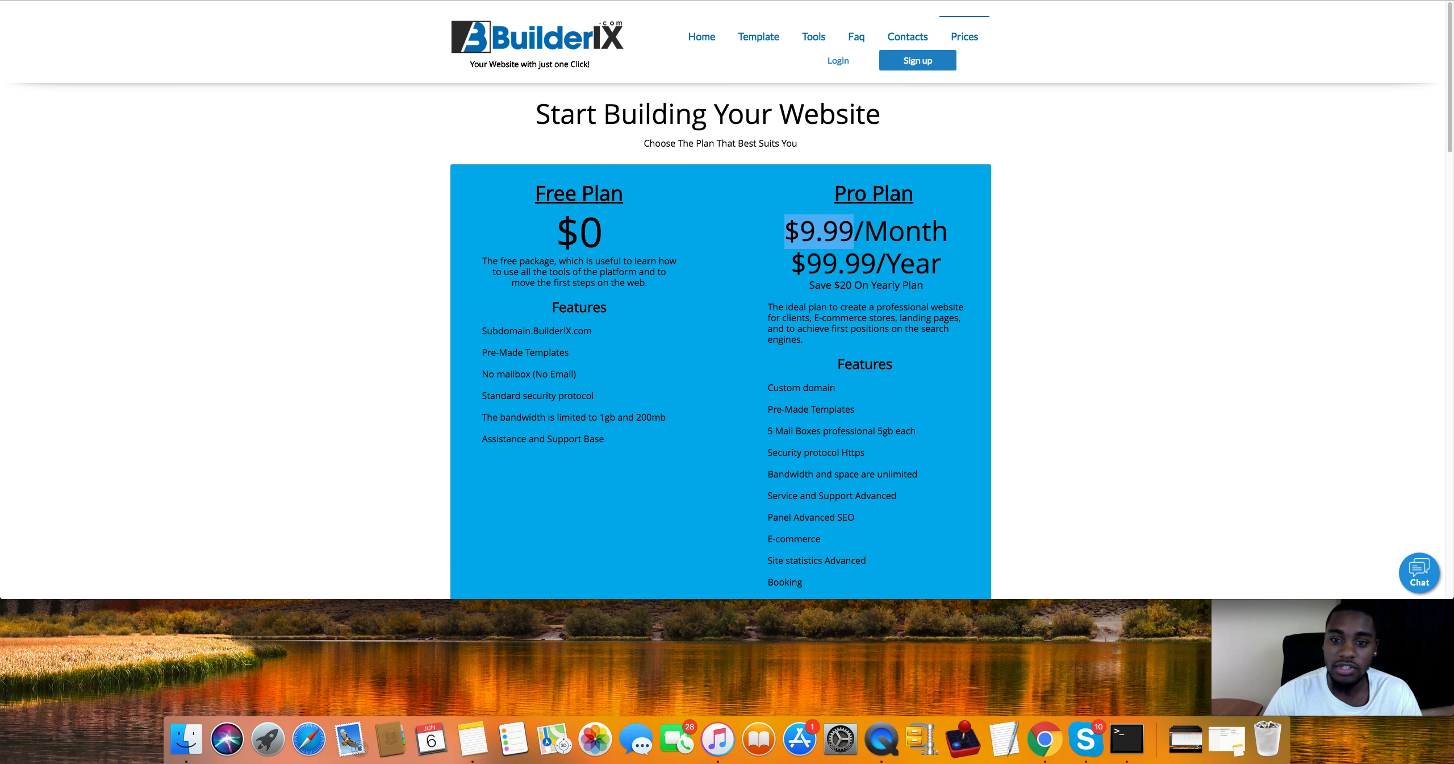
mouse_move(811, 12)
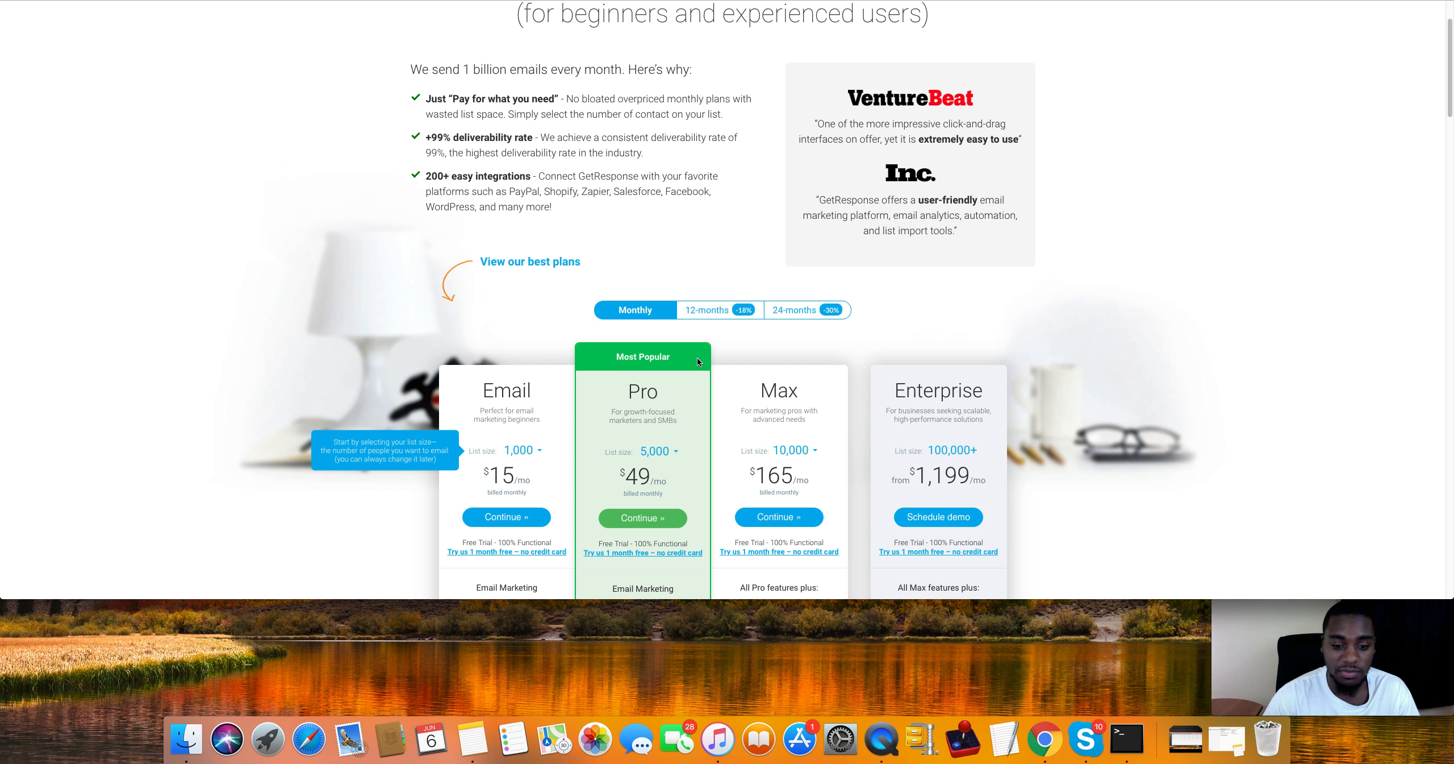
mouse_move(644, 470)
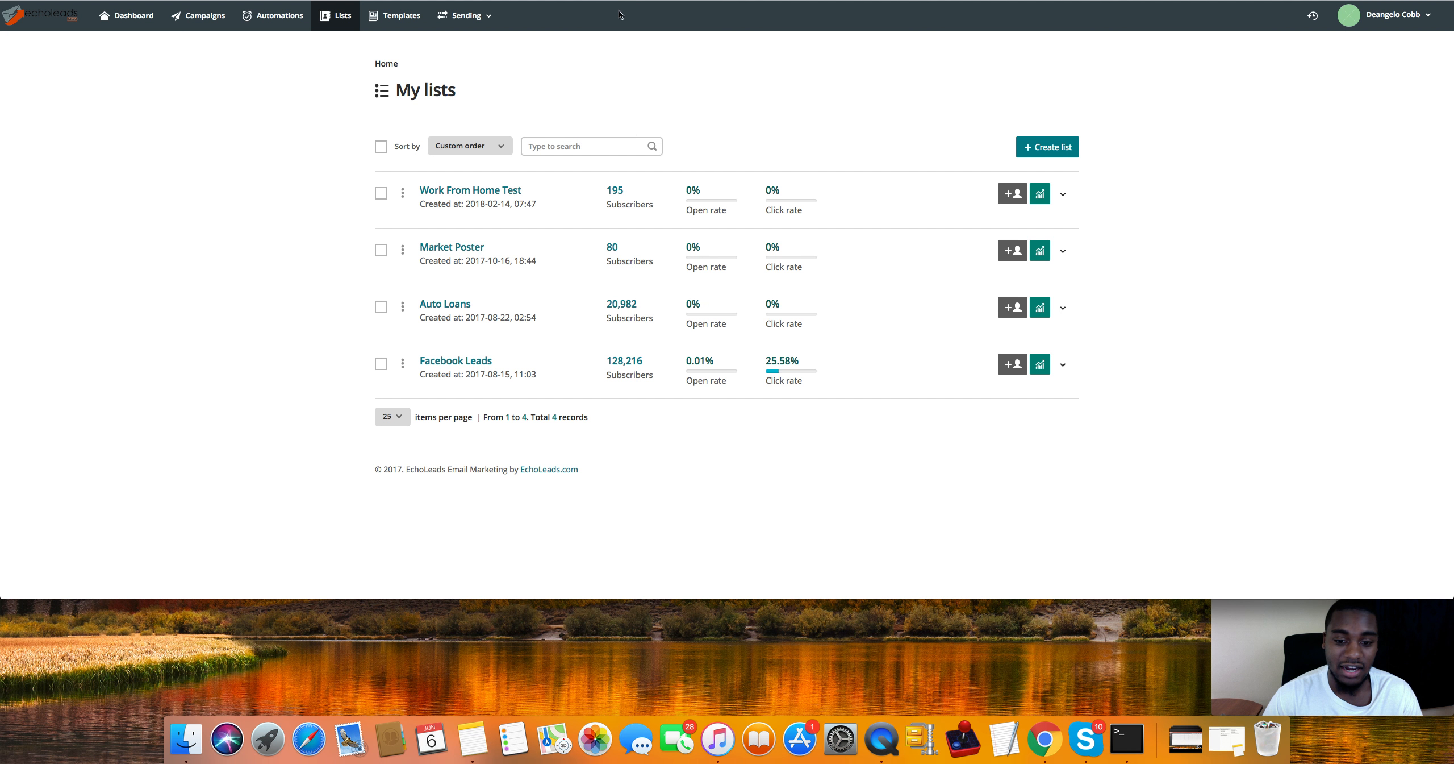
mouse_move(744, 113)
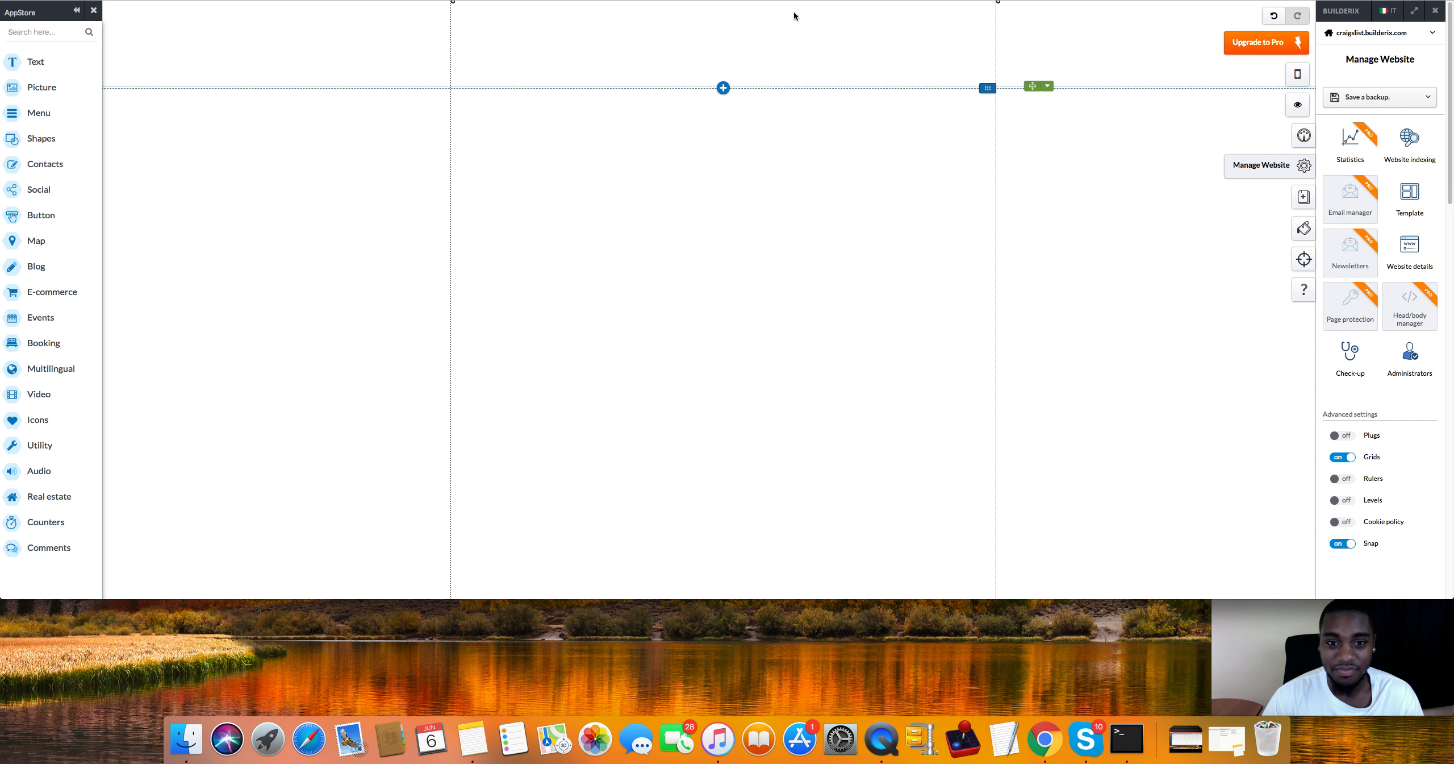
mouse_move(1134, 104)
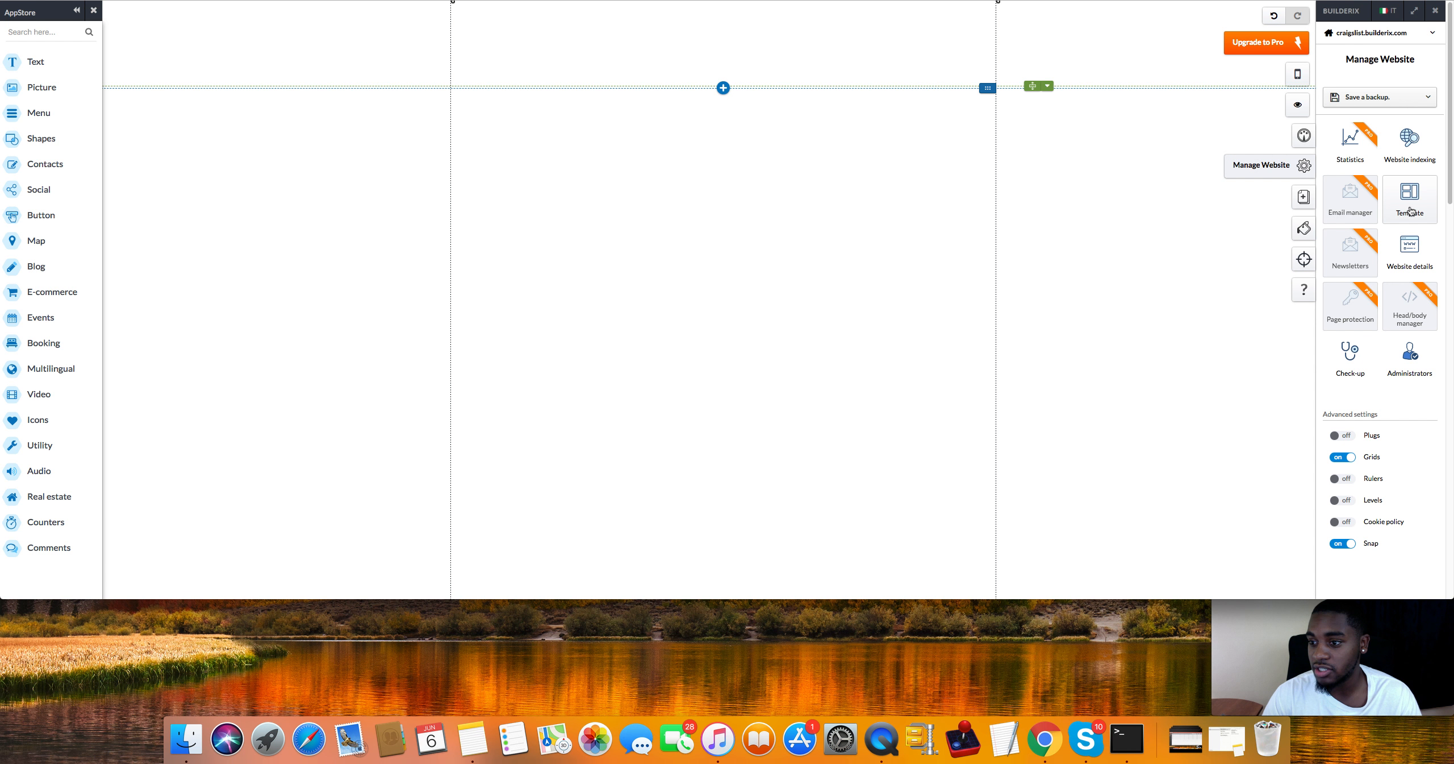
Step: Start a template switch from Manage Website, raising the data-loss warning
left_click(1409, 194)
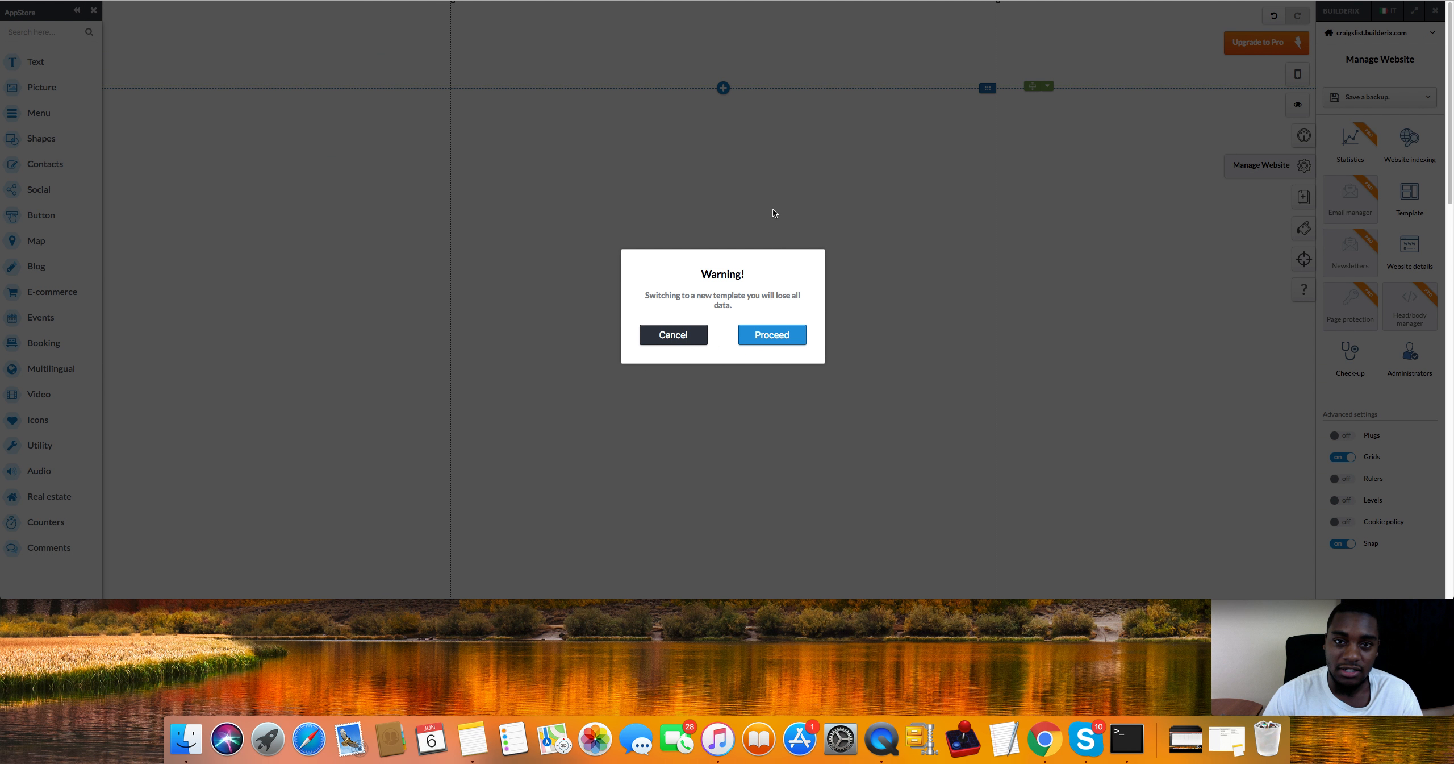
left_click(770, 335)
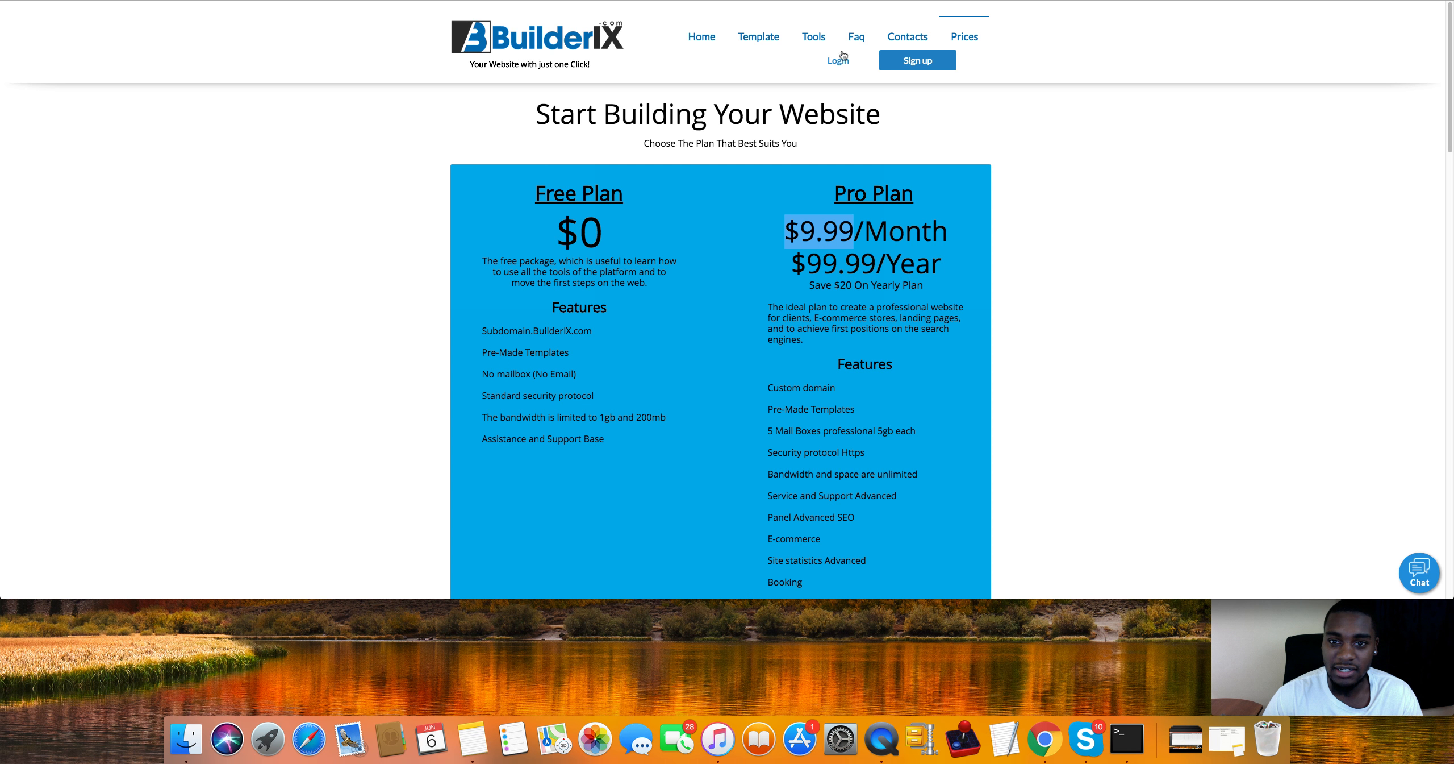
left_click(917, 59)
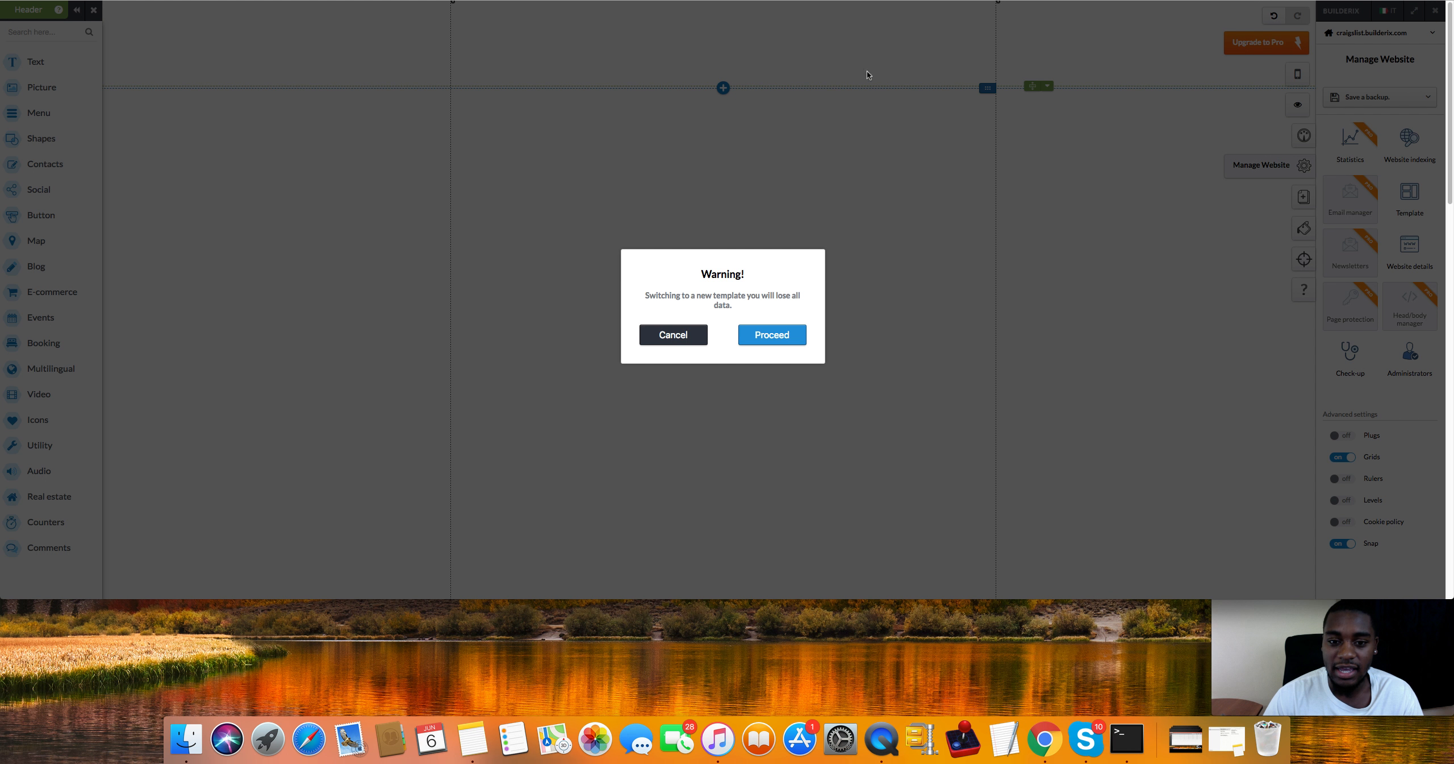
Step: Proceed past the warning, select the video landing-page template and skip social import
left_click(770, 334)
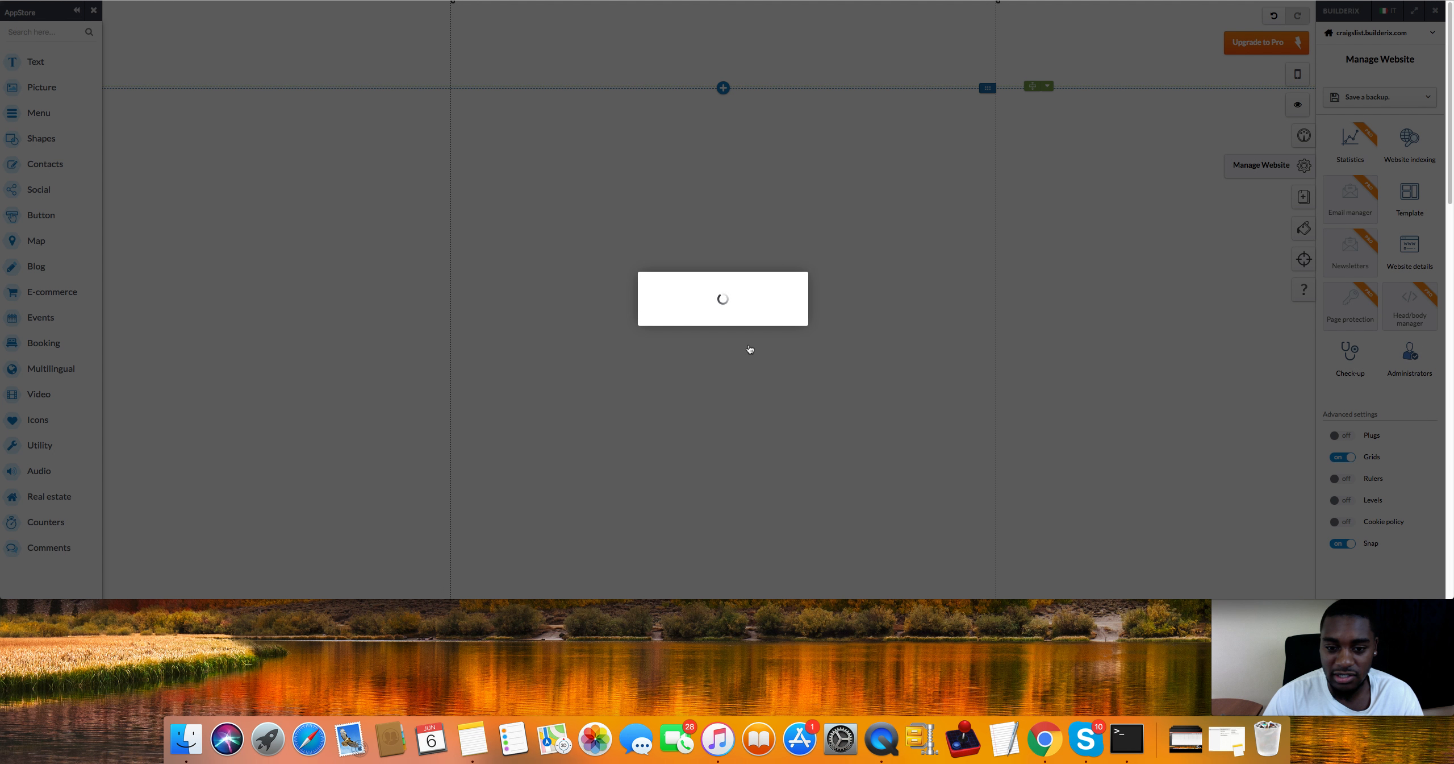
left_click(1409, 189)
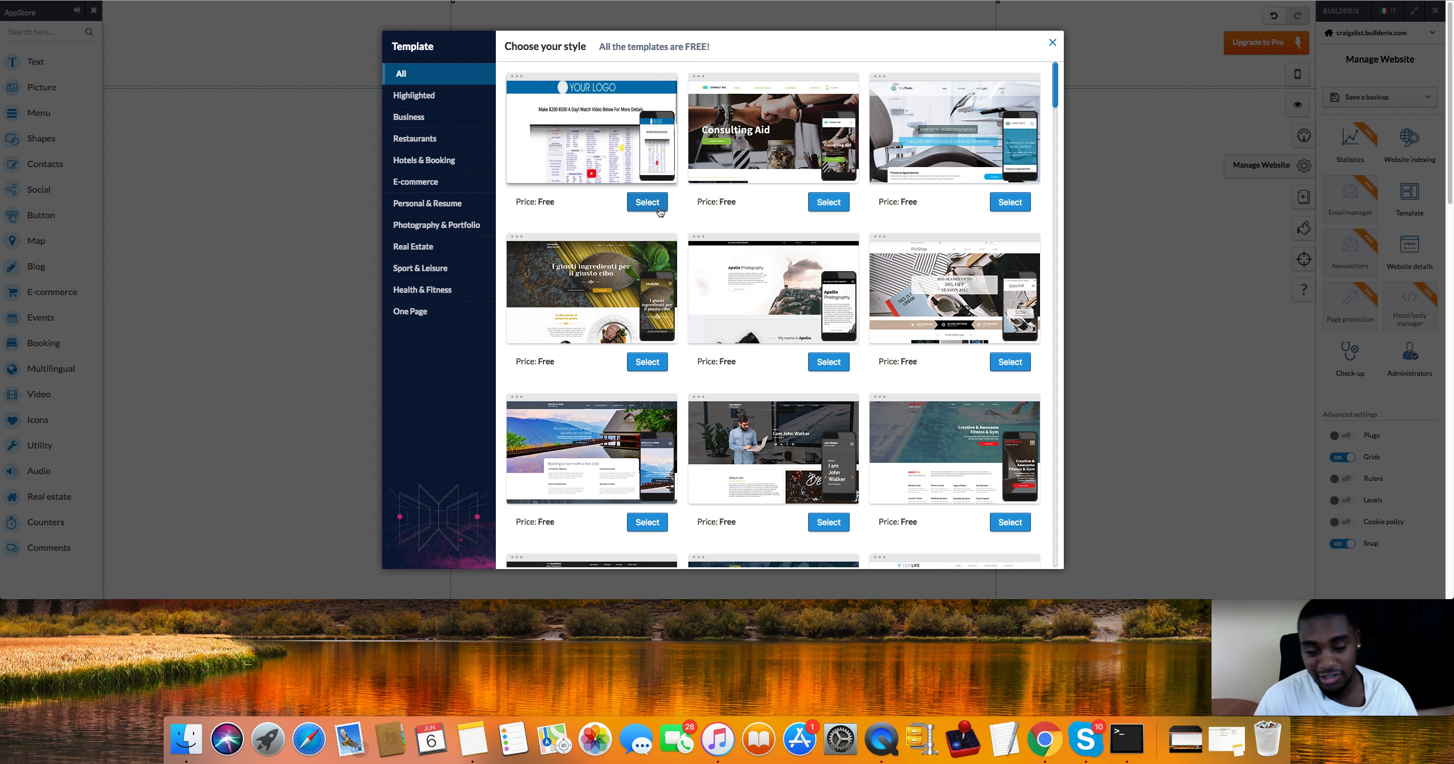
left_click(648, 202)
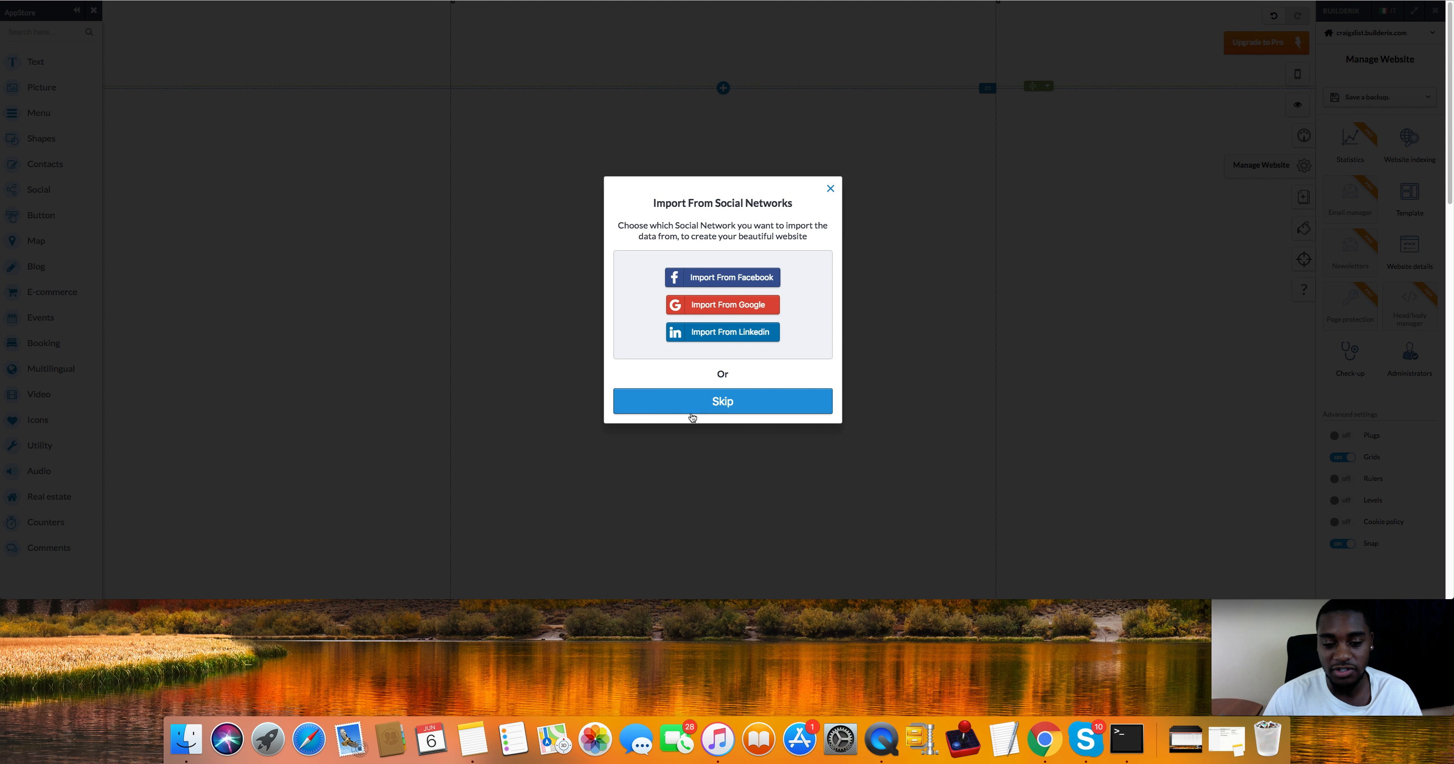
left_click(722, 277)
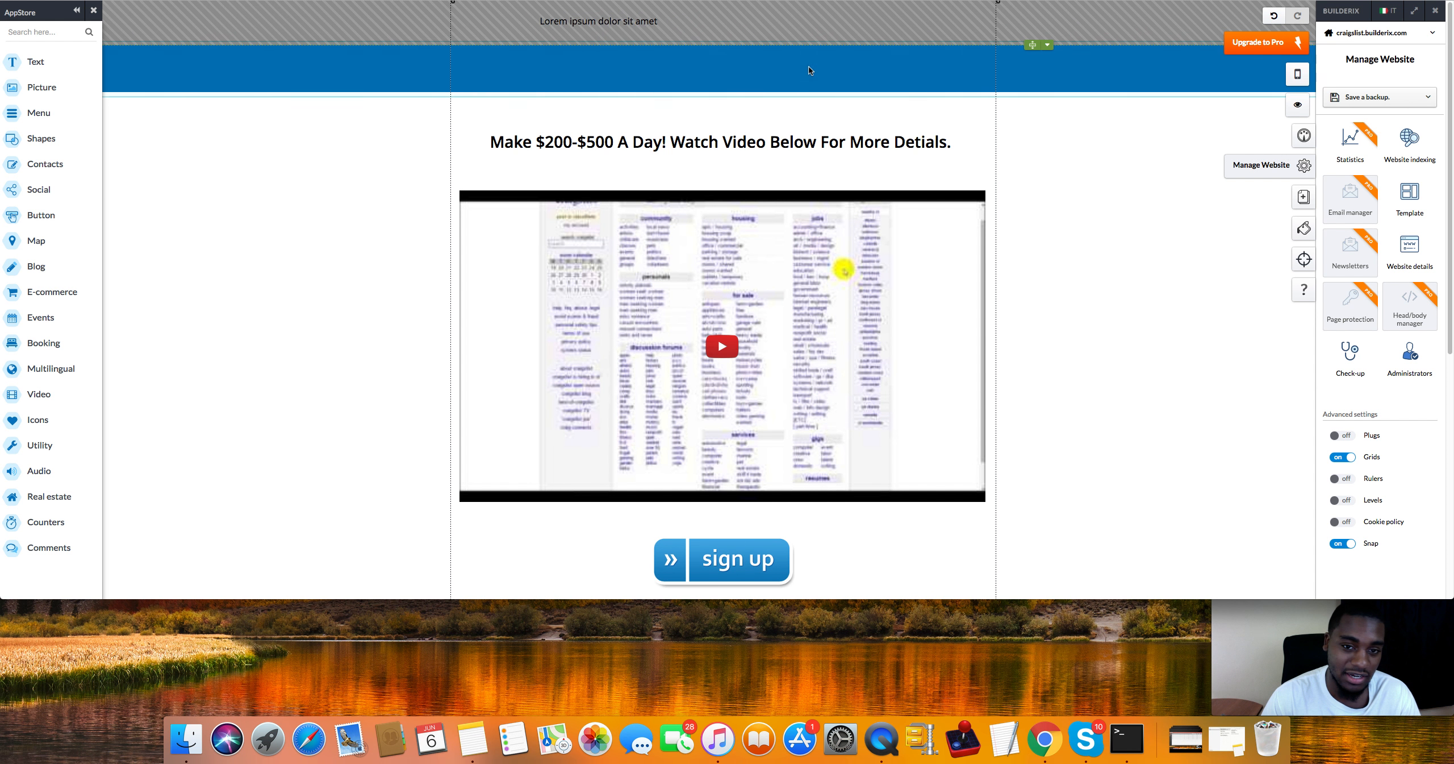
Step: Delete the Lorem ipsum placeholder text box from the page header and confirm
left_click(619, 21)
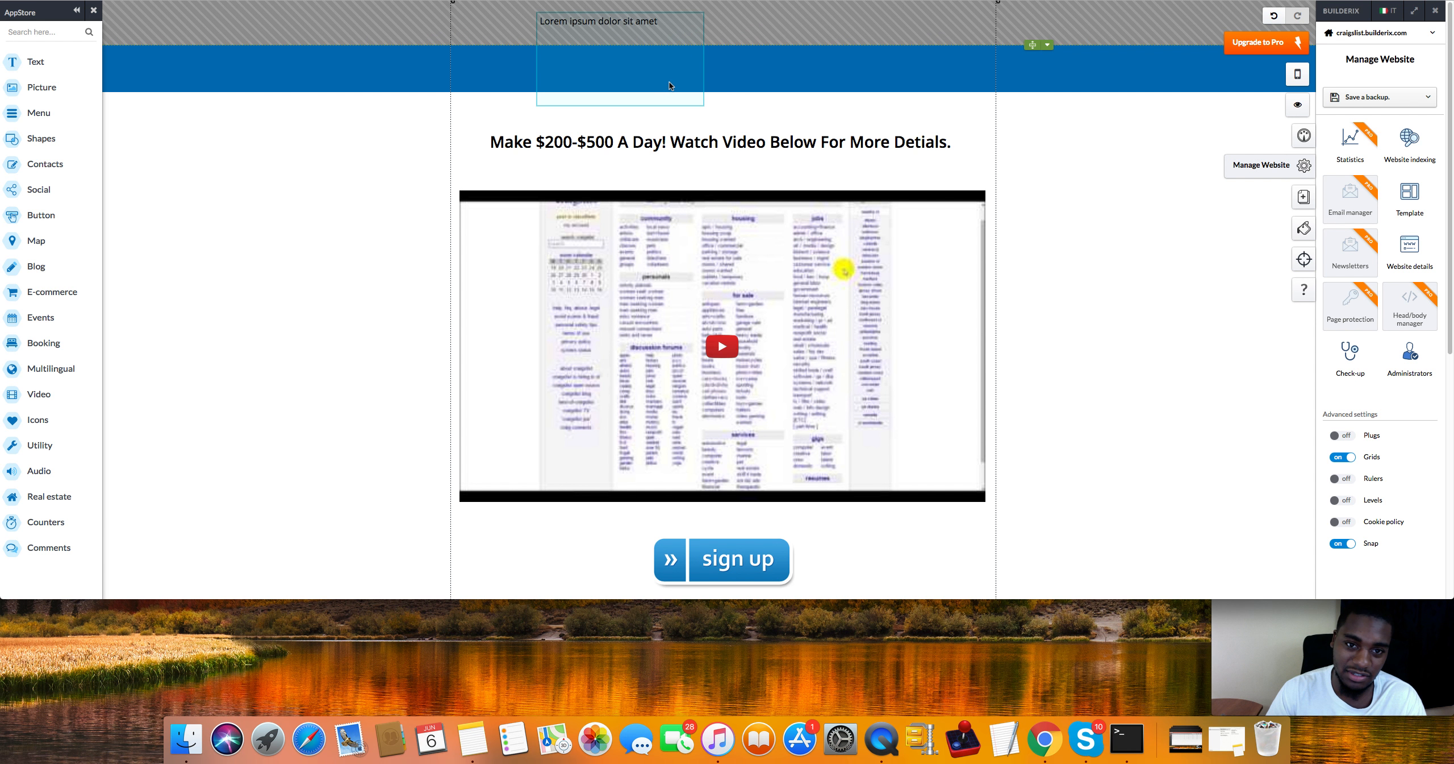
right_click(668, 85)
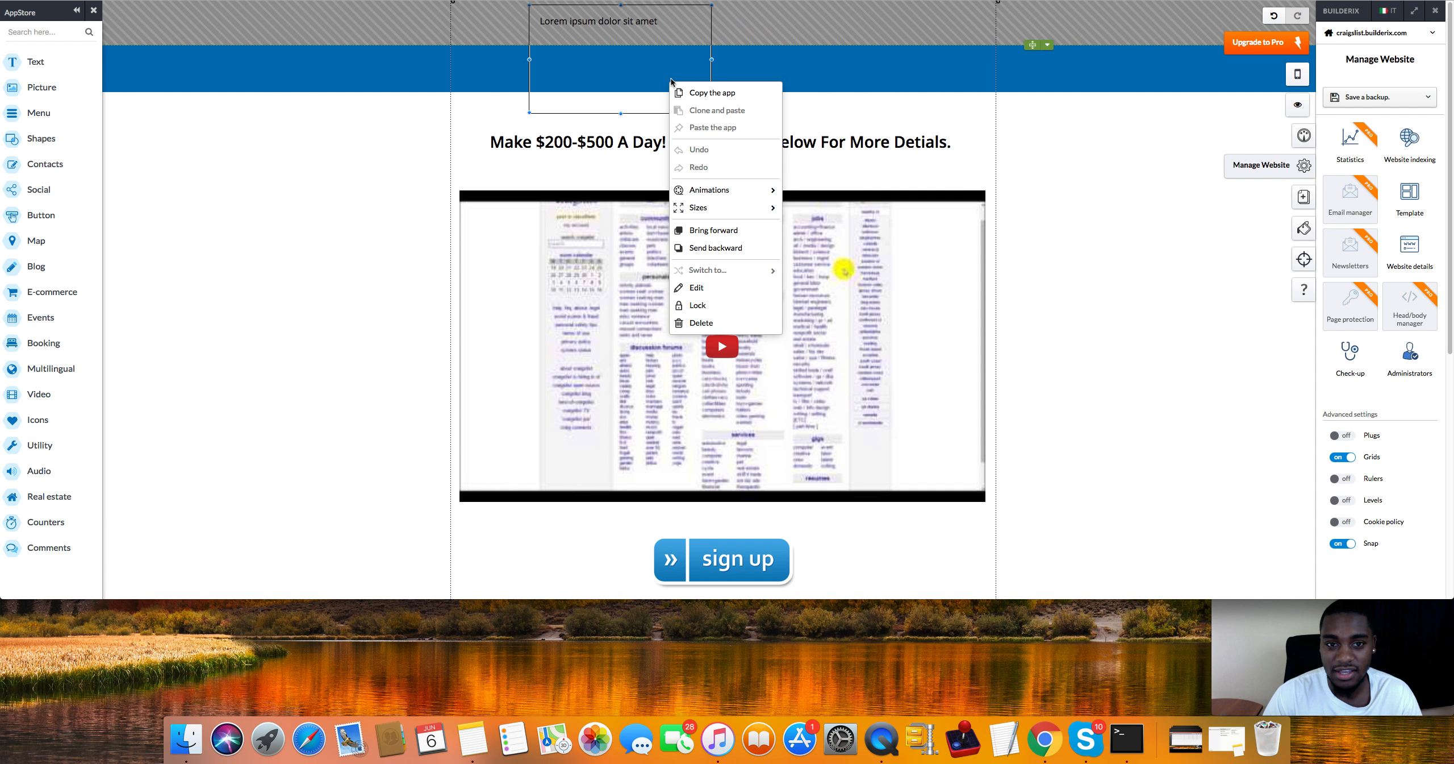
left_click(700, 323)
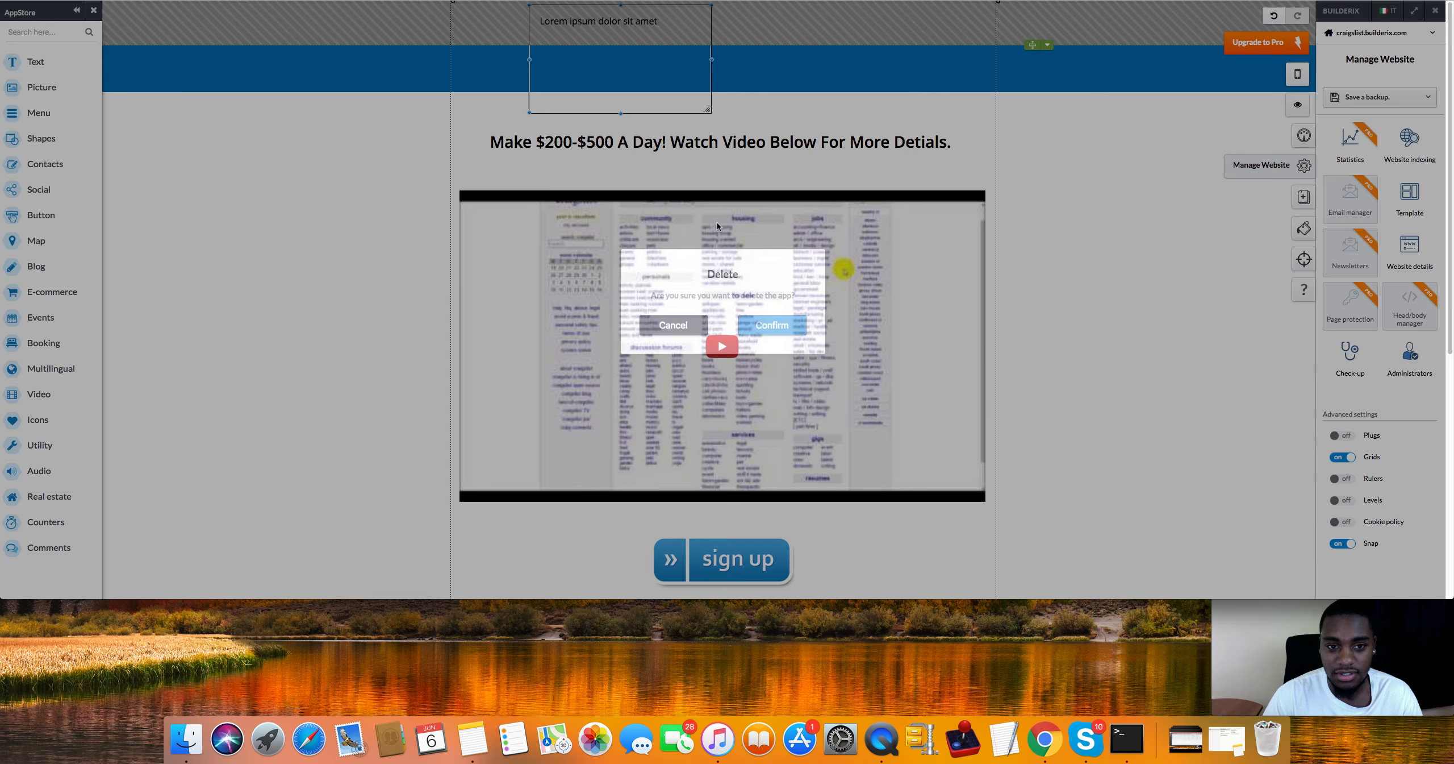
left_click(770, 325)
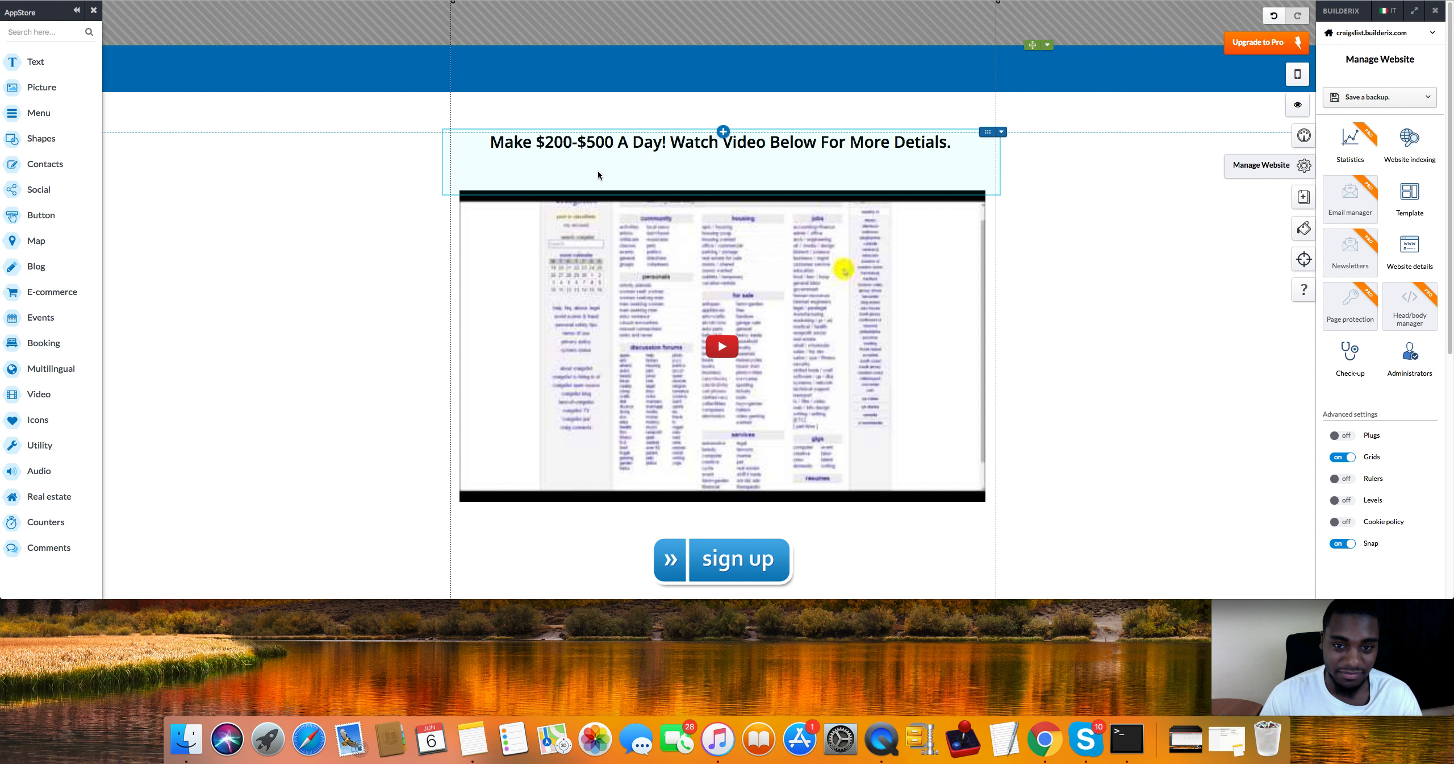
mouse_move(501, 185)
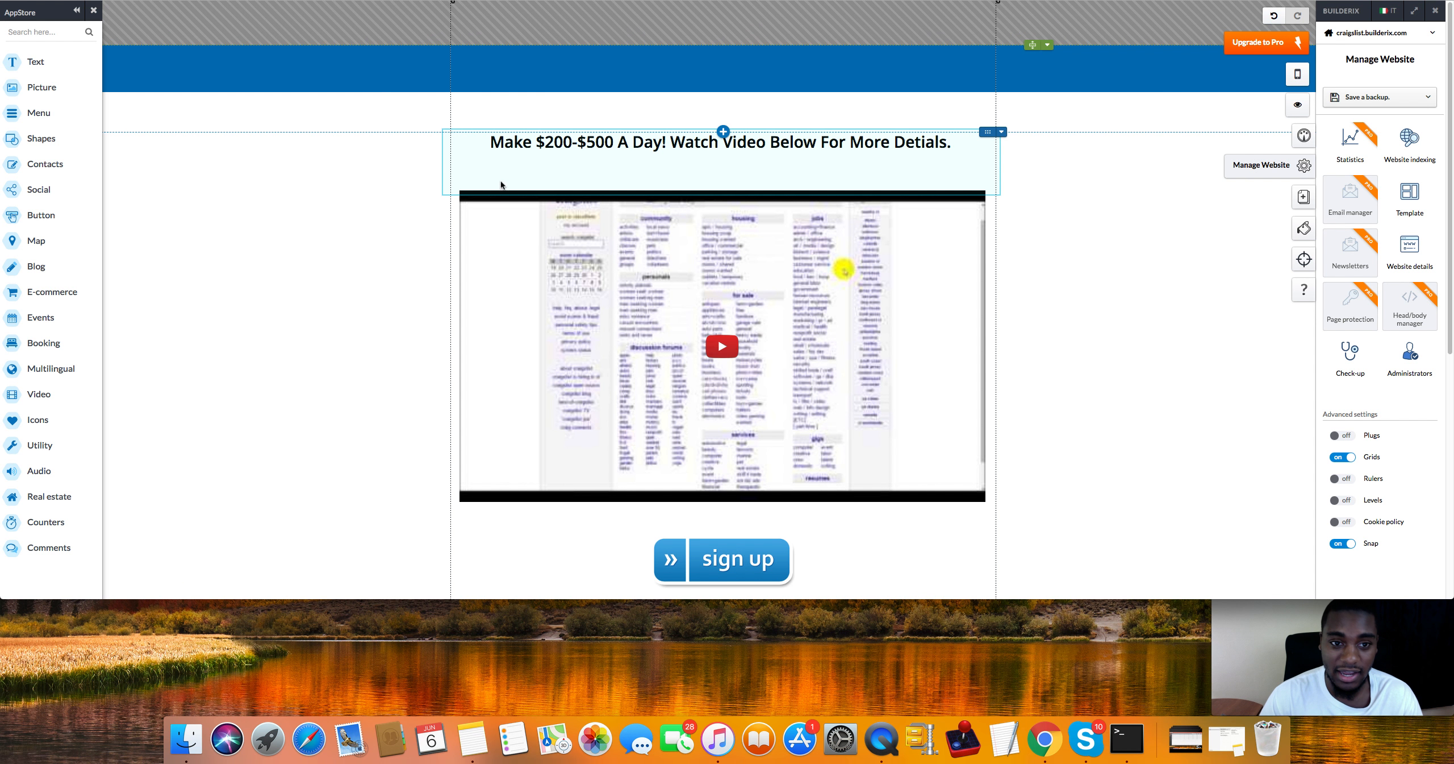
mouse_move(689, 149)
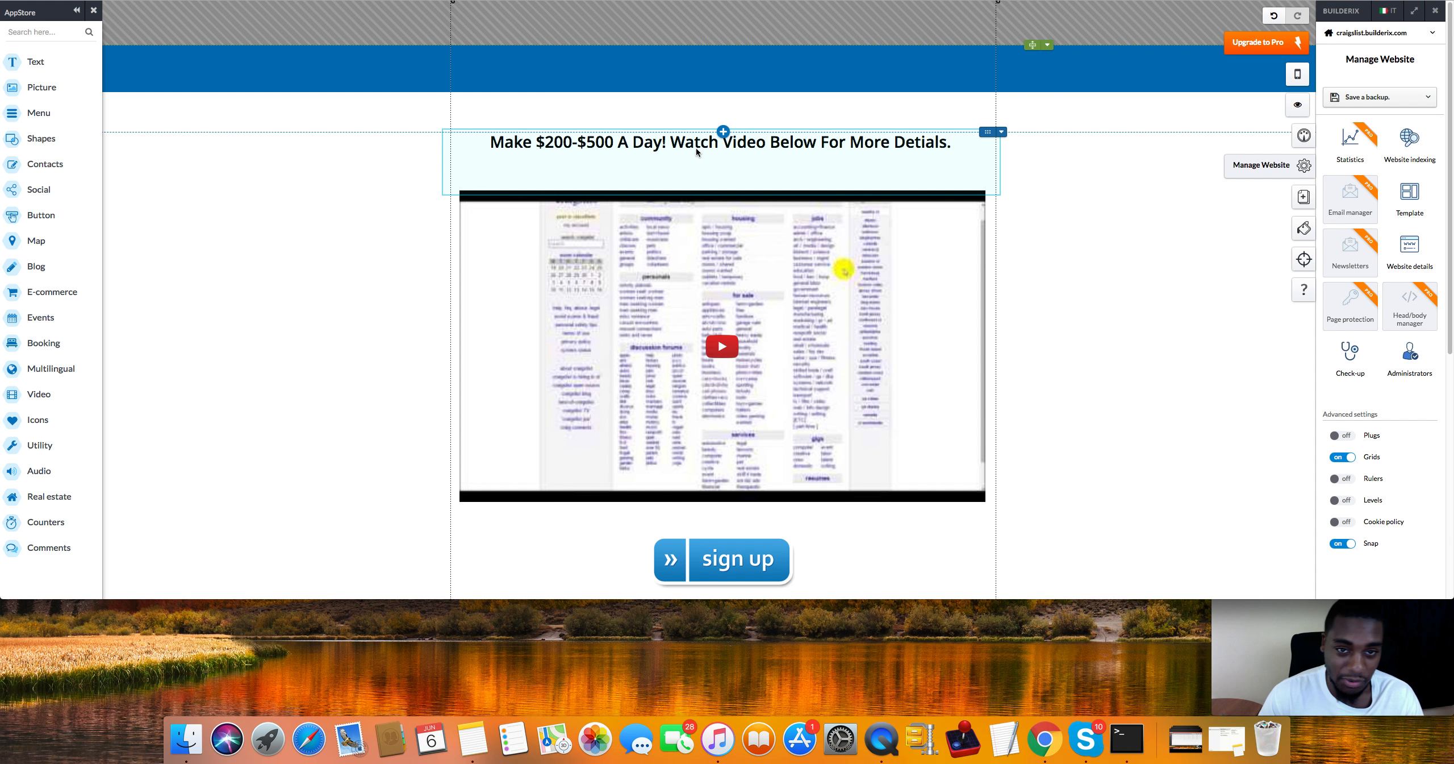
mouse_move(673, 155)
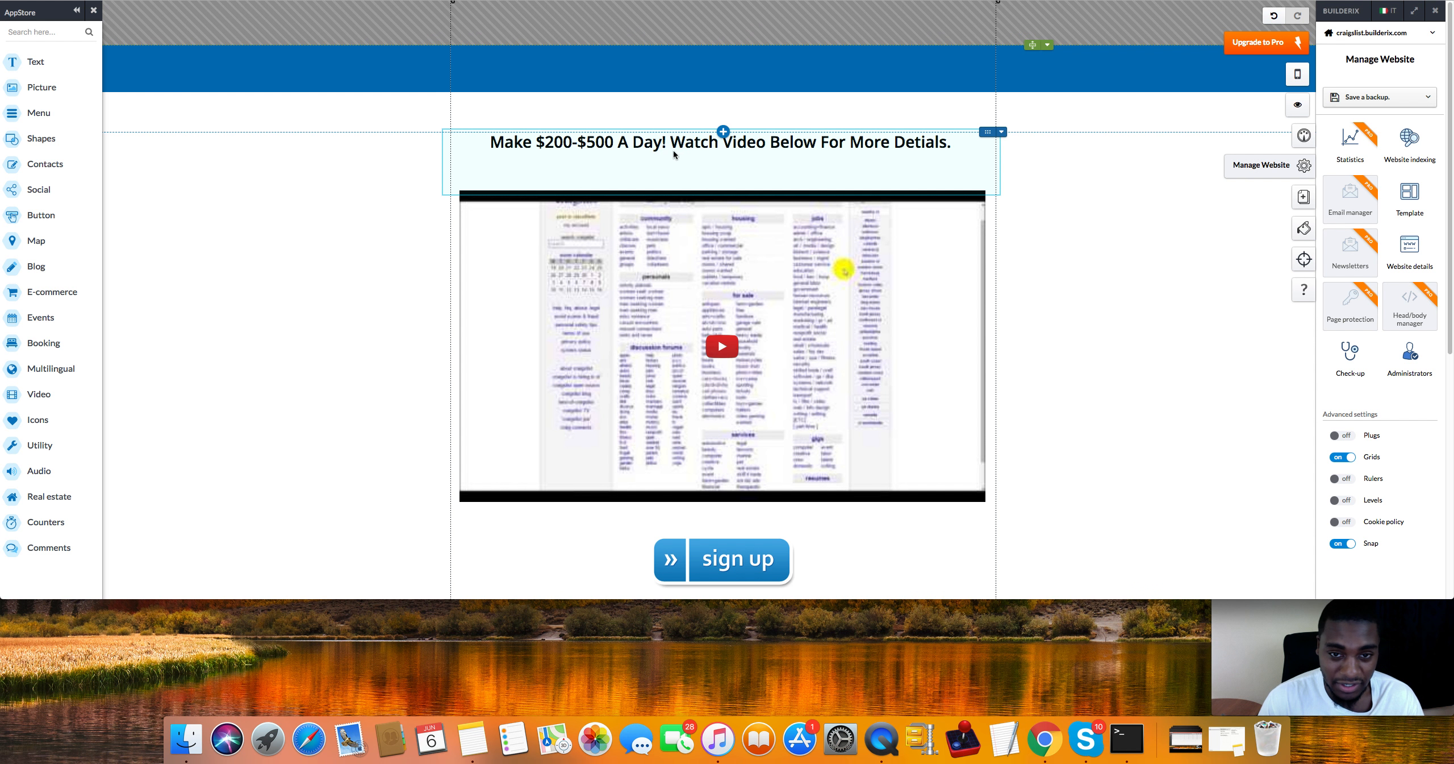
mouse_move(575, 170)
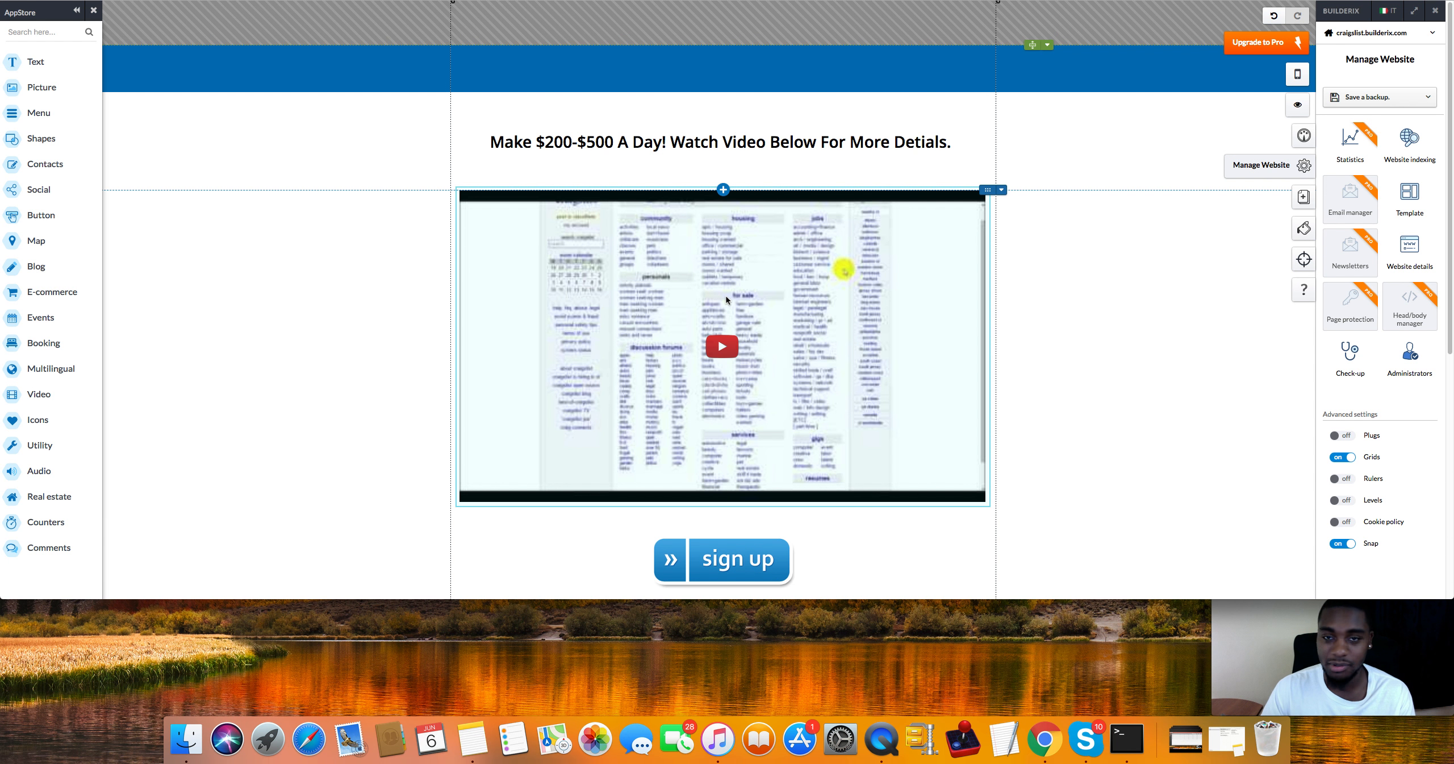
mouse_move(661, 316)
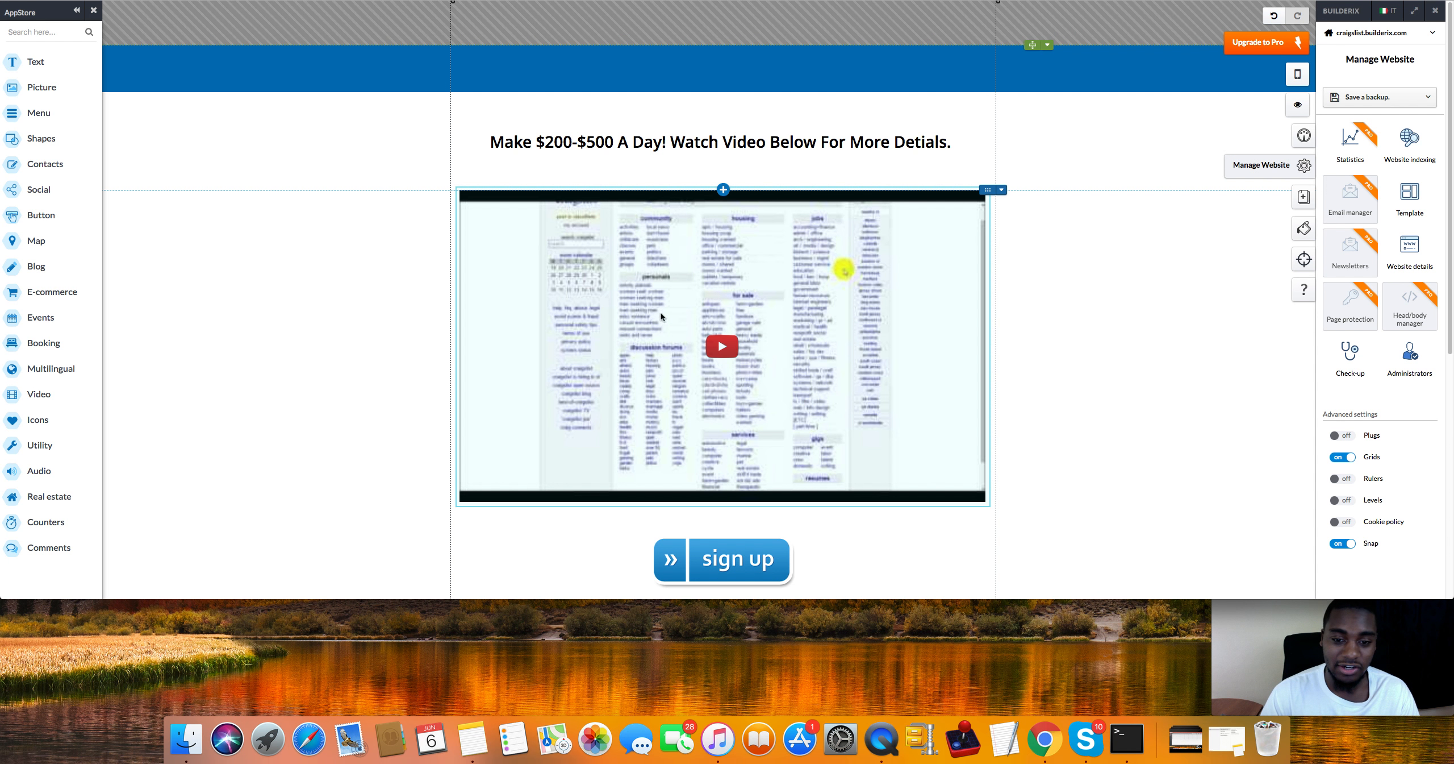
mouse_move(686, 370)
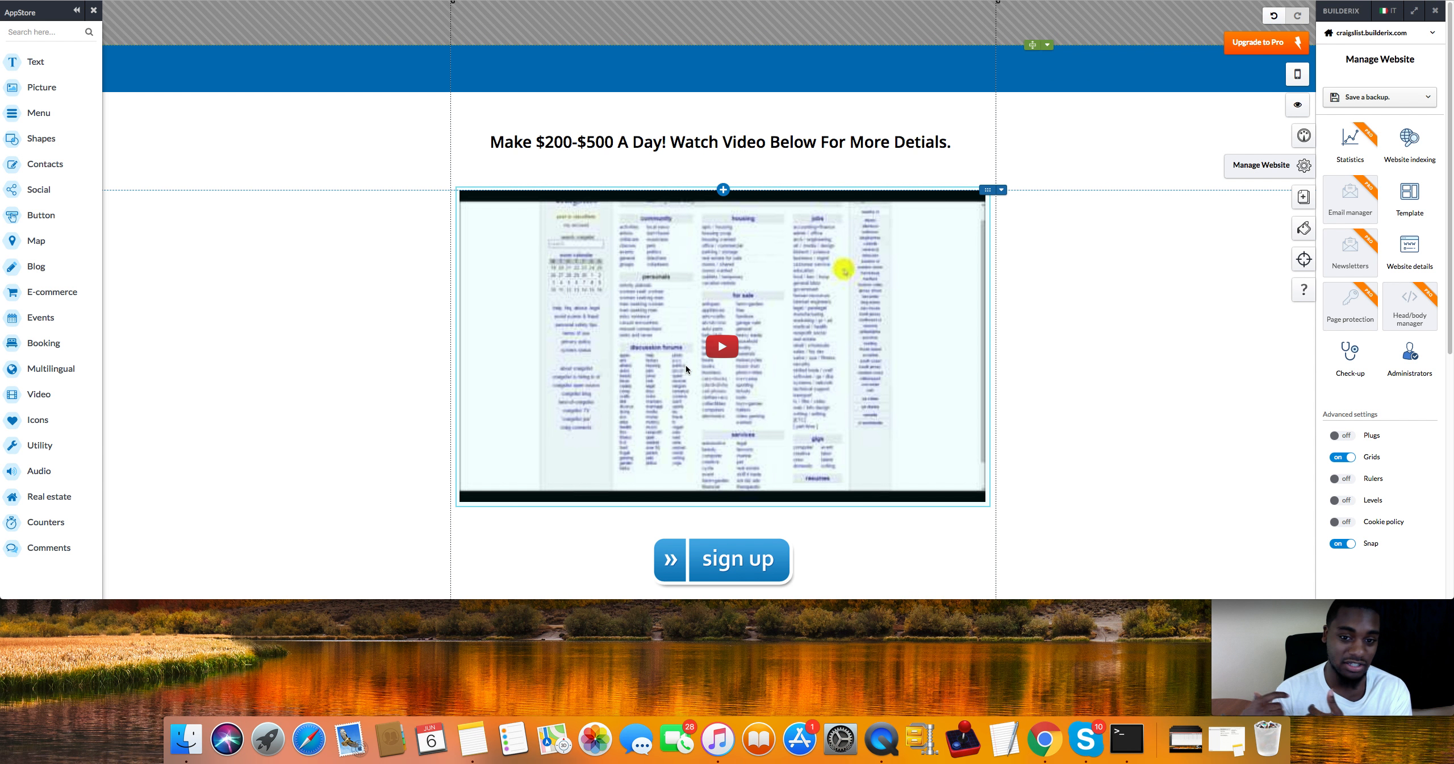
left_click(721, 346)
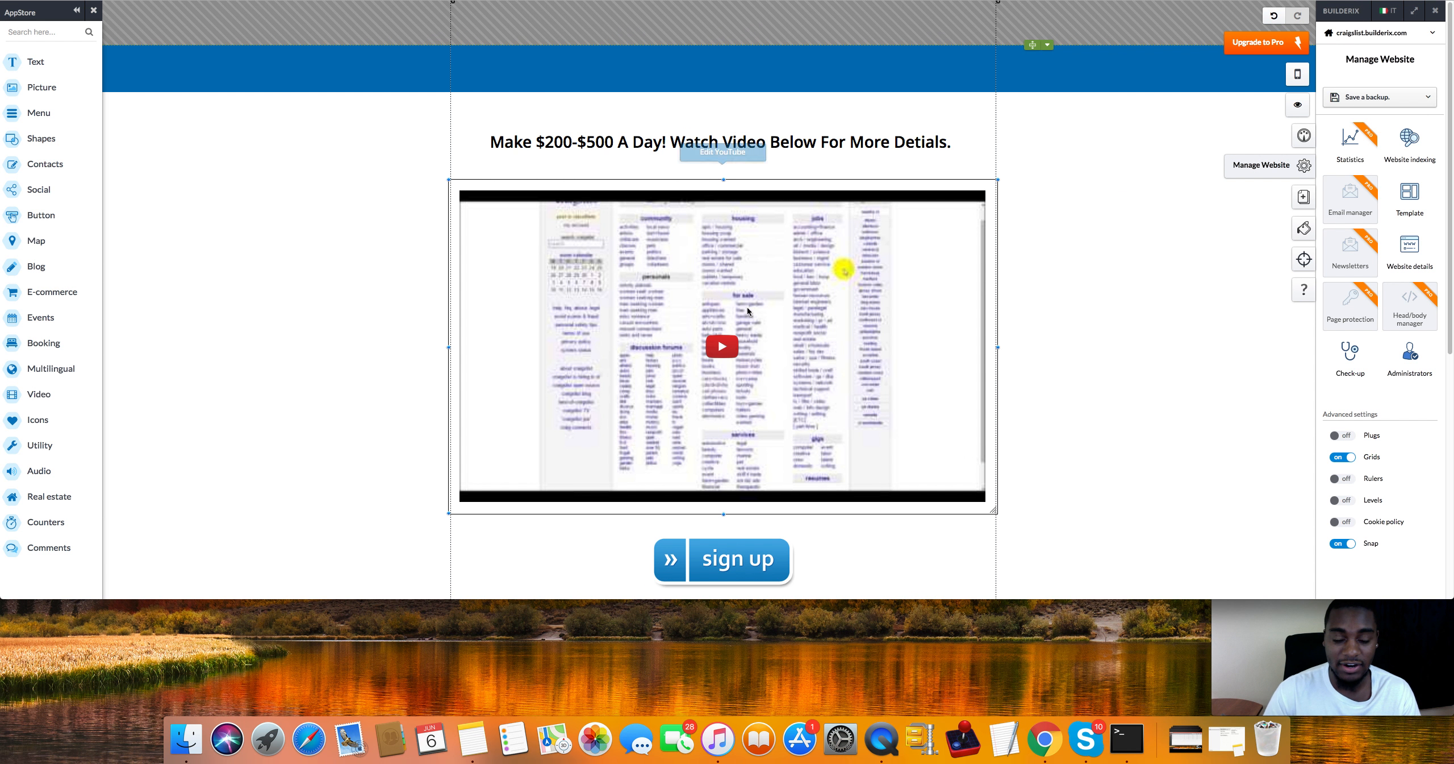
left_click(722, 346)
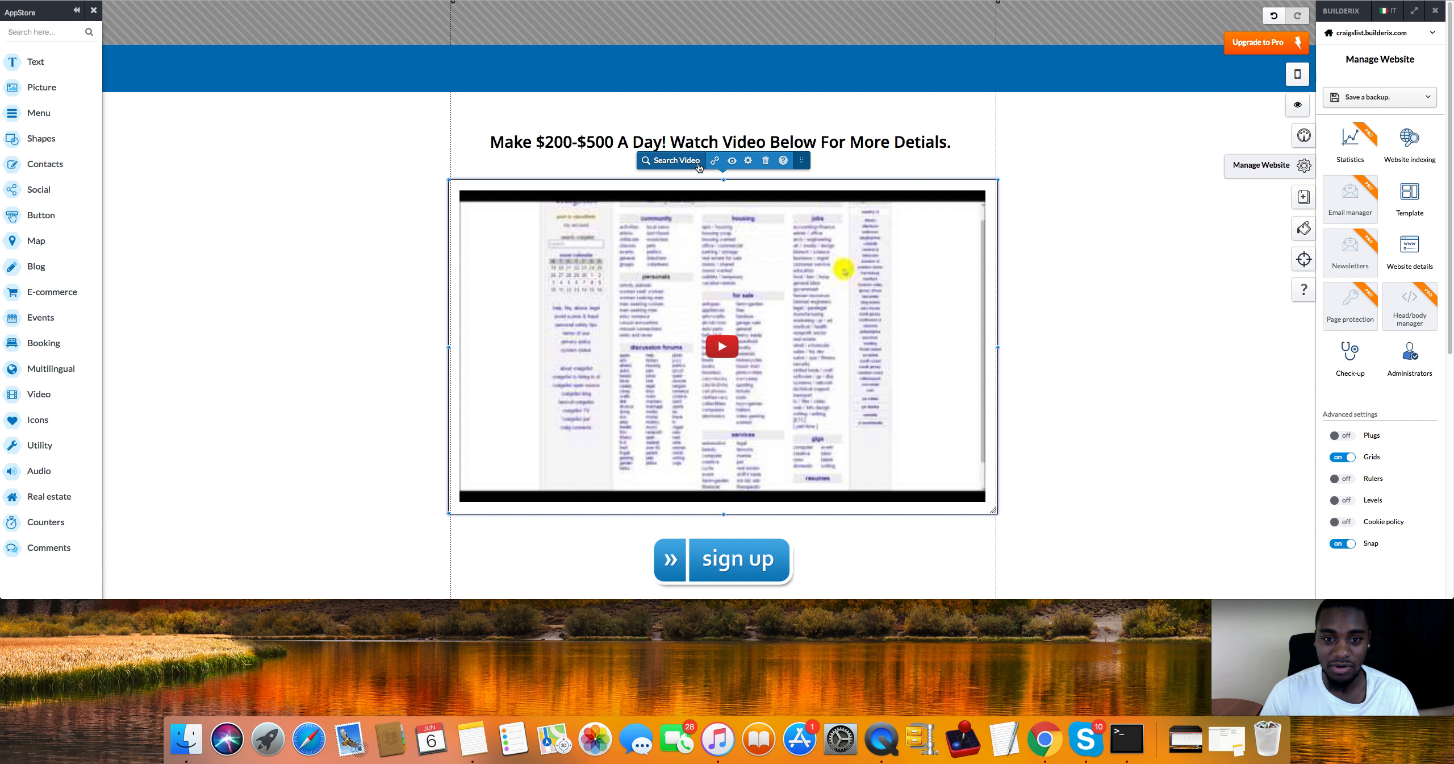
left_click(715, 160)
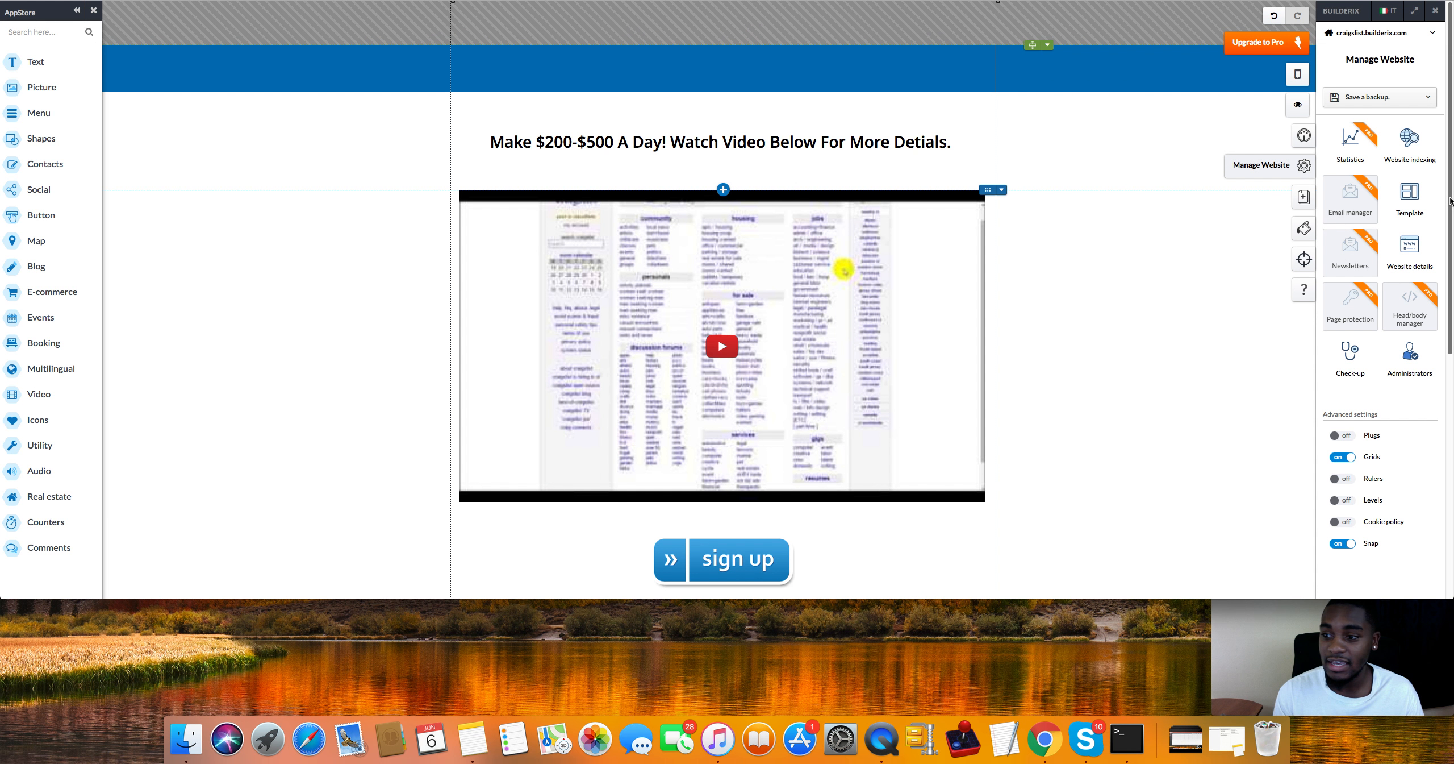
scroll("down", 3)
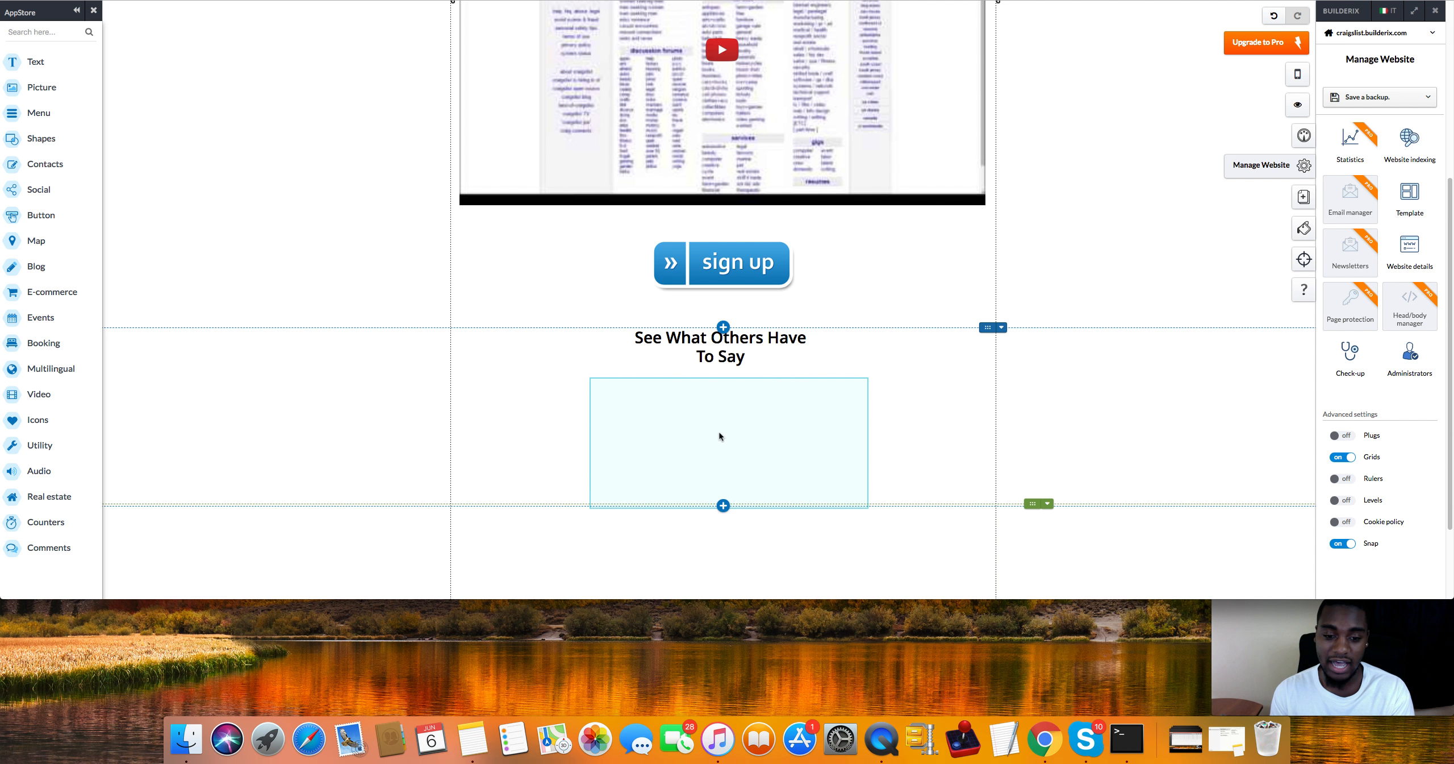
Step: Show the Add Comments flyout offering Facebook comments and standard Comments
left_click(46, 547)
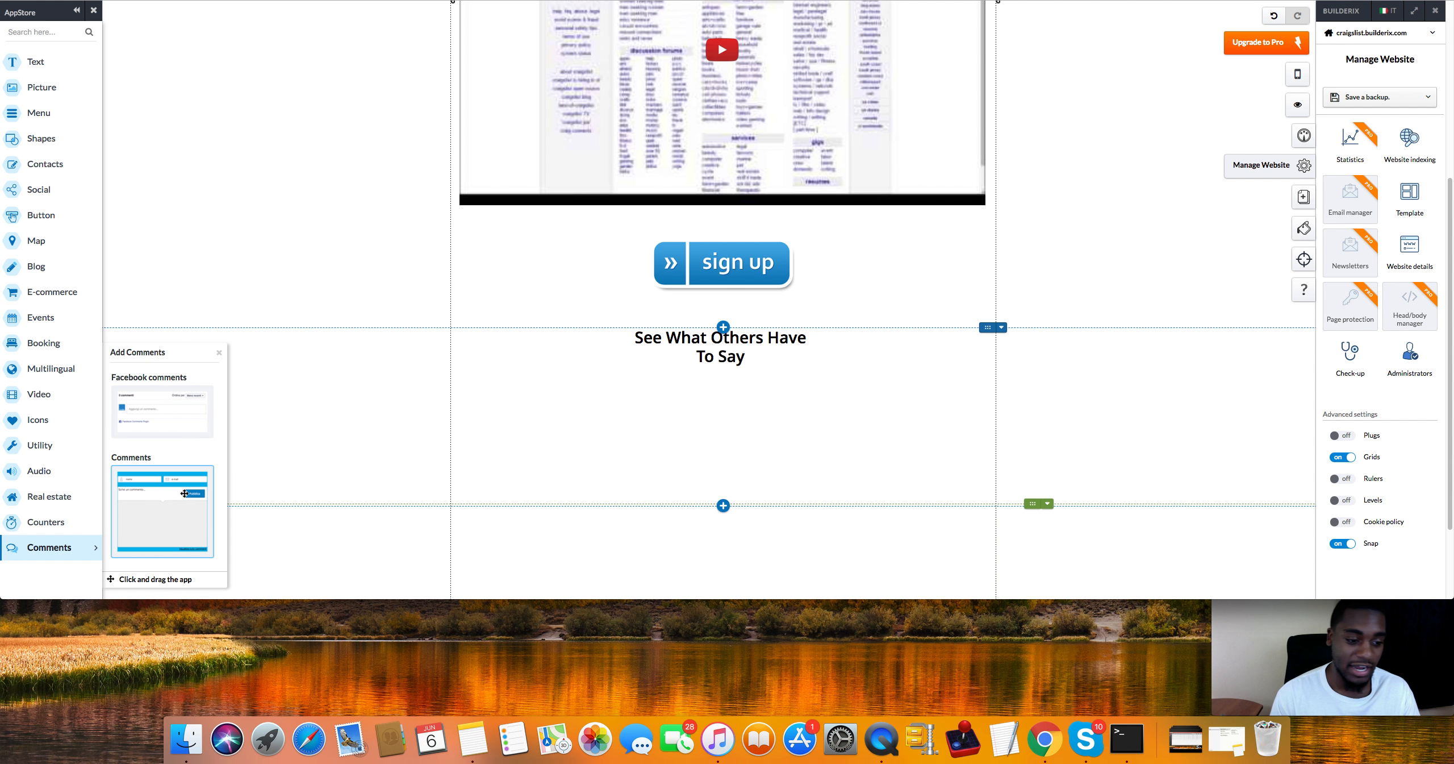
mouse_move(631, 365)
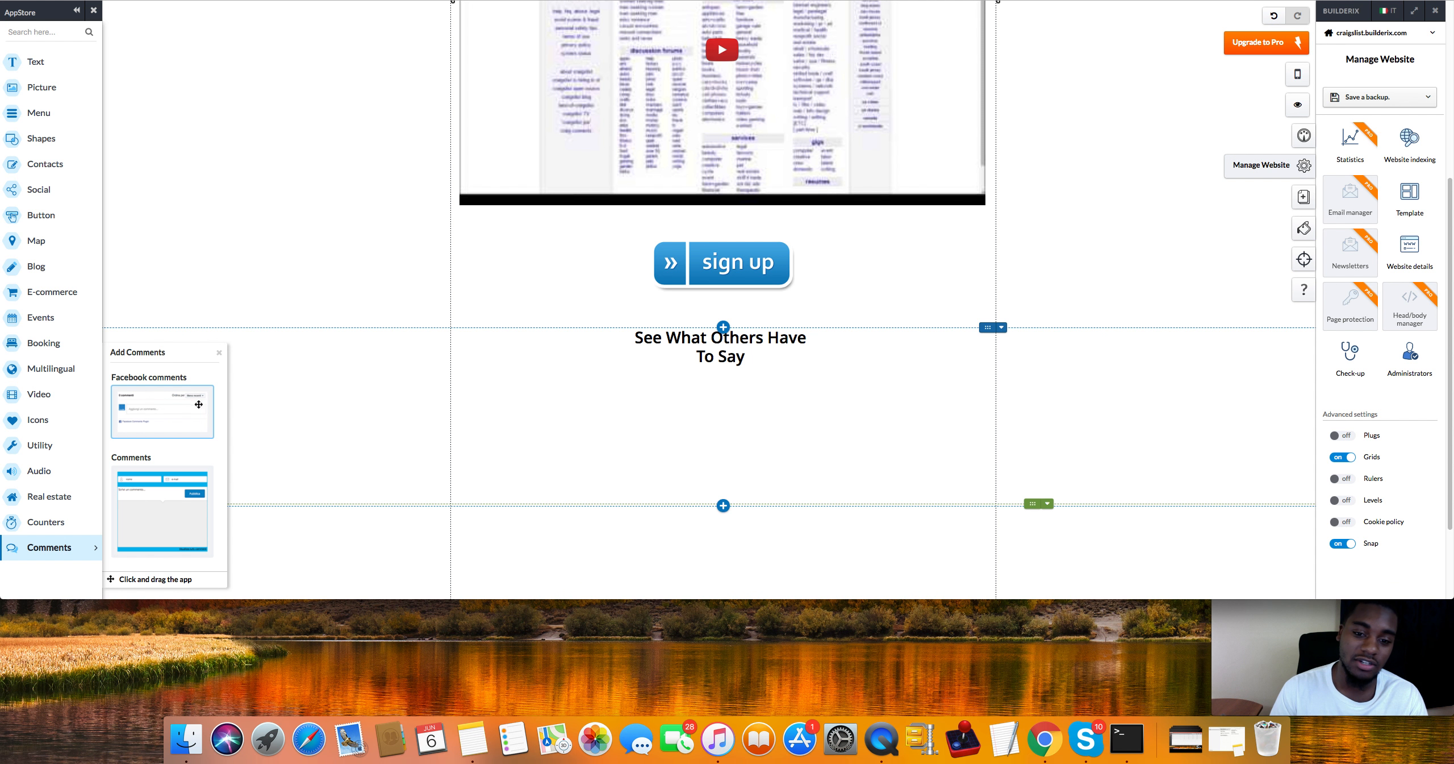
left_click(721, 263)
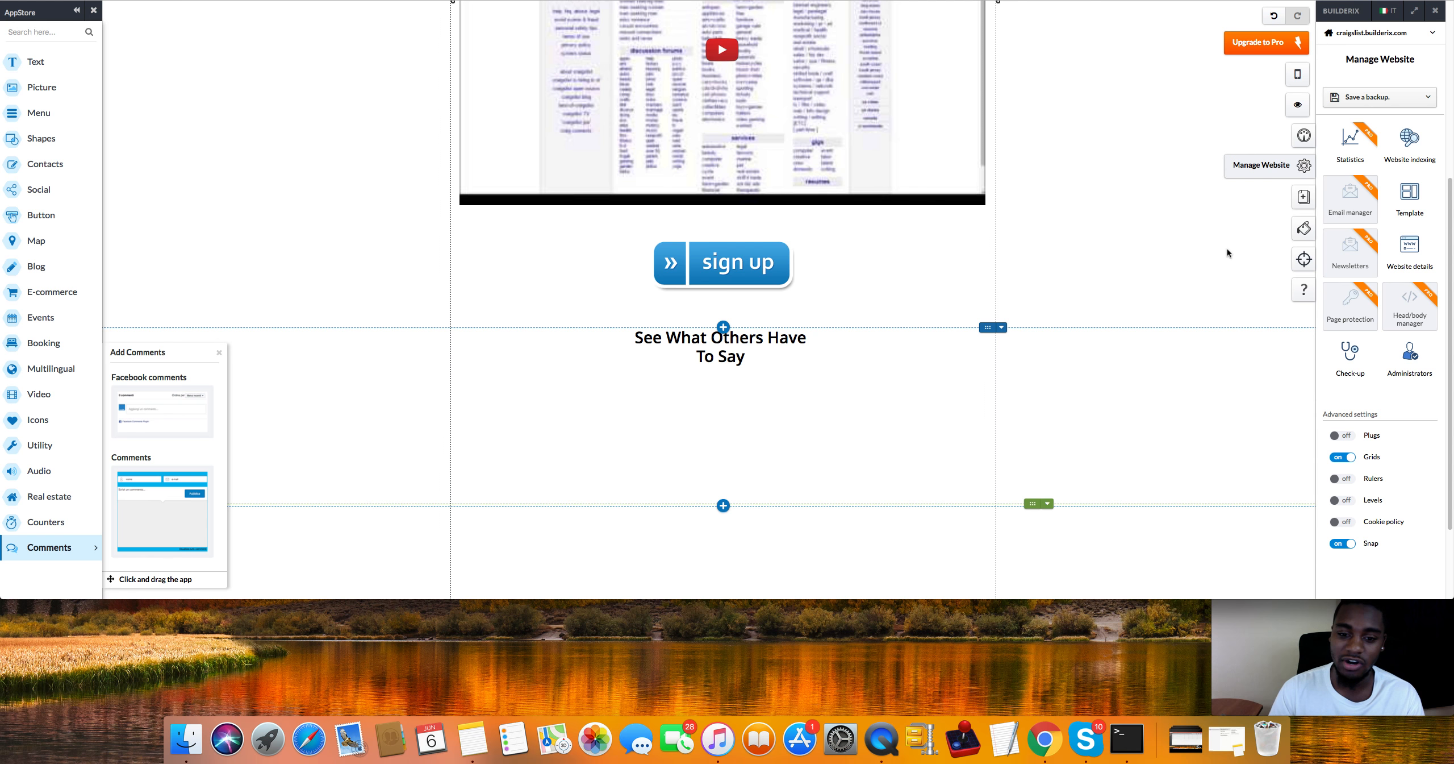
mouse_move(1450, 243)
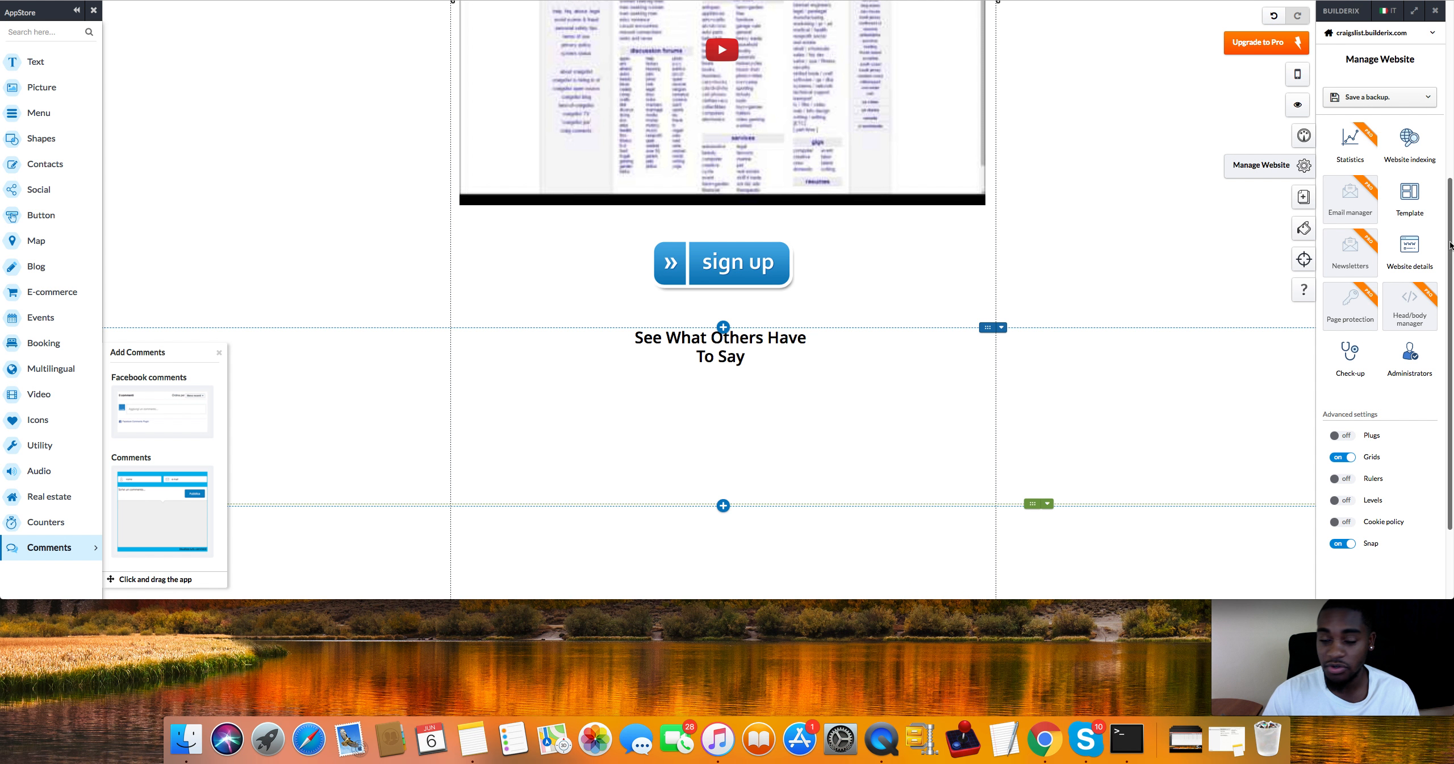
Step: Drop a Text app block beneath the 'See What Others Have To Say' heading
scroll("down", 3)
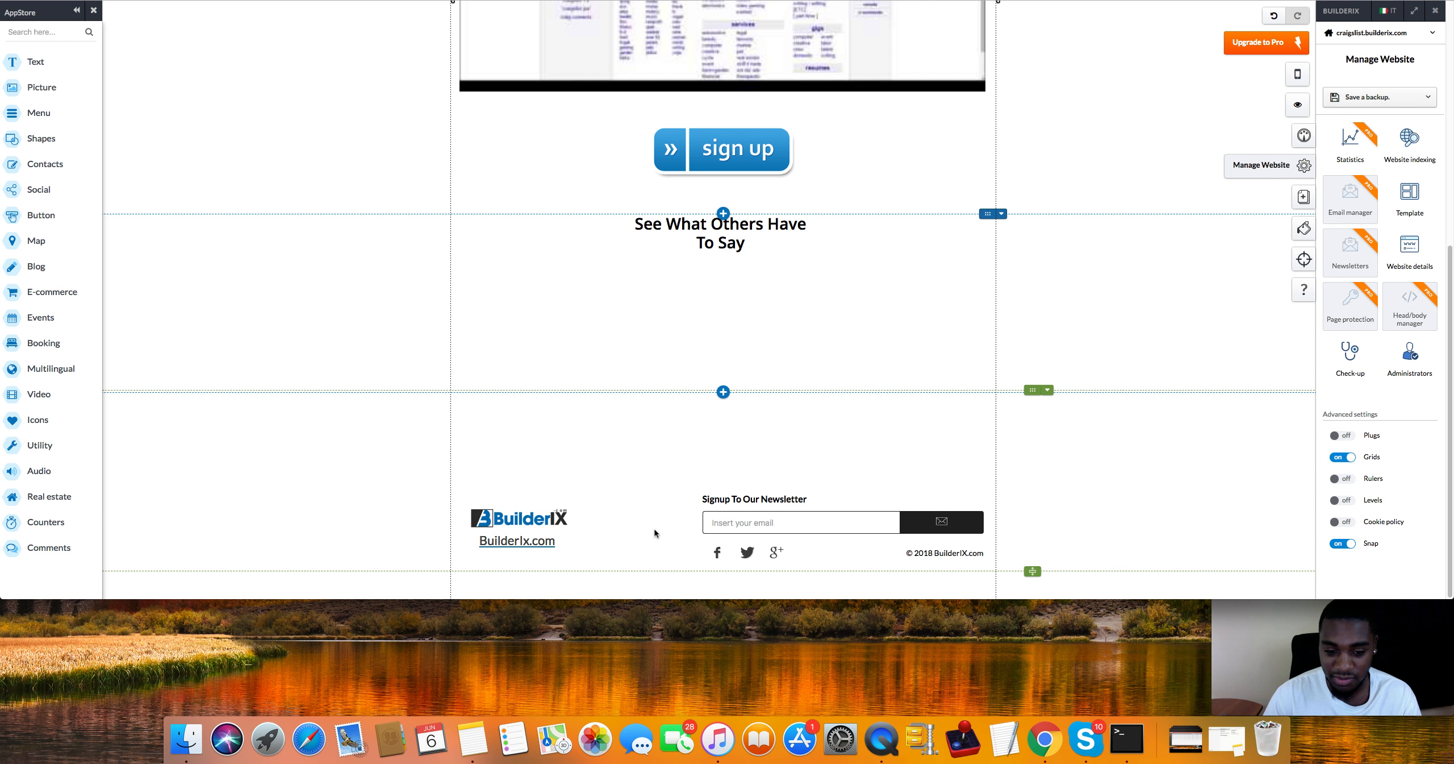
mouse_move(481, 433)
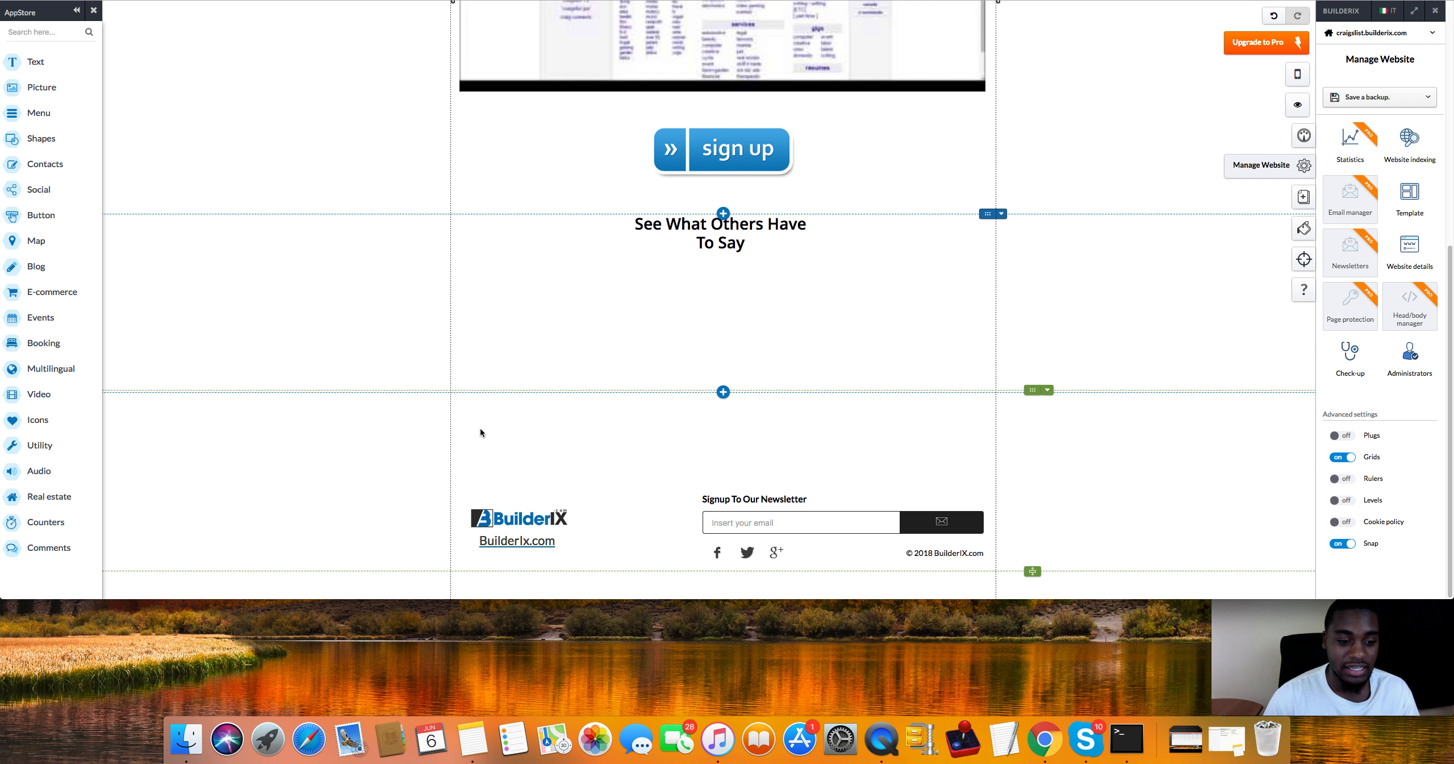
mouse_move(483, 441)
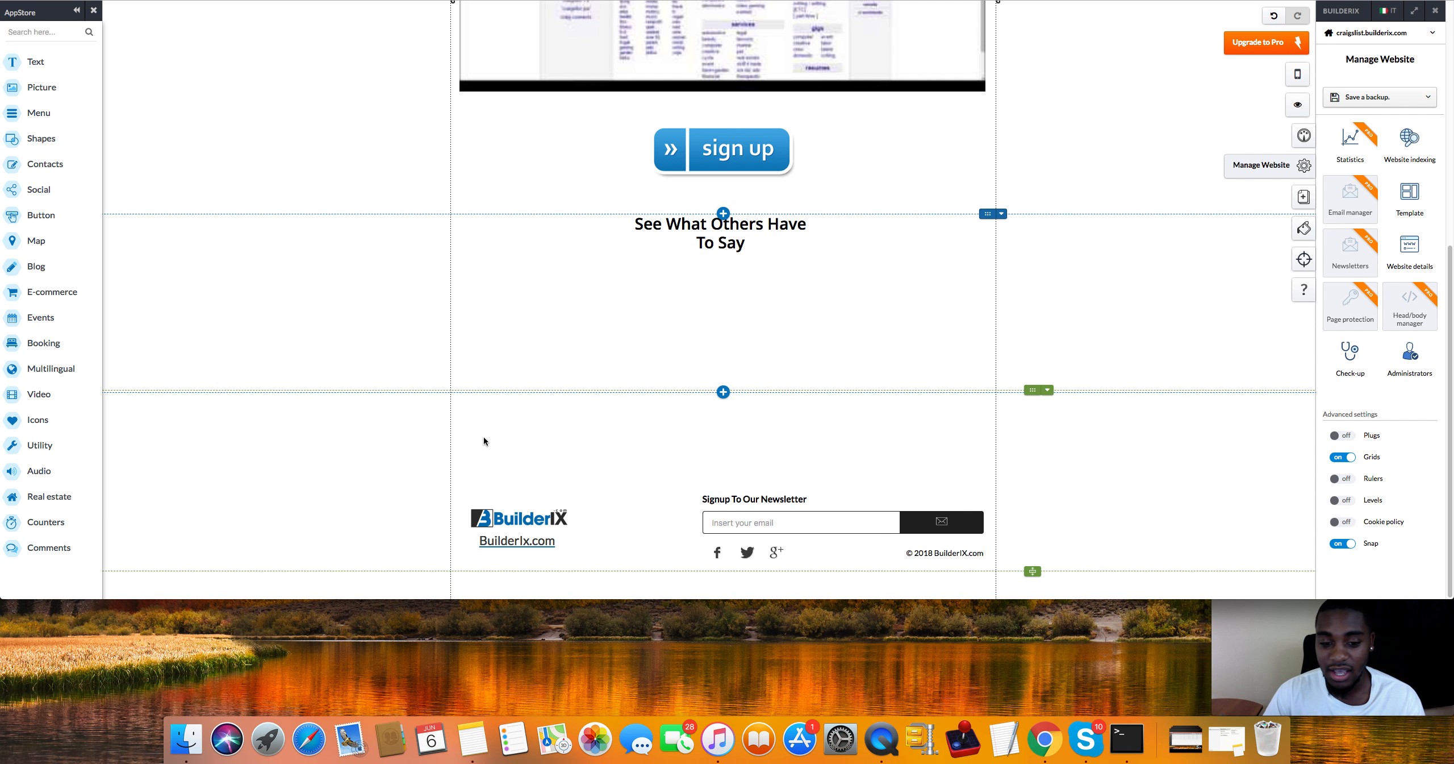
mouse_move(45, 164)
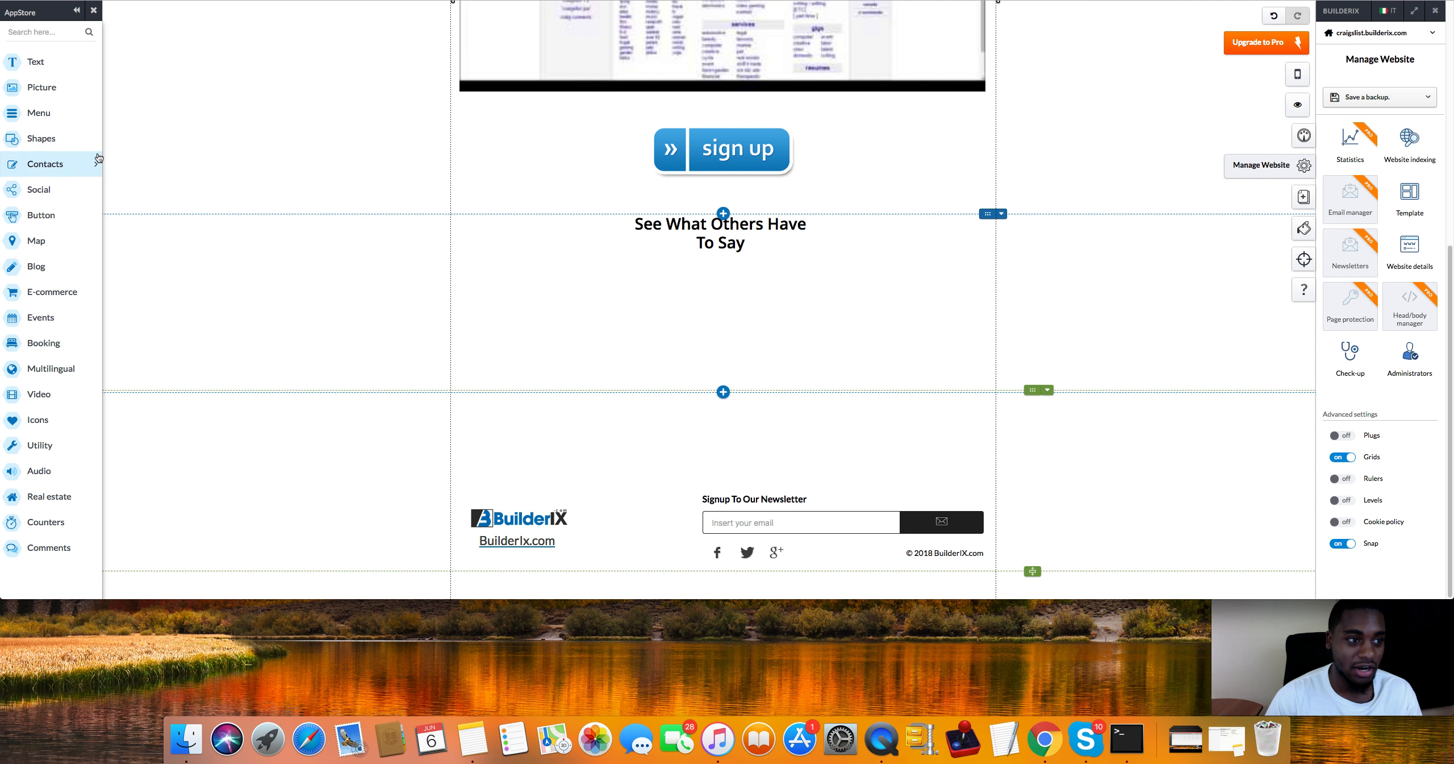
left_click(34, 61)
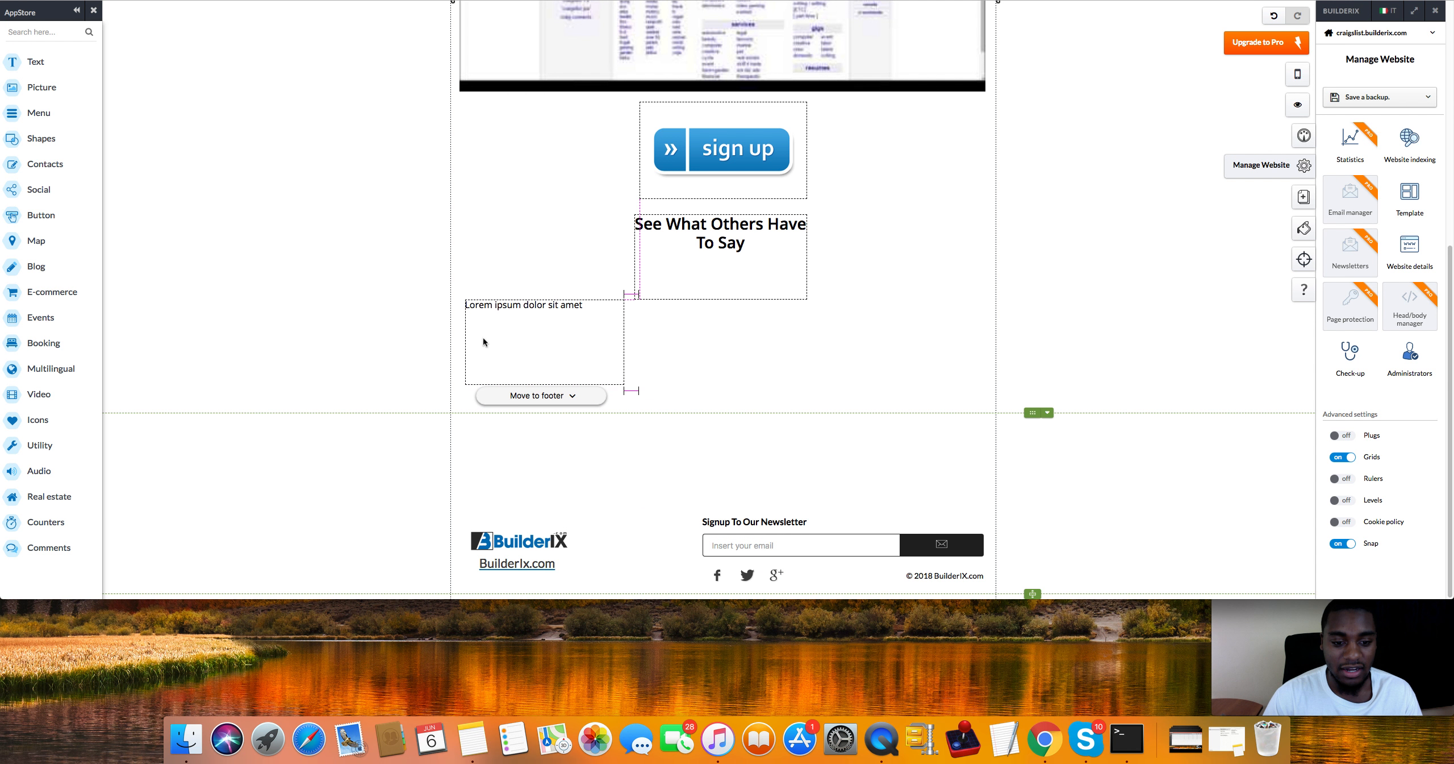
Step: Move the placeholder text box into the footer and dismiss the footer notice
left_click(537, 395)
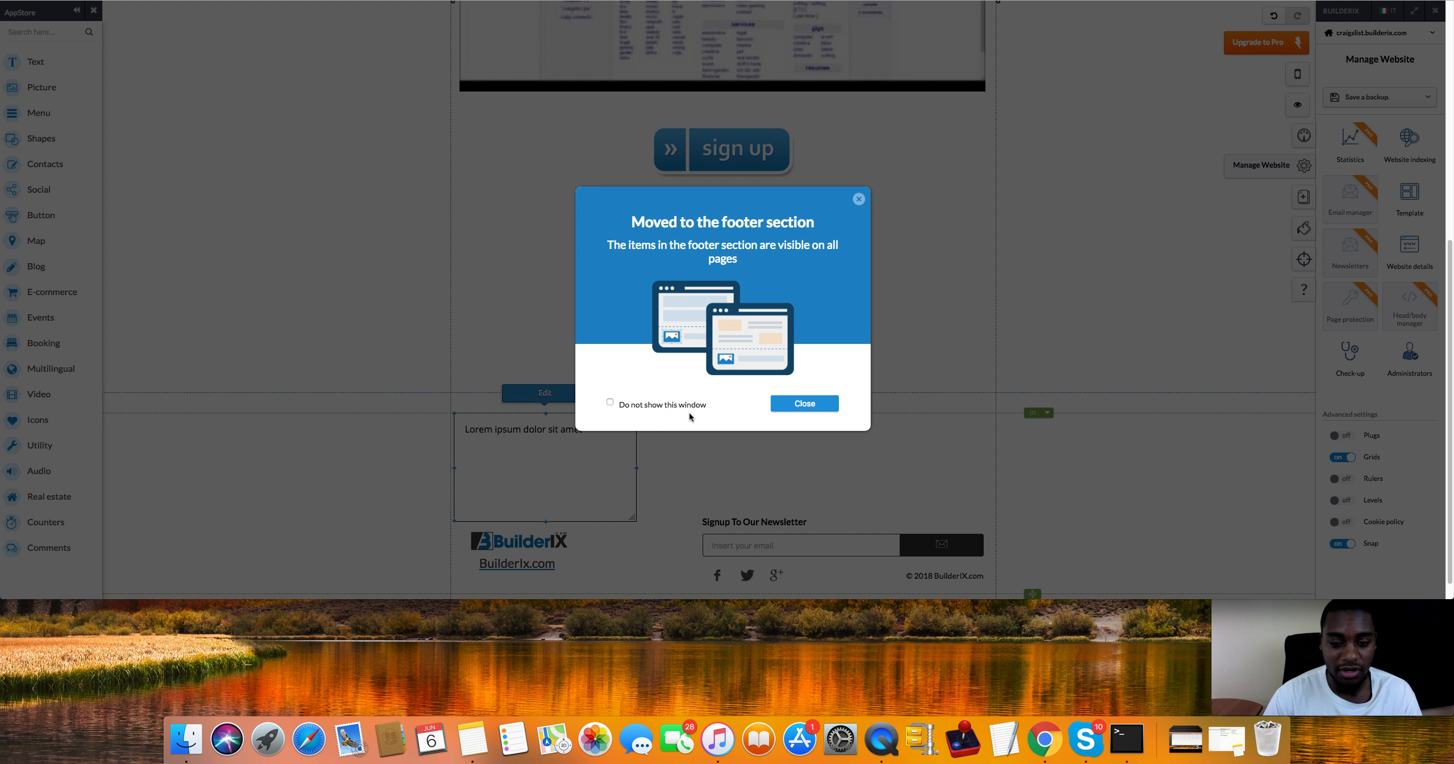
left_click(803, 403)
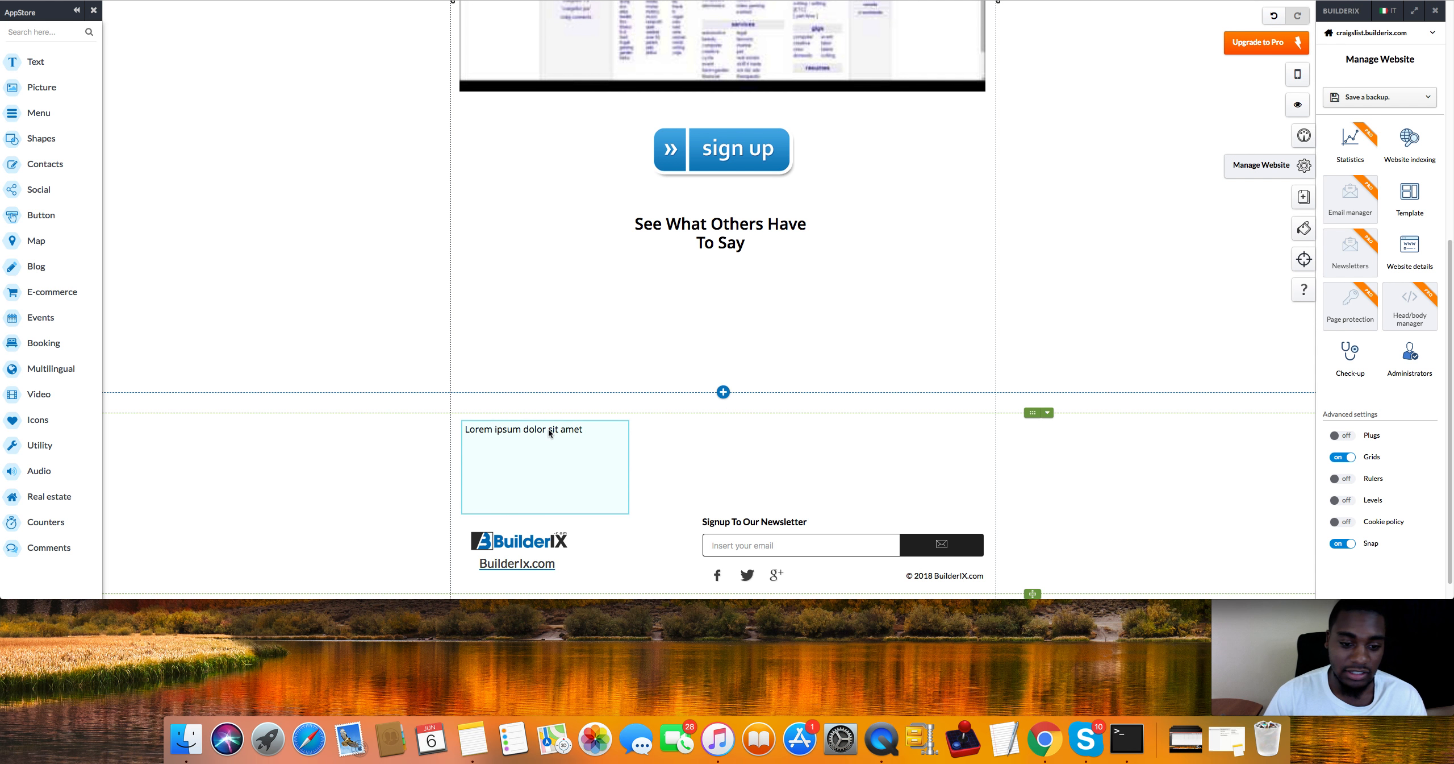
left_click(546, 429)
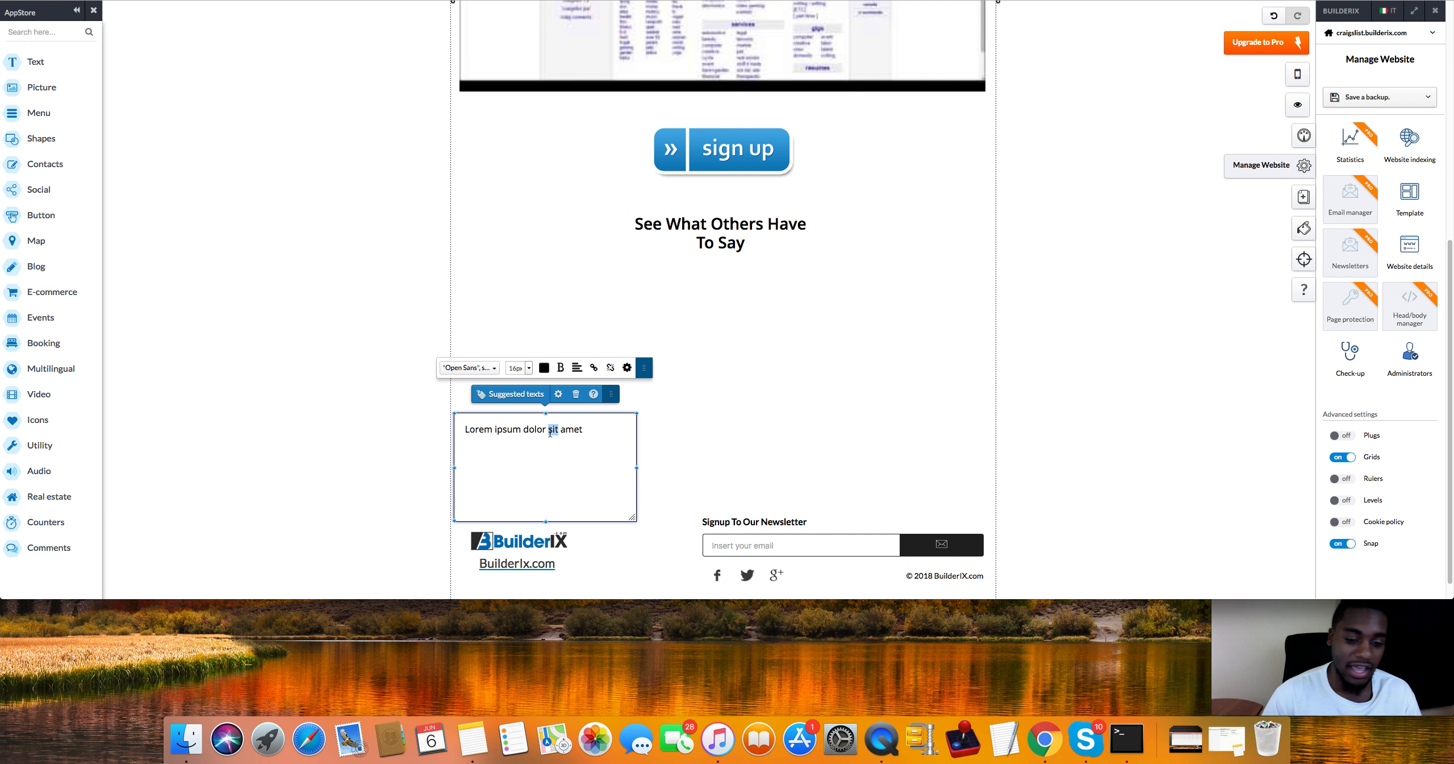
Step: Delete the placeholder text box from the footer and confirm
triple_click(523, 429)
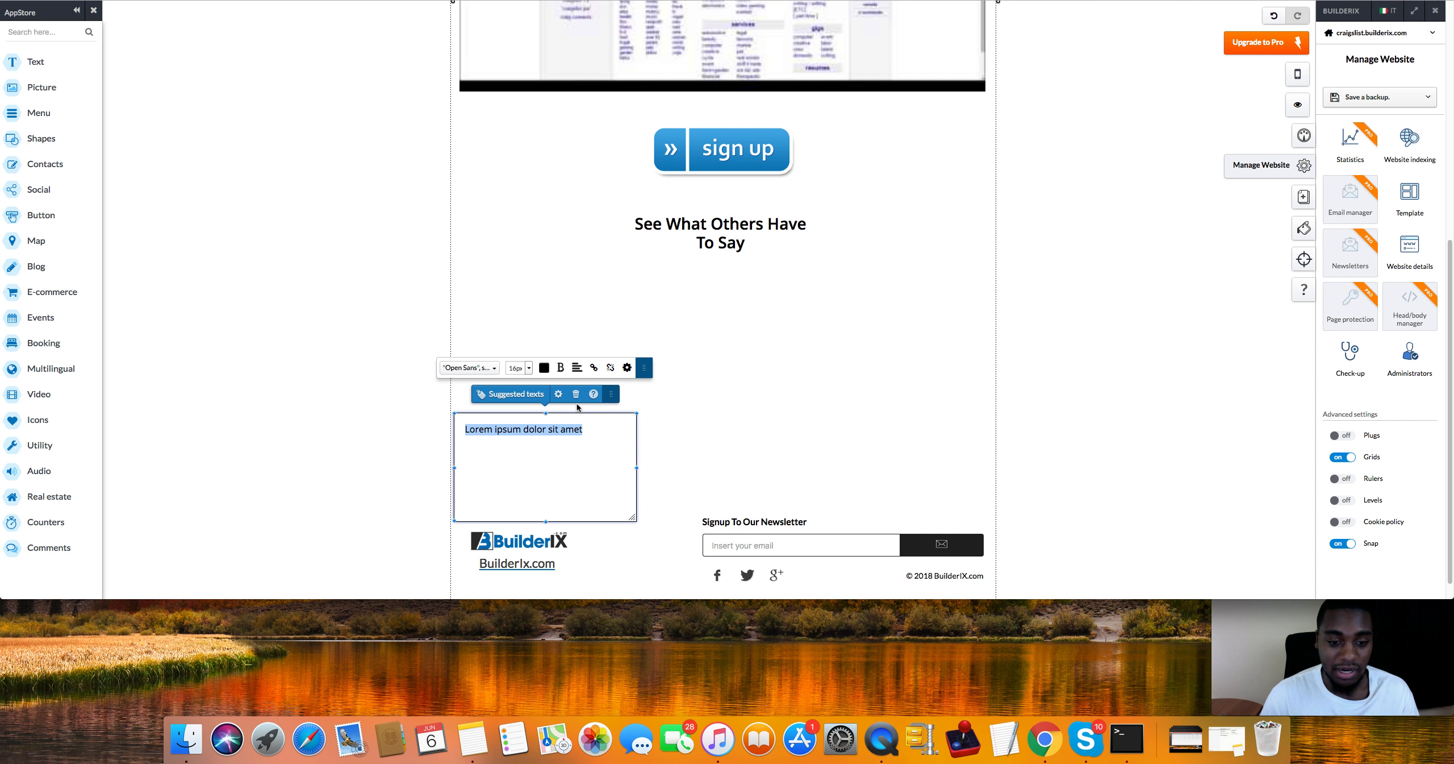
mouse_move(575, 393)
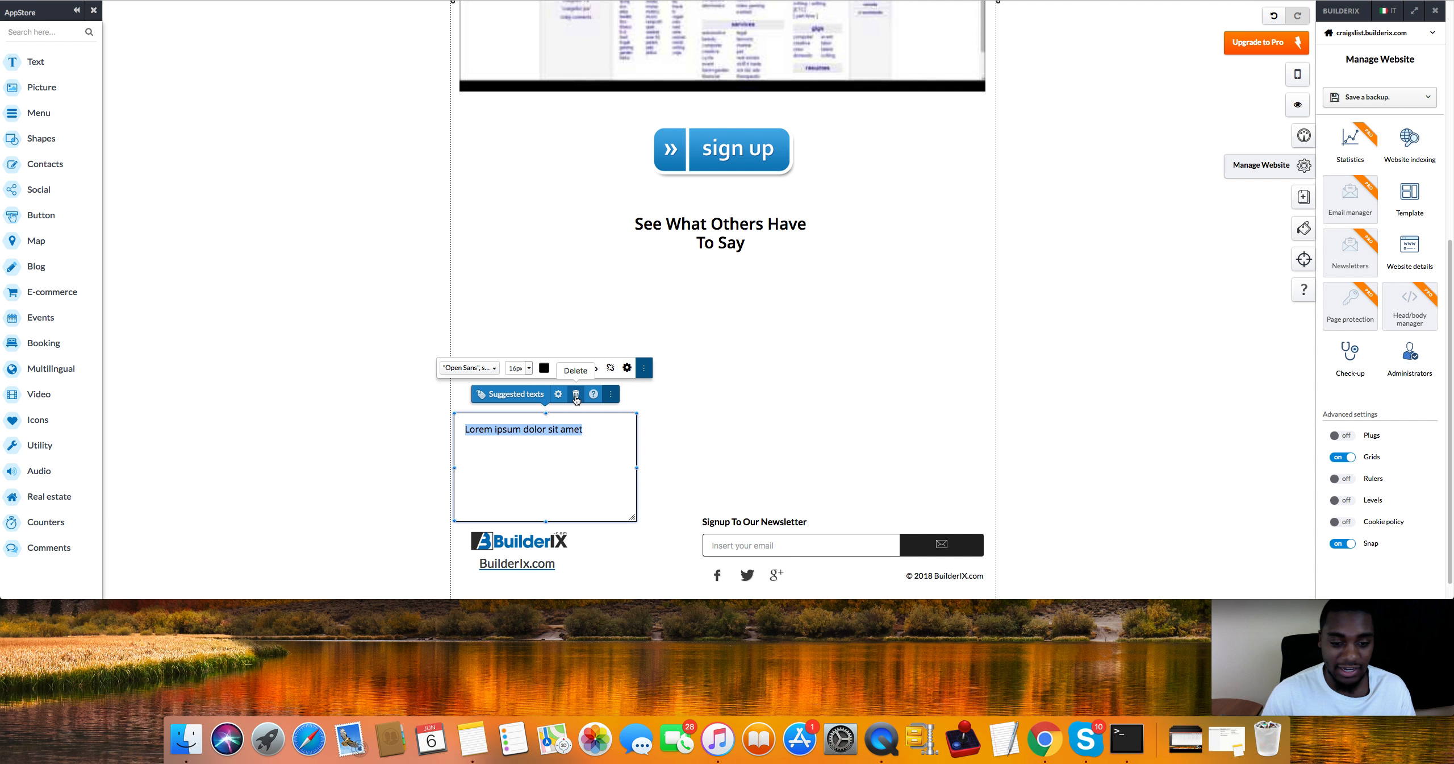
left_click(575, 369)
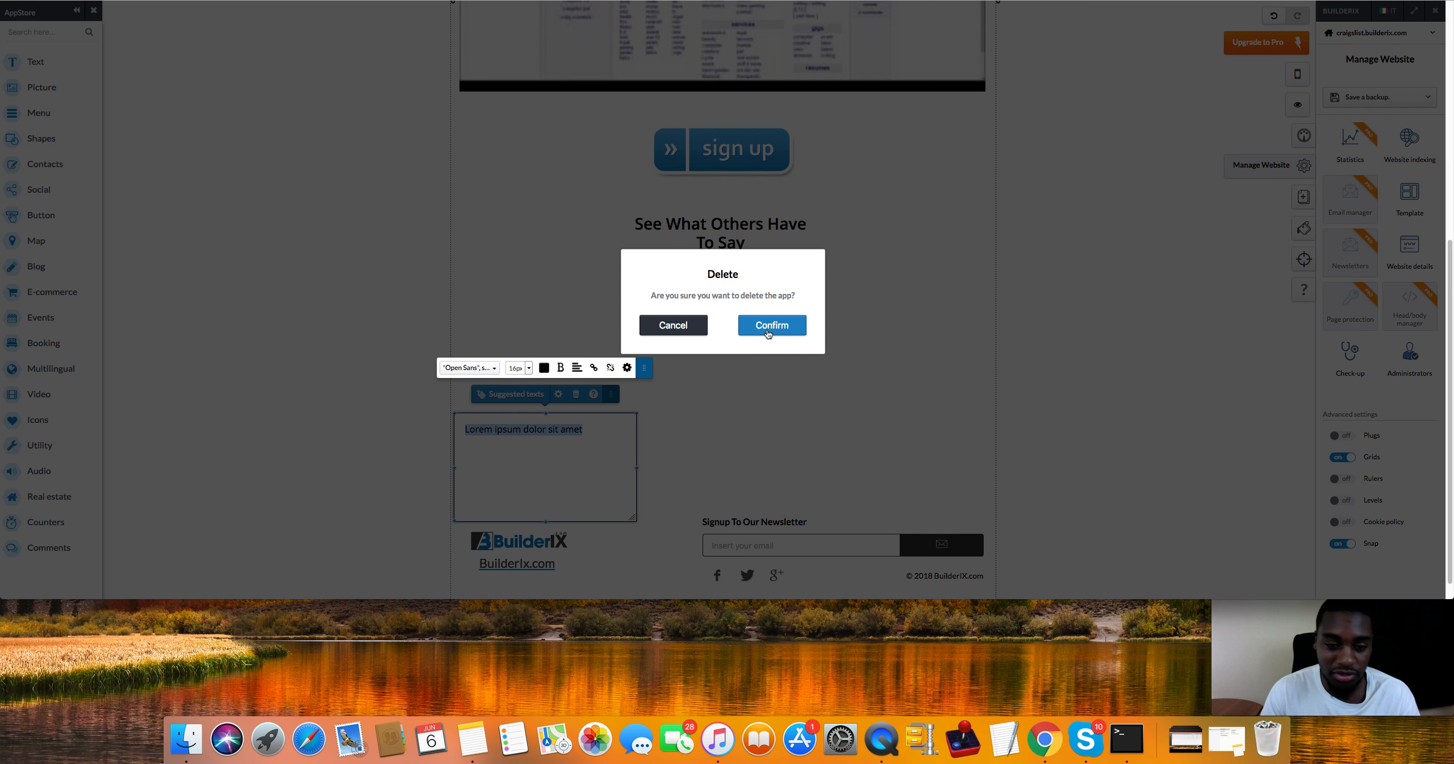
left_click(772, 325)
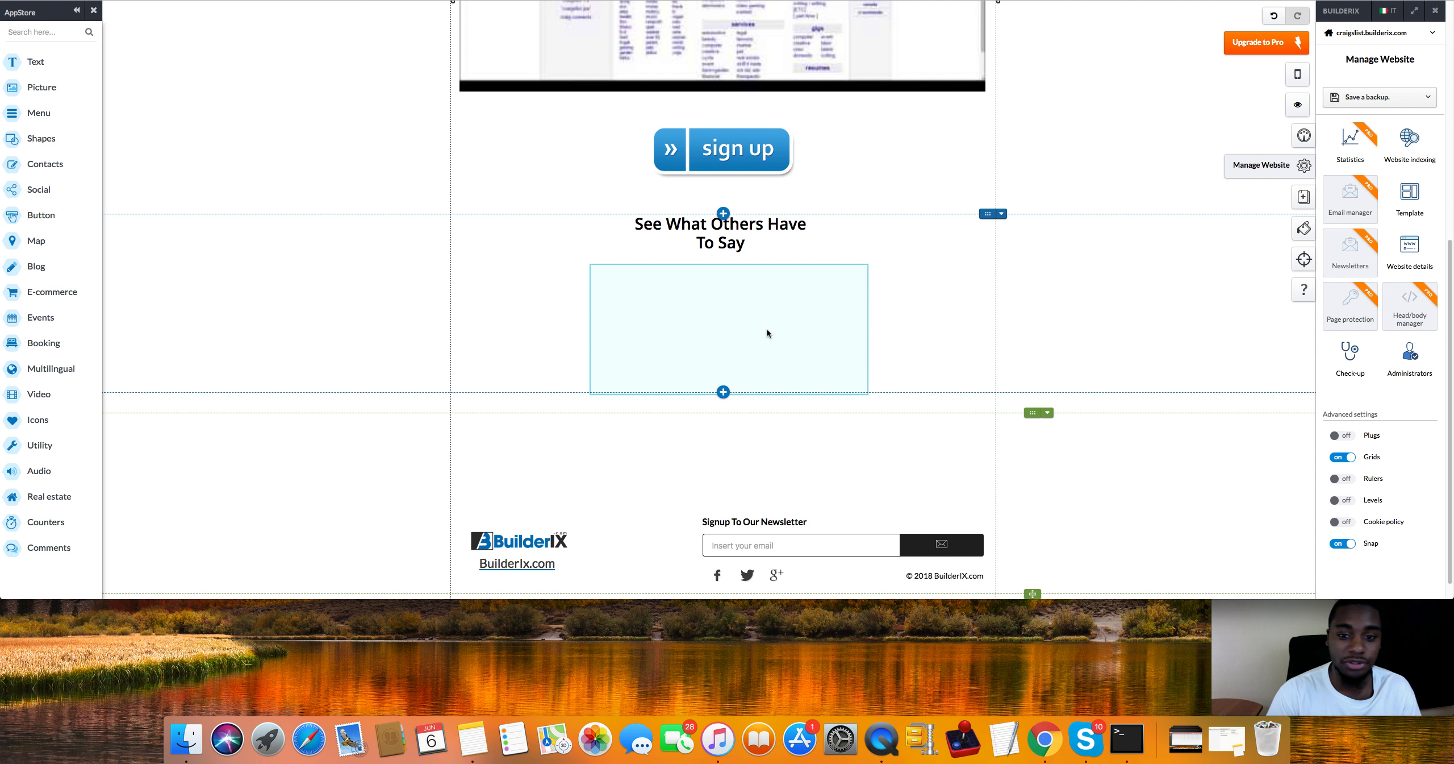
mouse_move(784, 323)
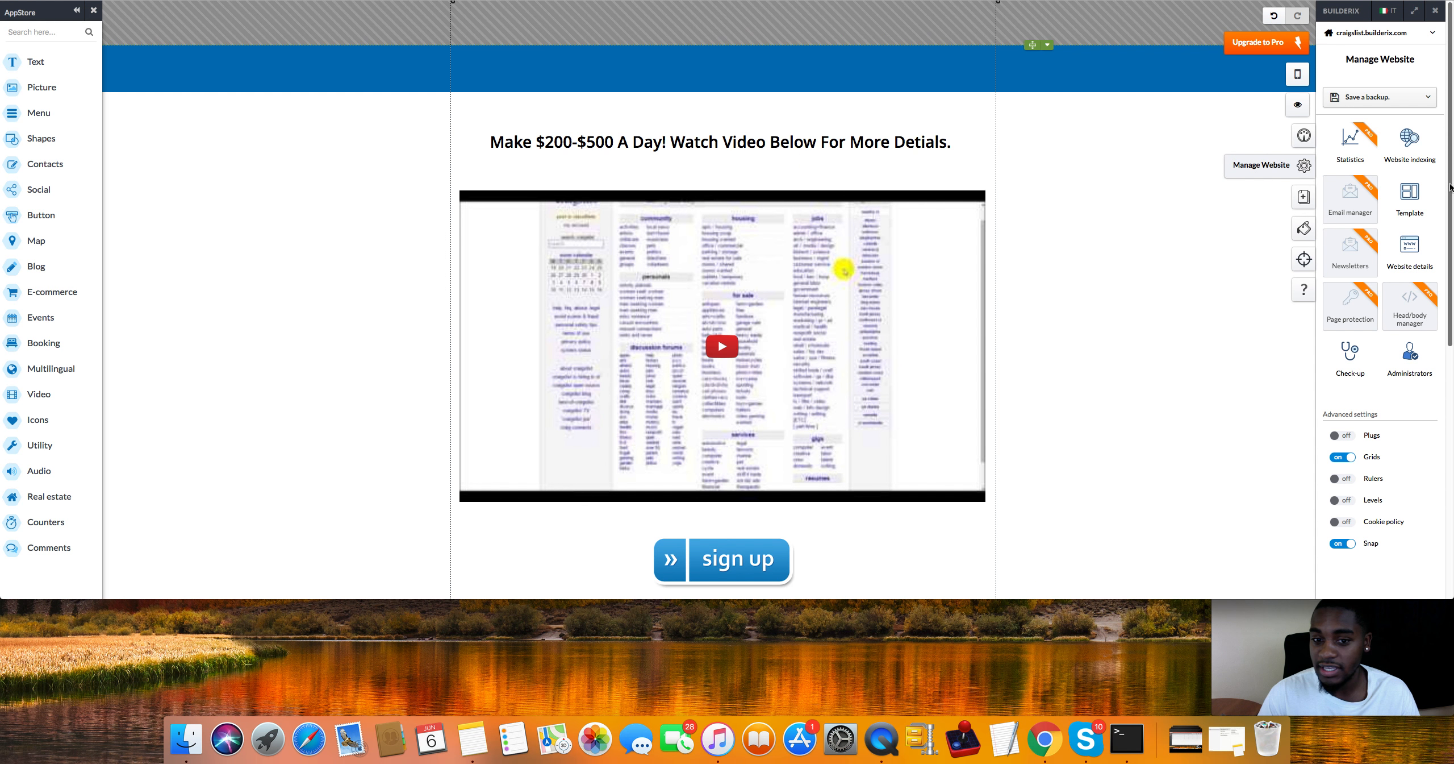
Step: Correct 'Detials' to 'Details' in the headline via spelling suggestions
scroll("down", 3)
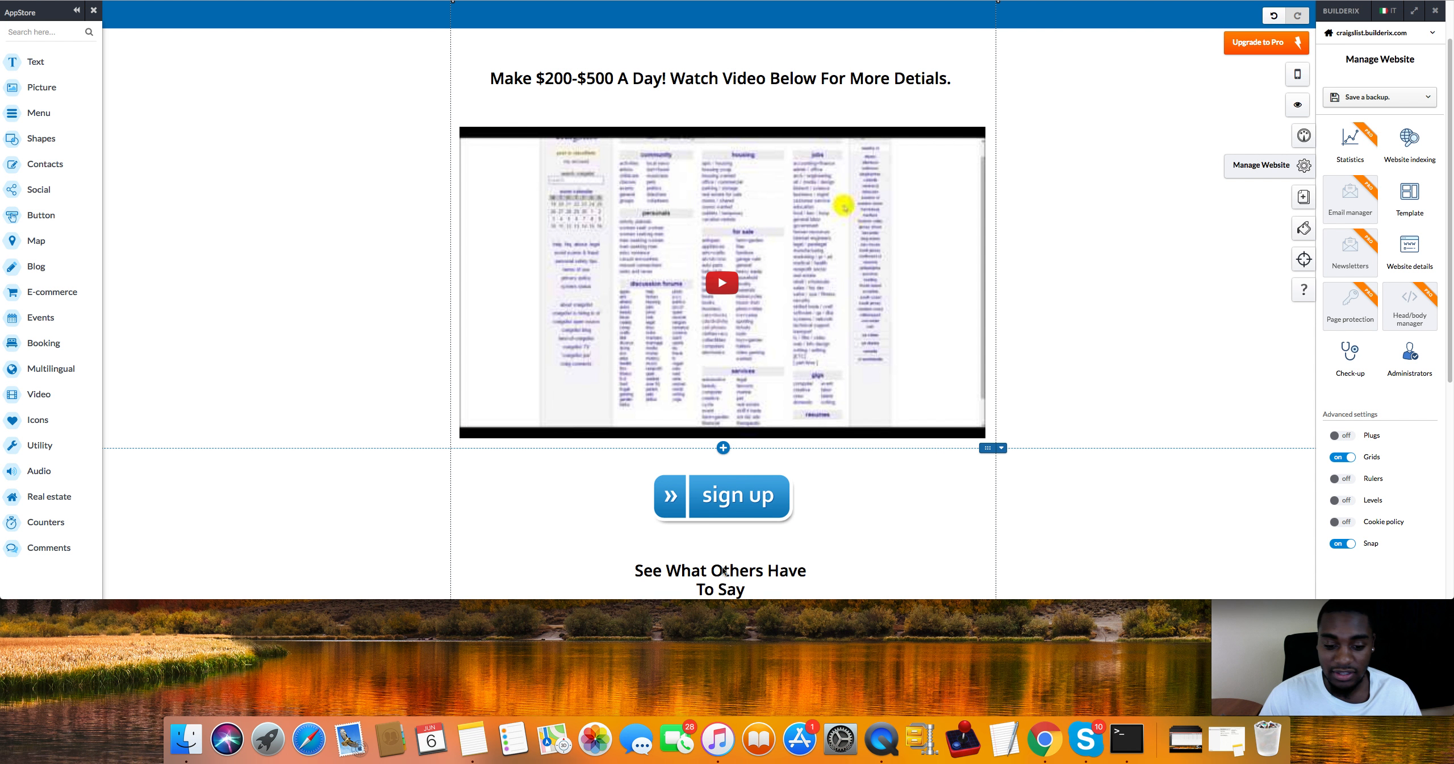
mouse_move(1193, 283)
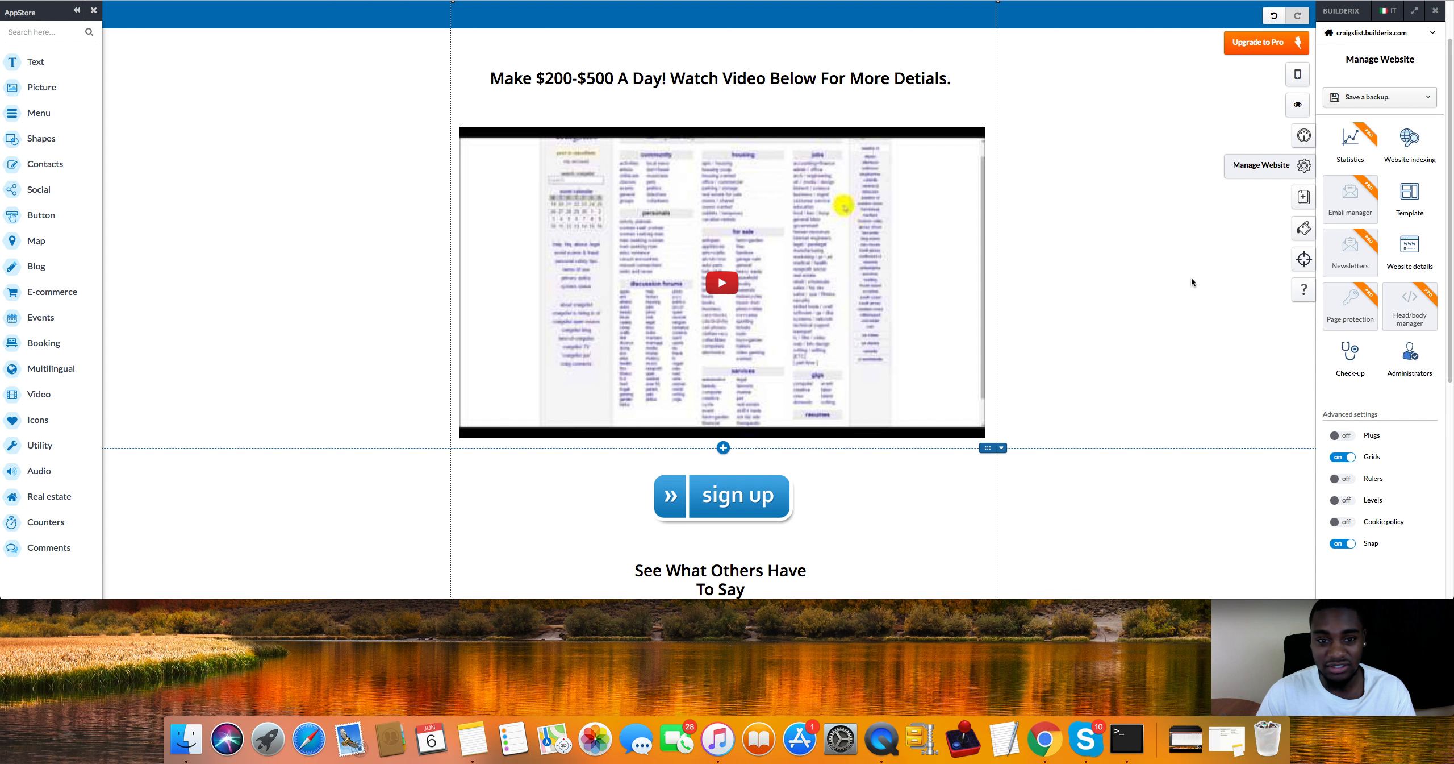
left_click(719, 79)
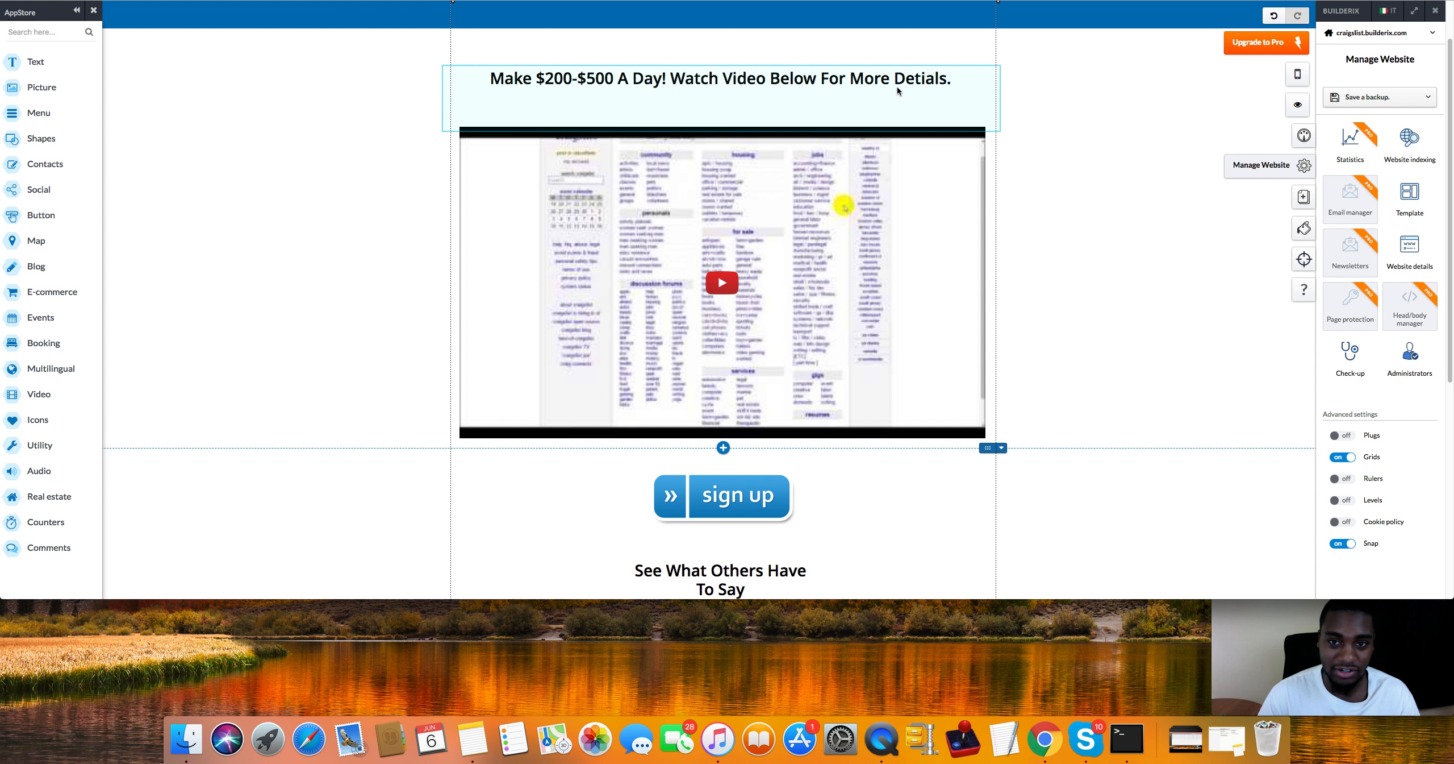
left_click(719, 79)
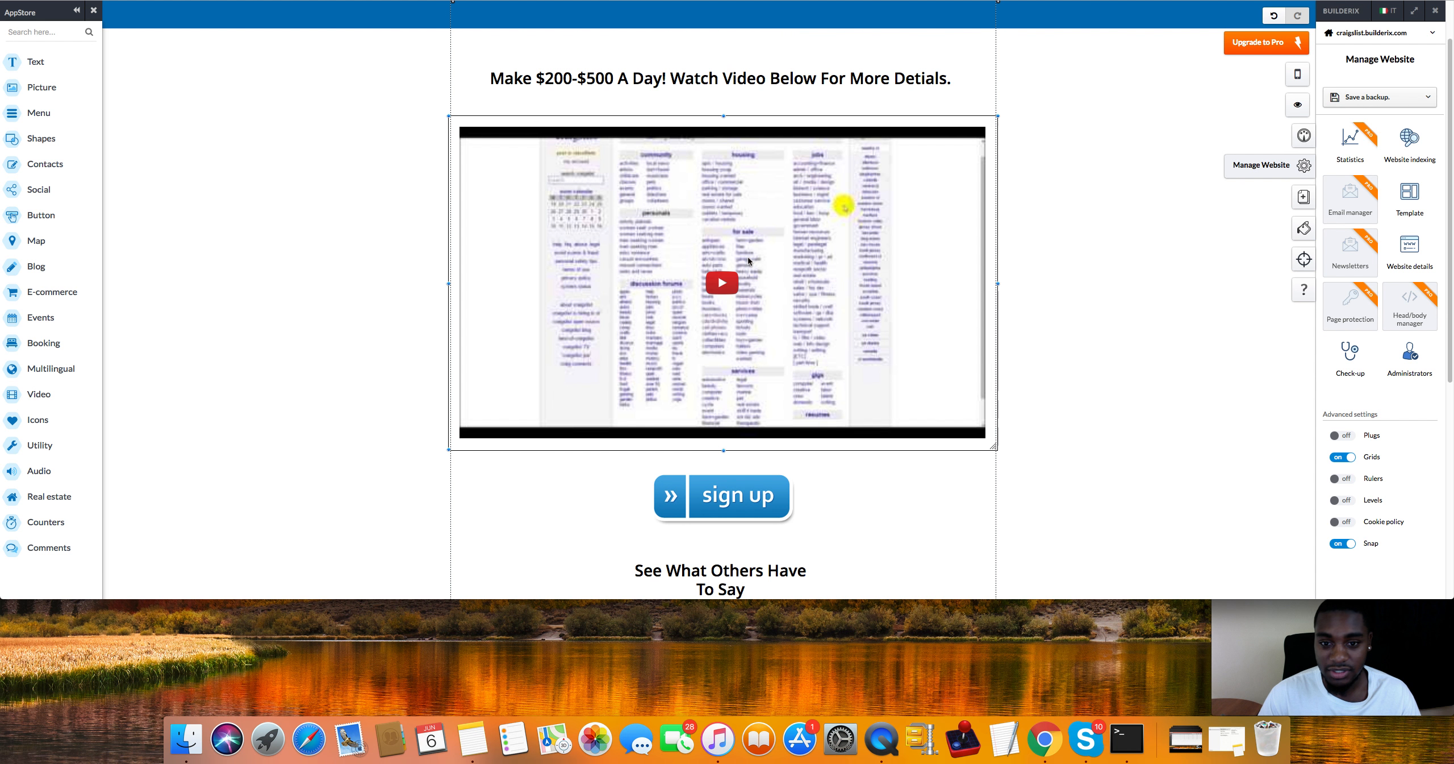
left_click(719, 79)
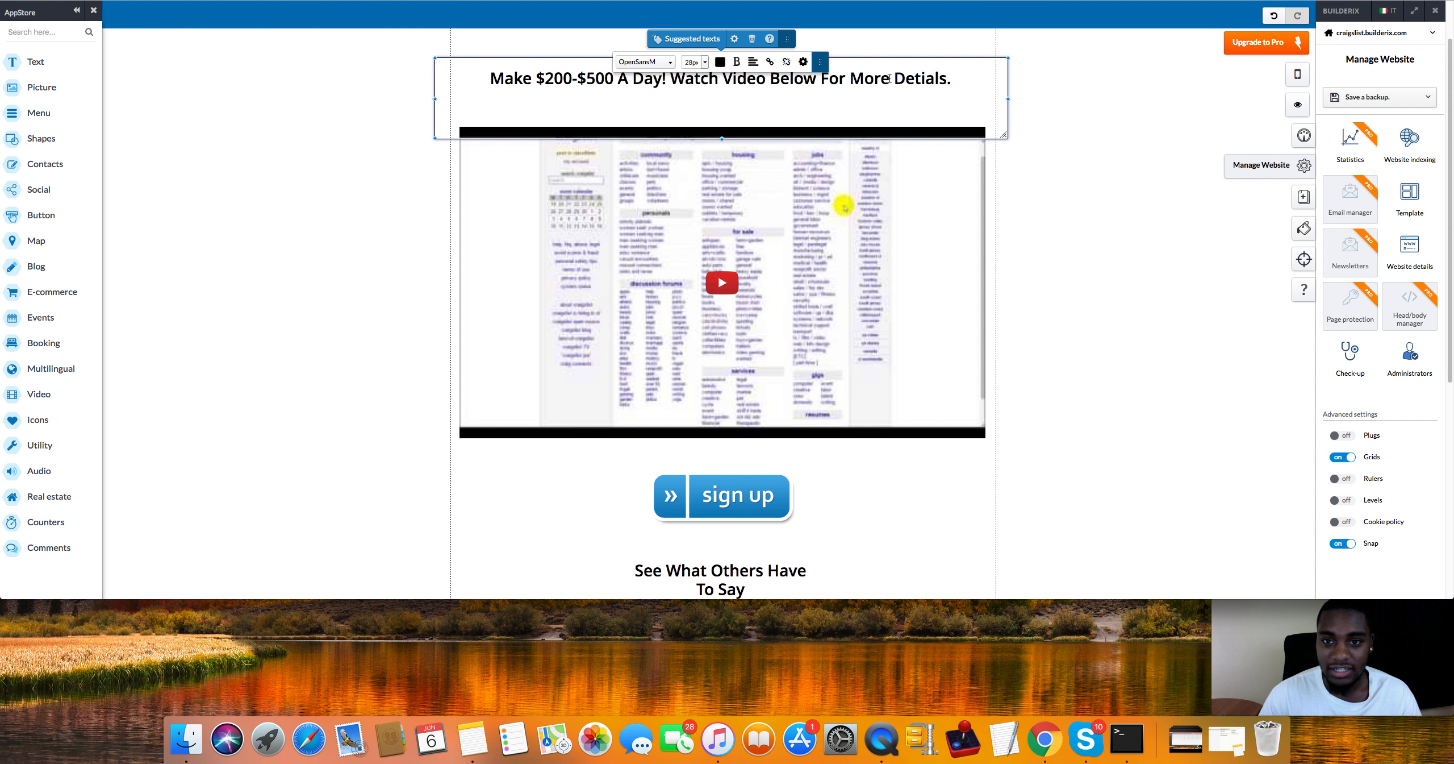
right_click(922, 79)
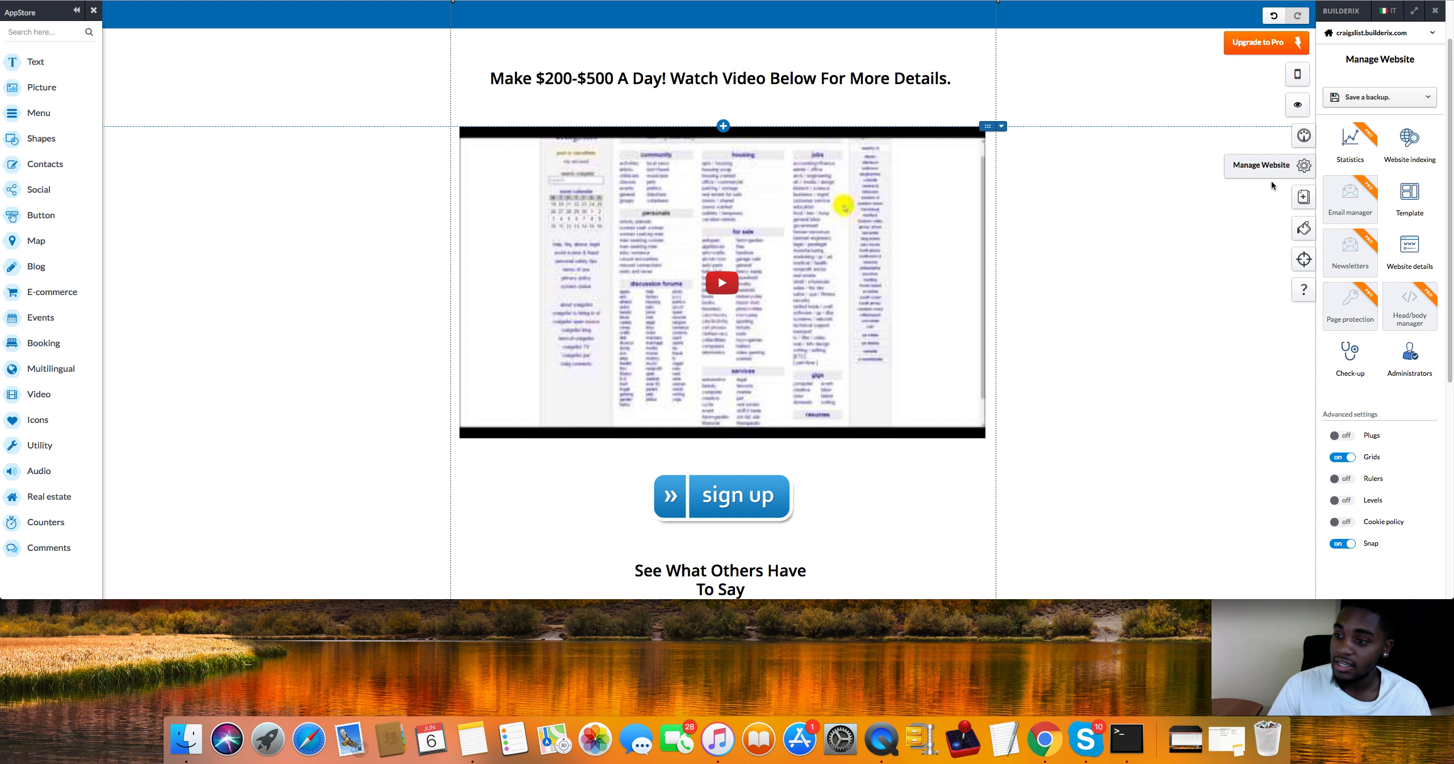
Step: Switch to the Consult Aid template, accepting data loss and skipping social import
left_click(1409, 196)
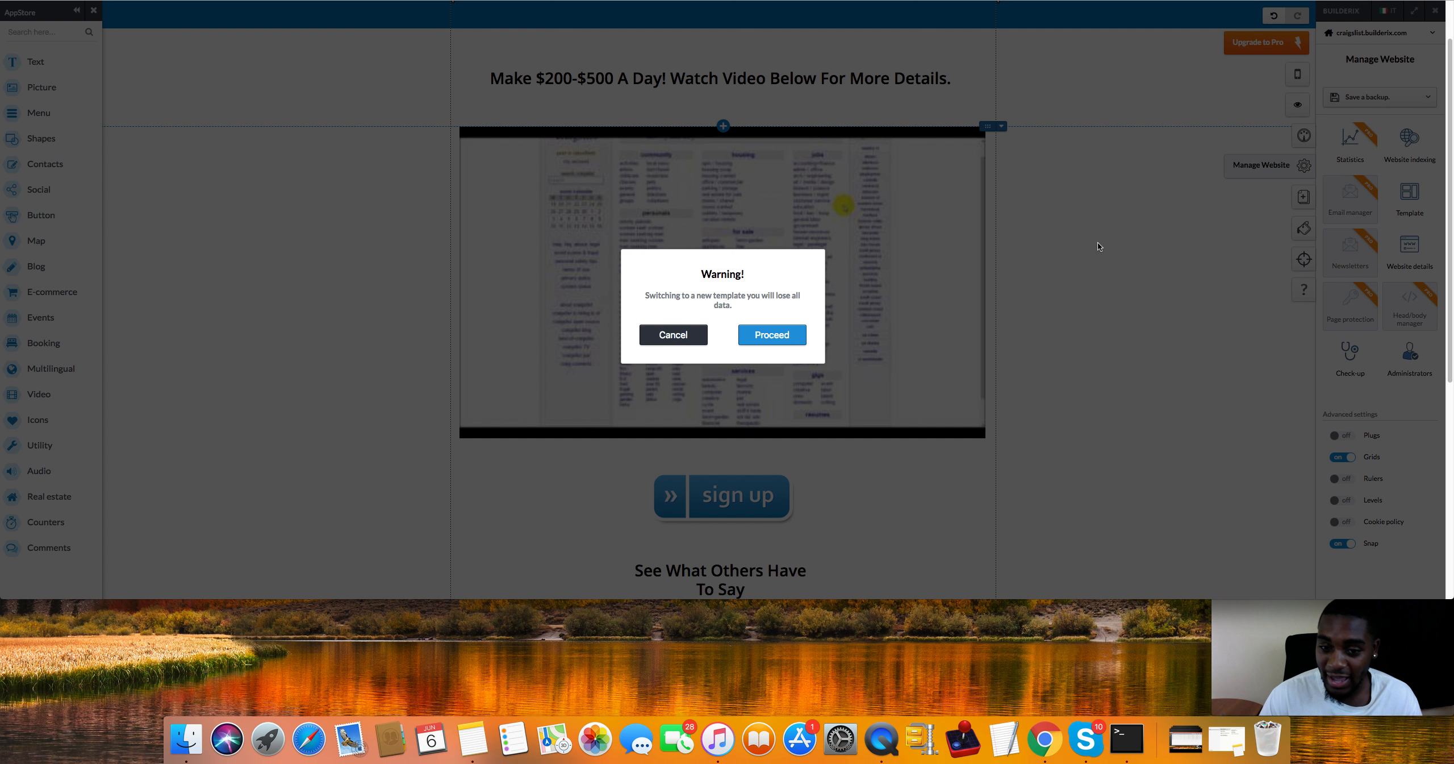
left_click(770, 334)
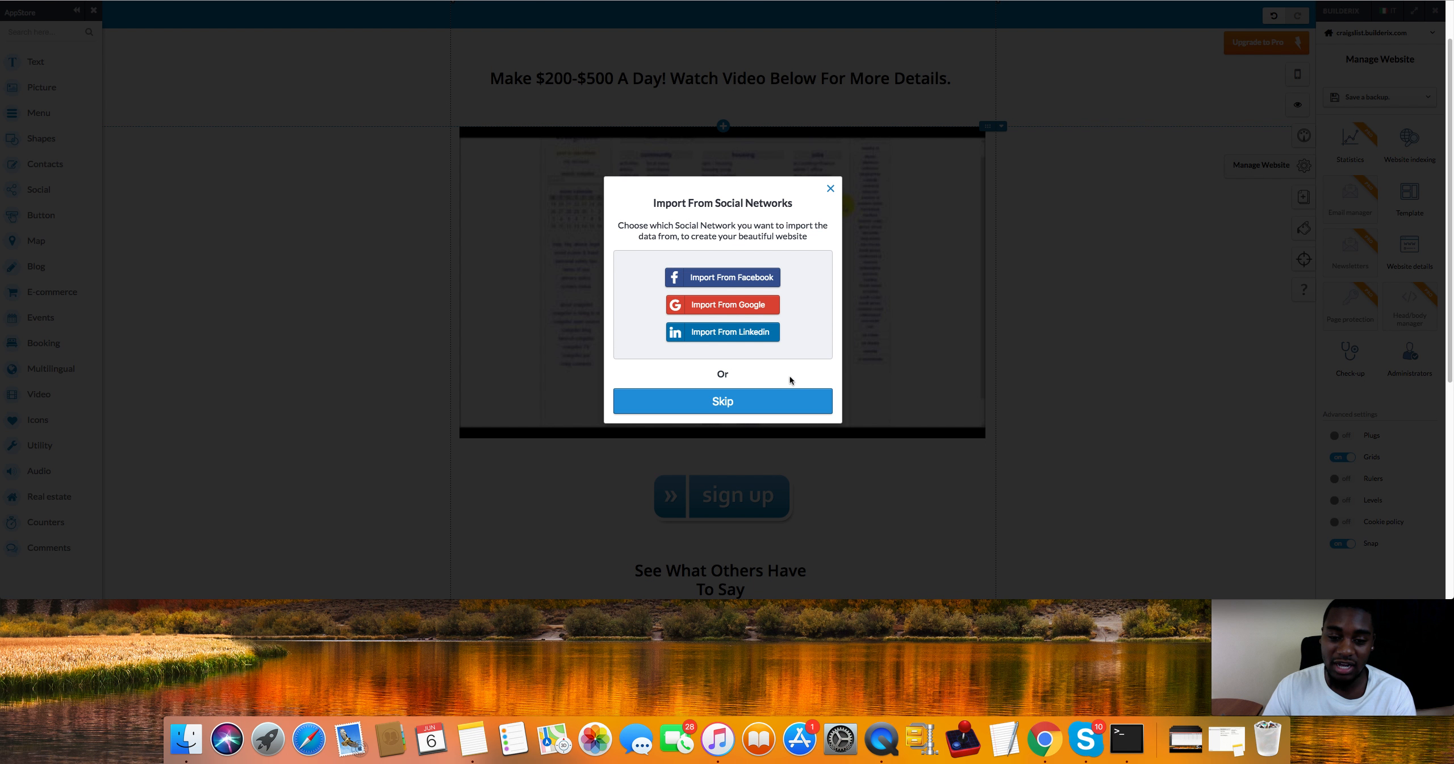
left_click(723, 401)
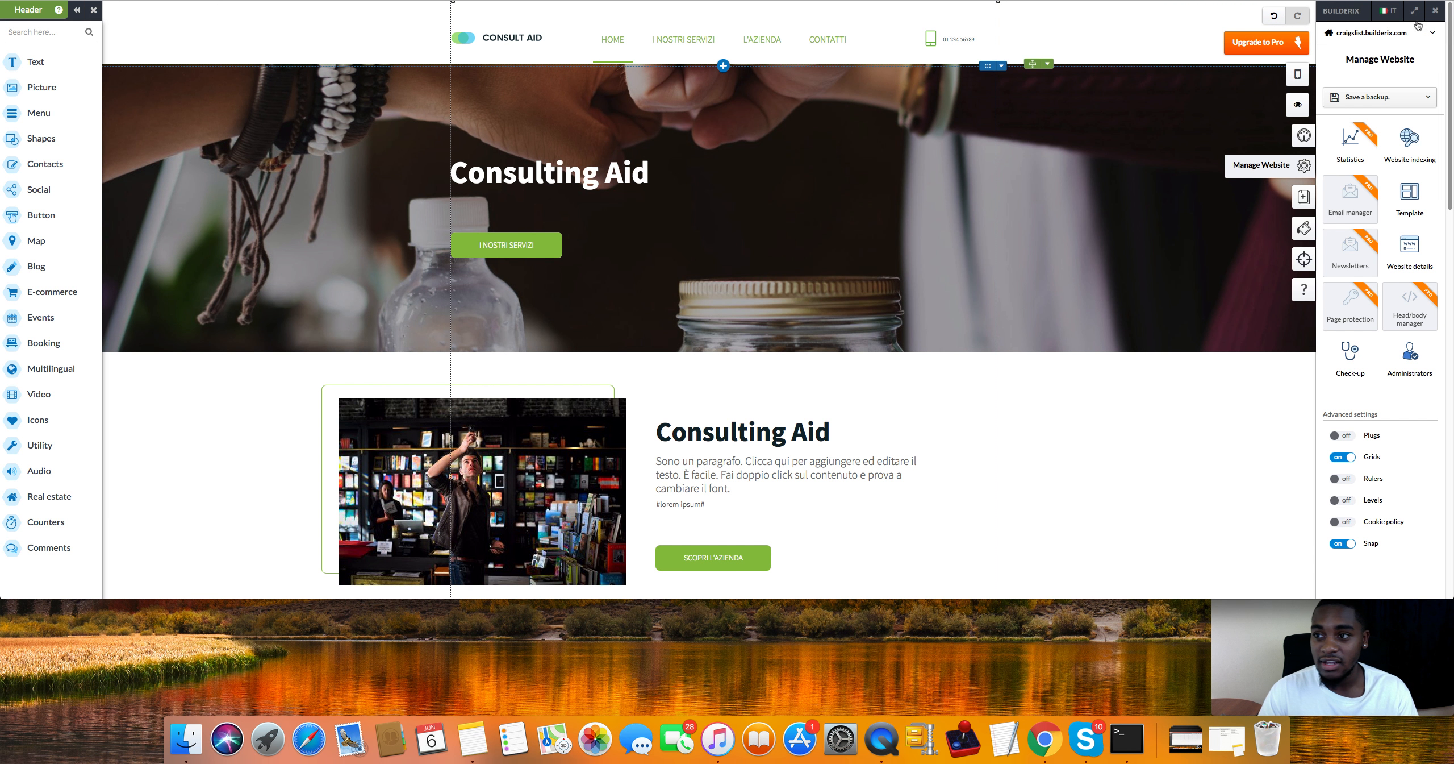
Step: Review the Language manager with only English enabled and close it unsaved
left_click(1389, 10)
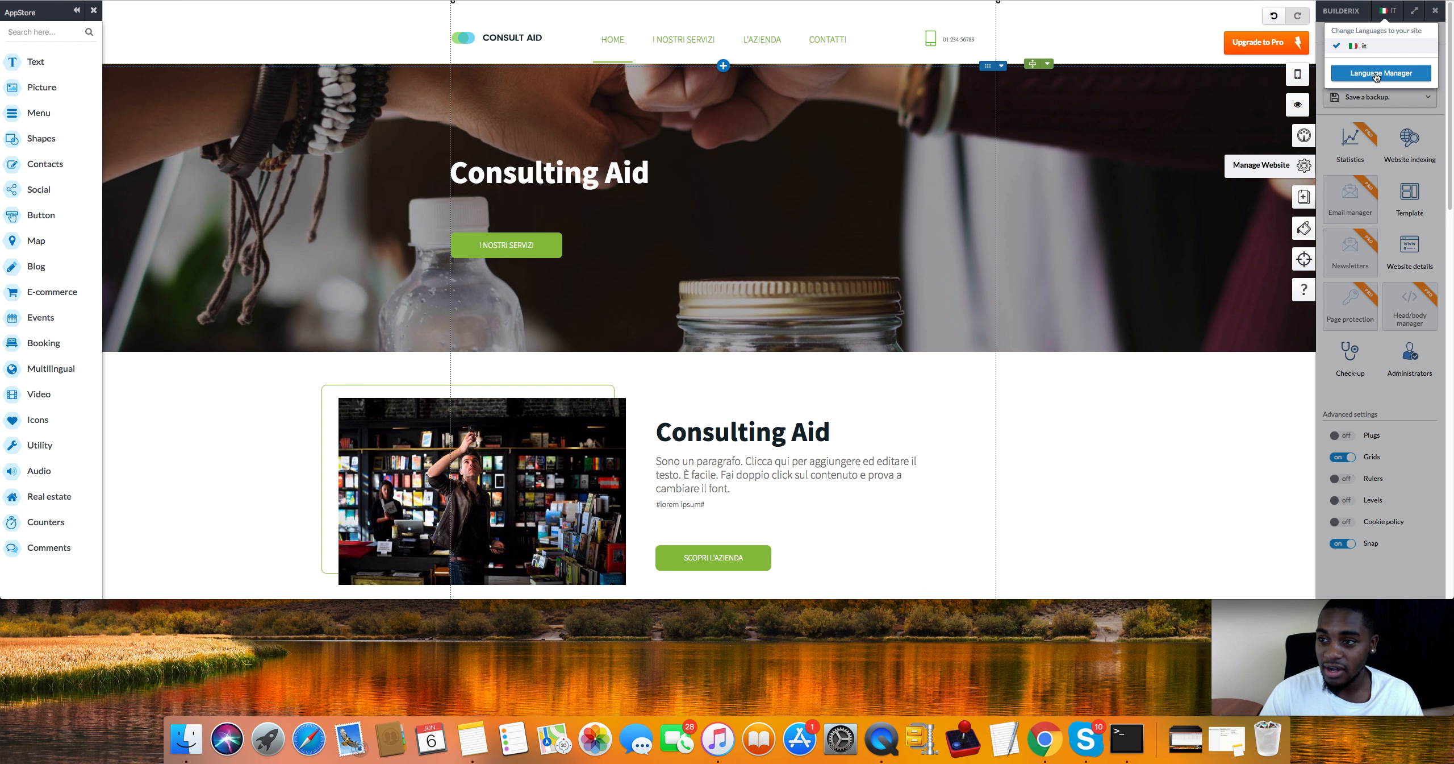
left_click(1381, 72)
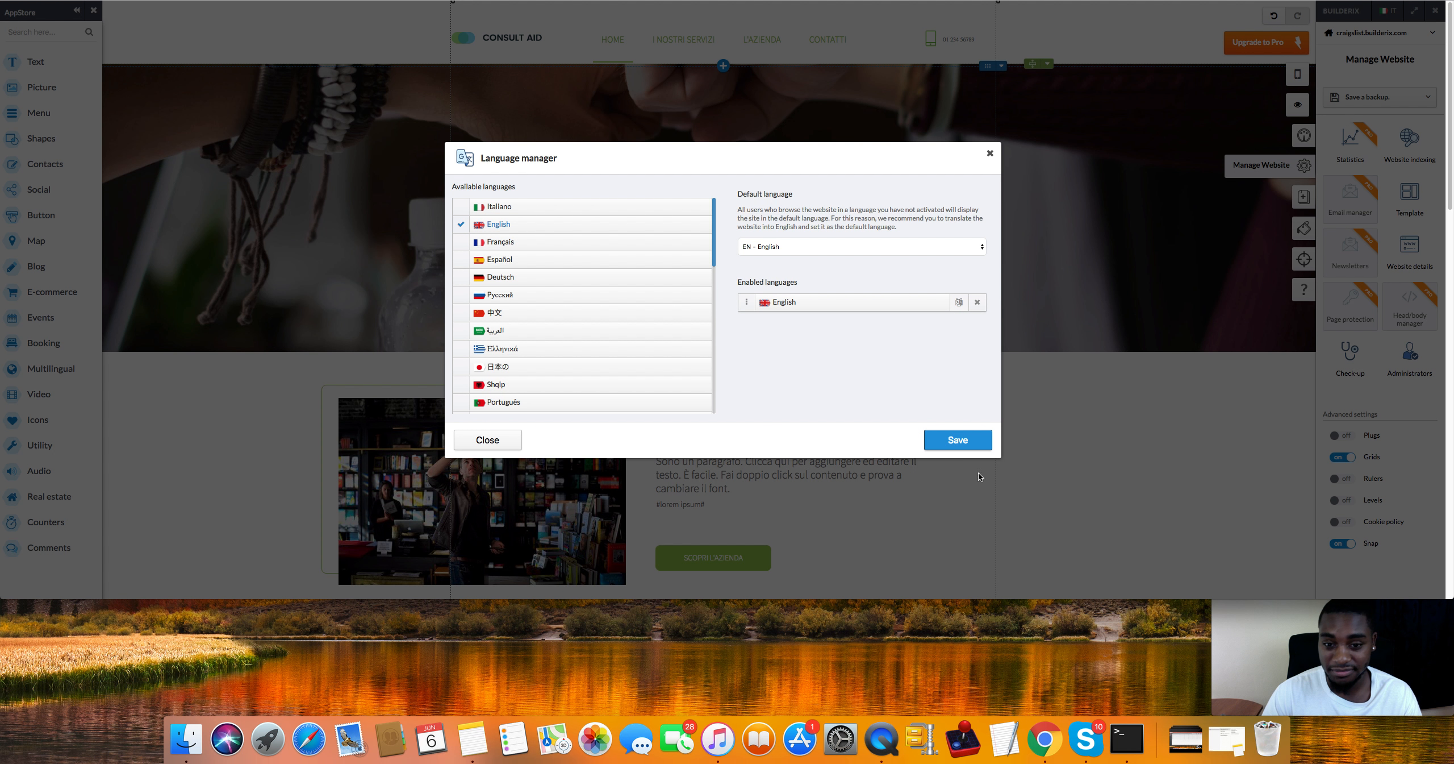
mouse_move(1076, 261)
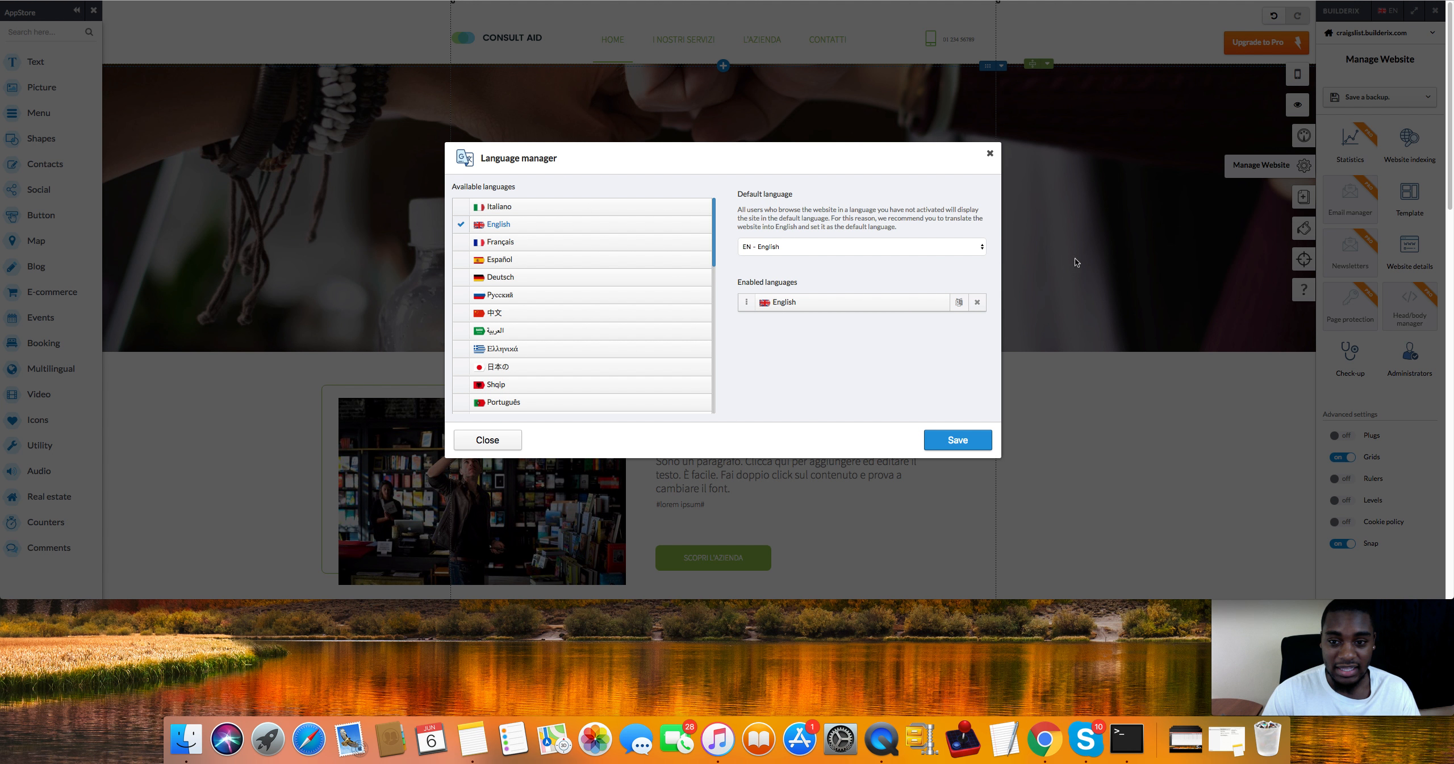
mouse_move(1351, 111)
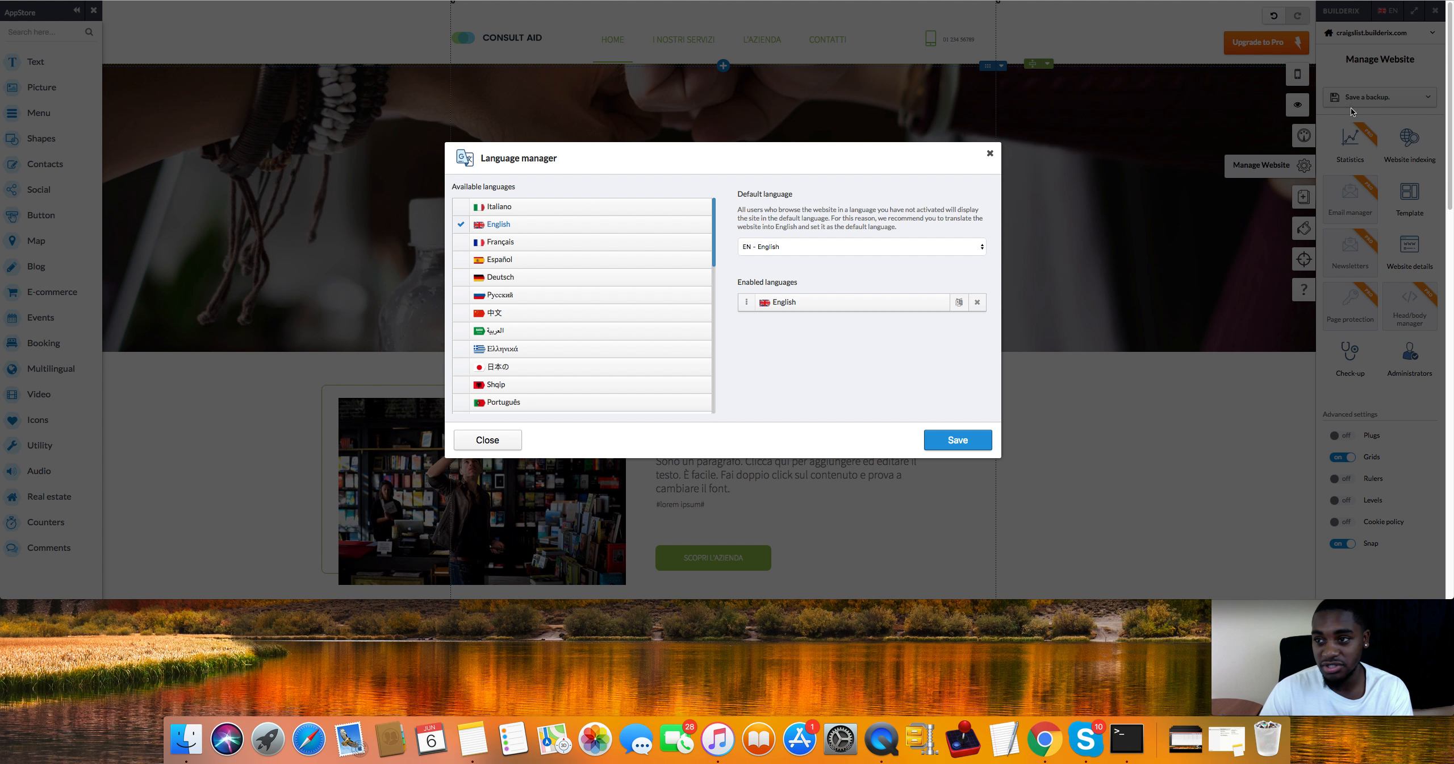
mouse_move(613, 256)
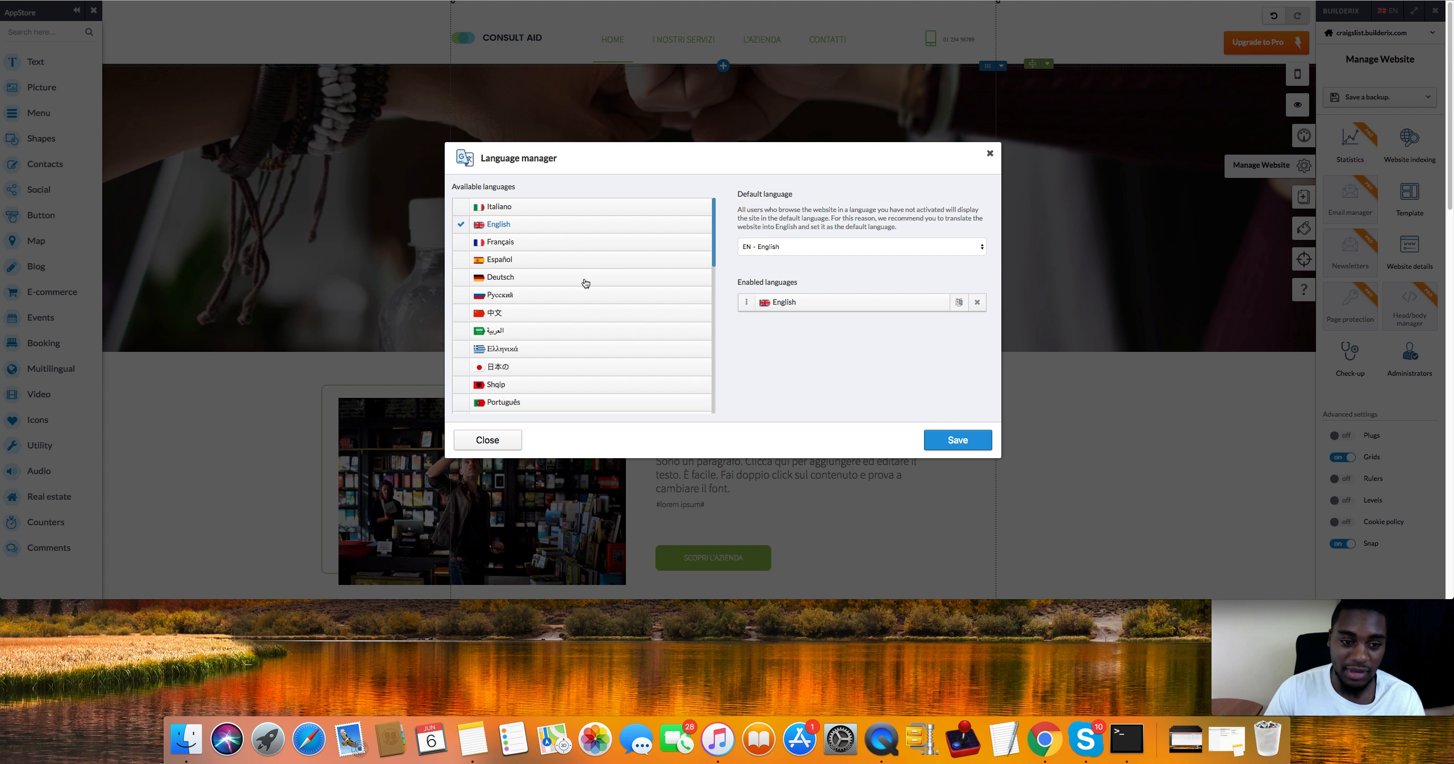
mouse_move(602, 250)
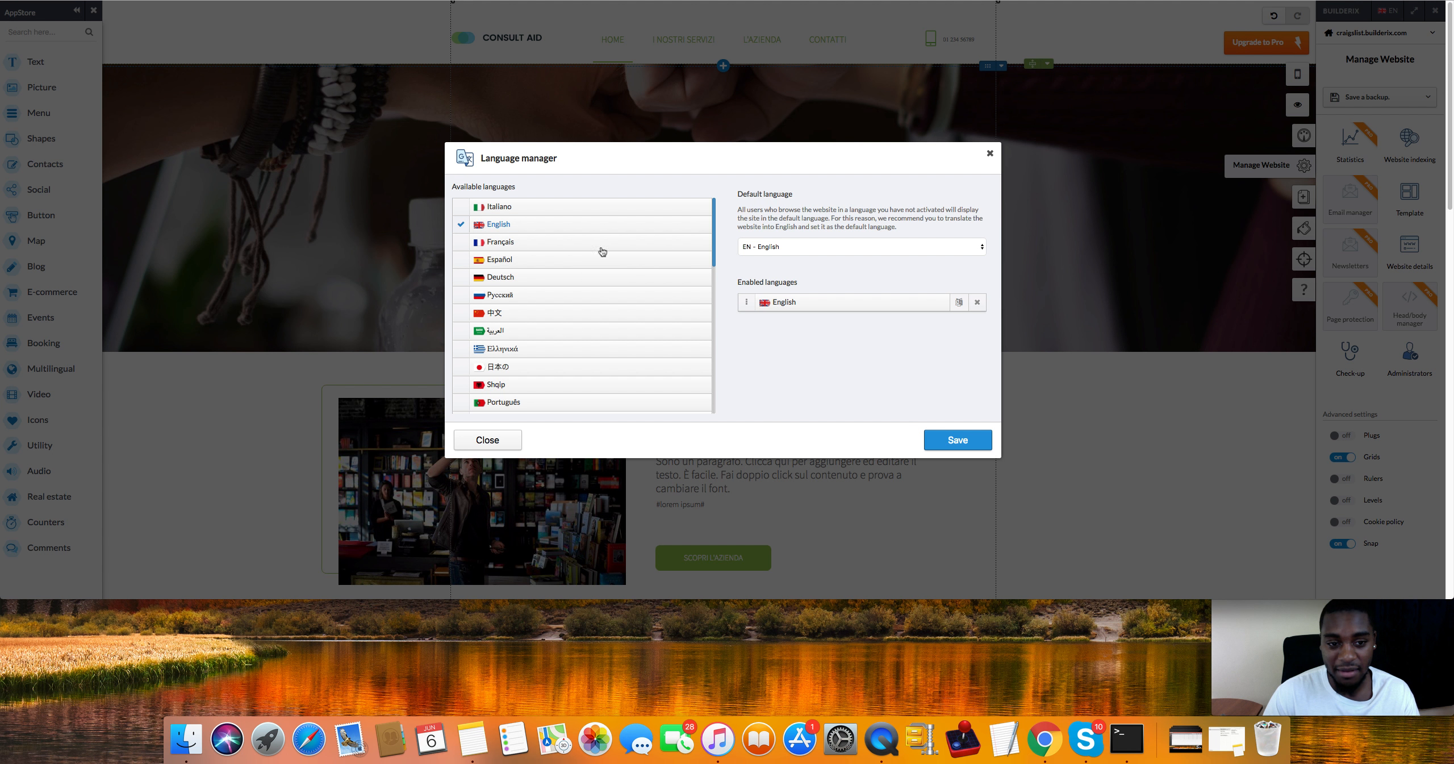
mouse_move(585, 343)
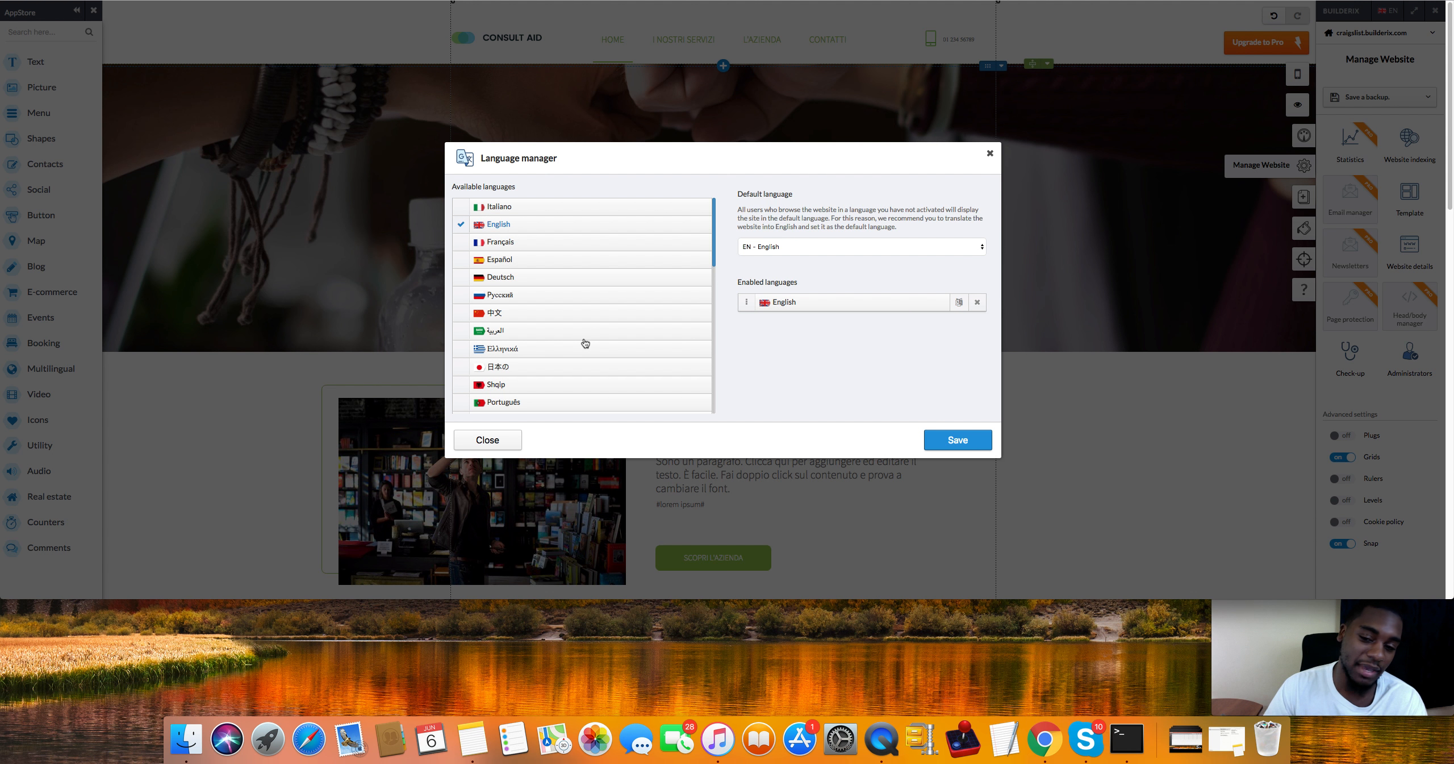
mouse_move(618, 279)
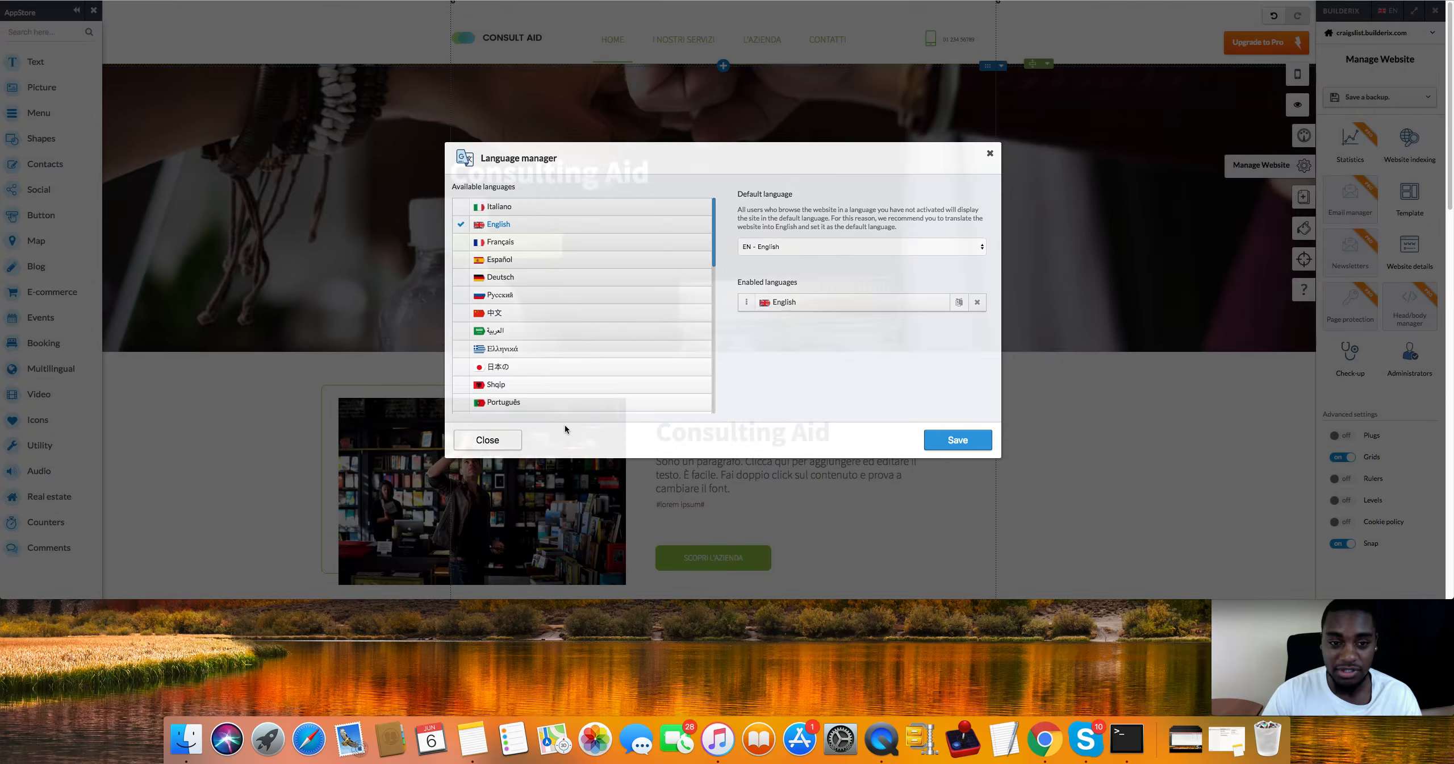
left_click(487, 439)
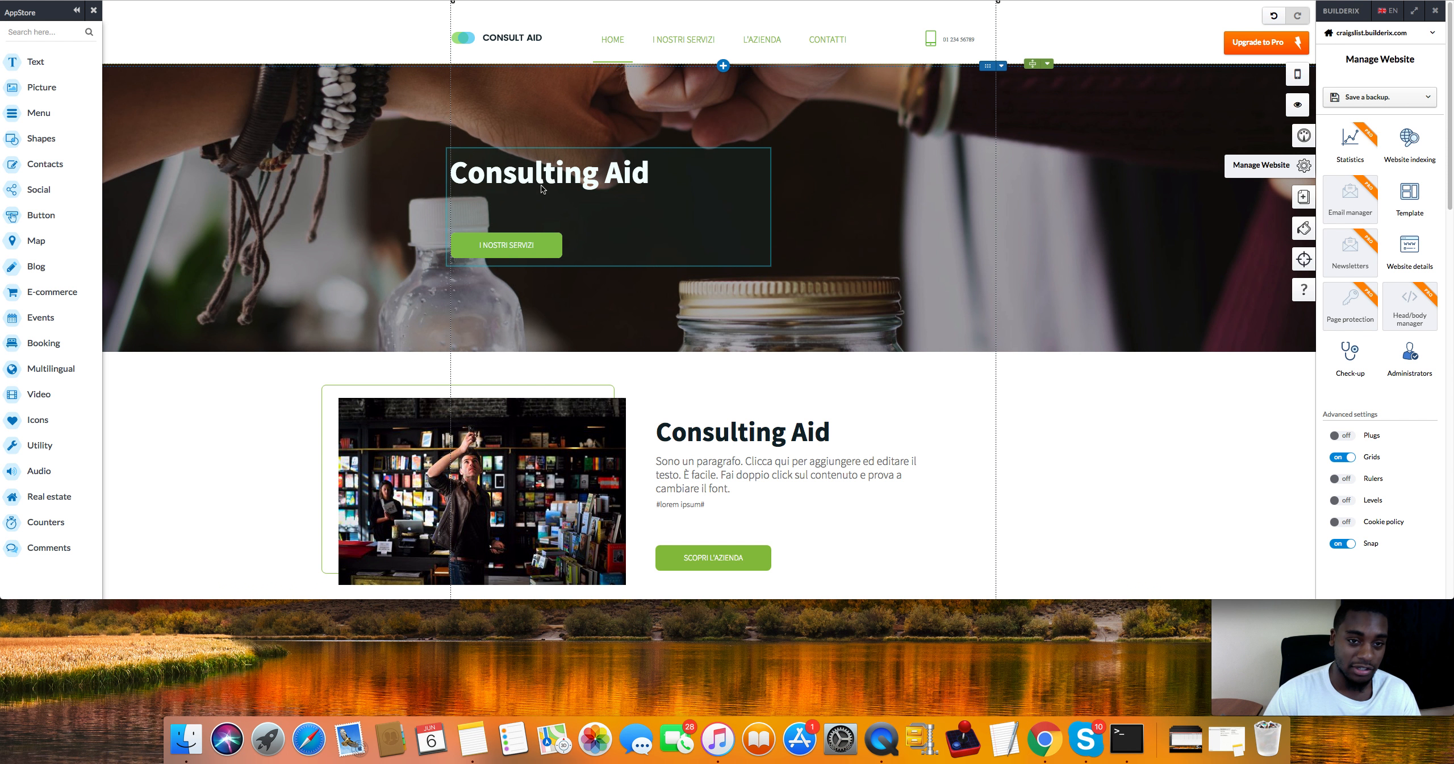
Step: Replace the hero headline 'Consulting Aid' with 'Click Button Below'
left_click(548, 186)
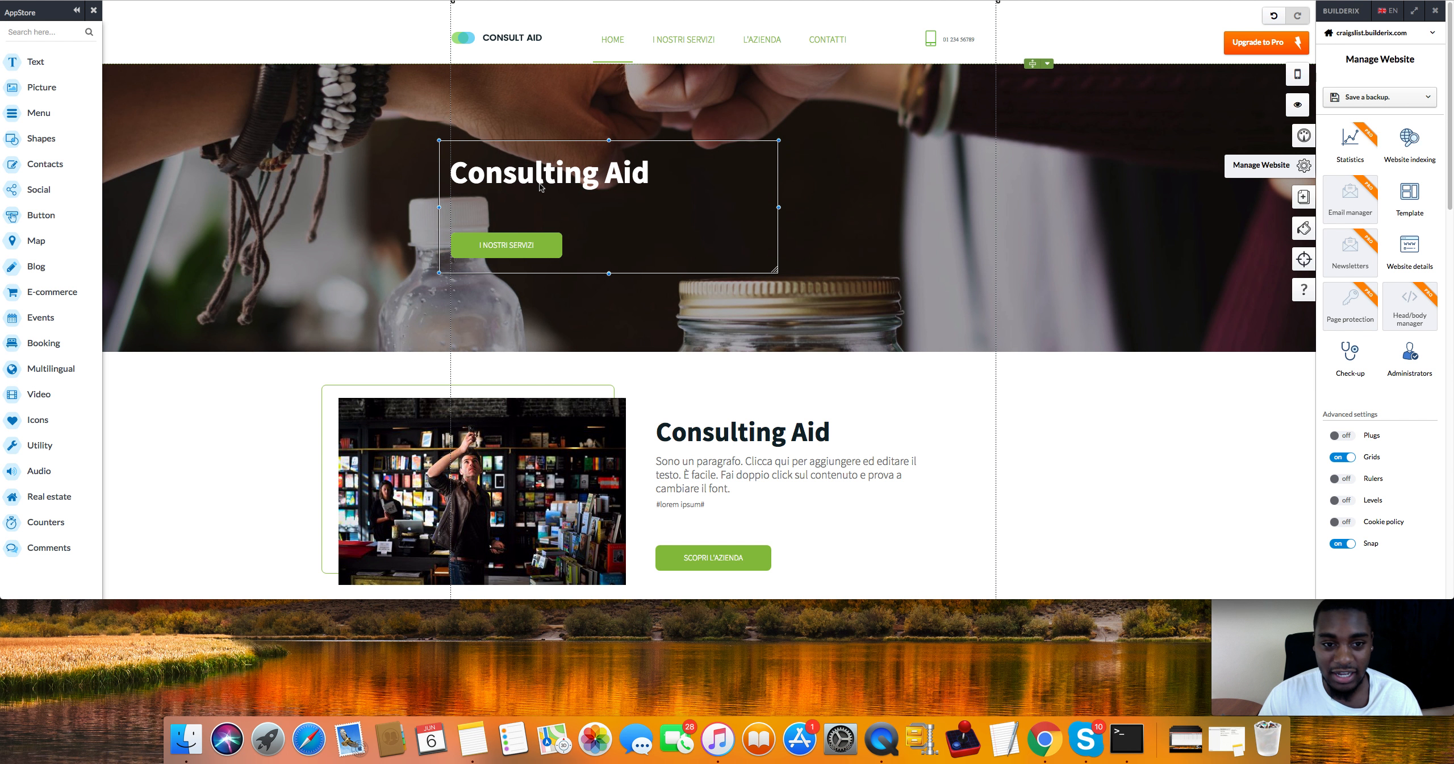
double_click(549, 173)
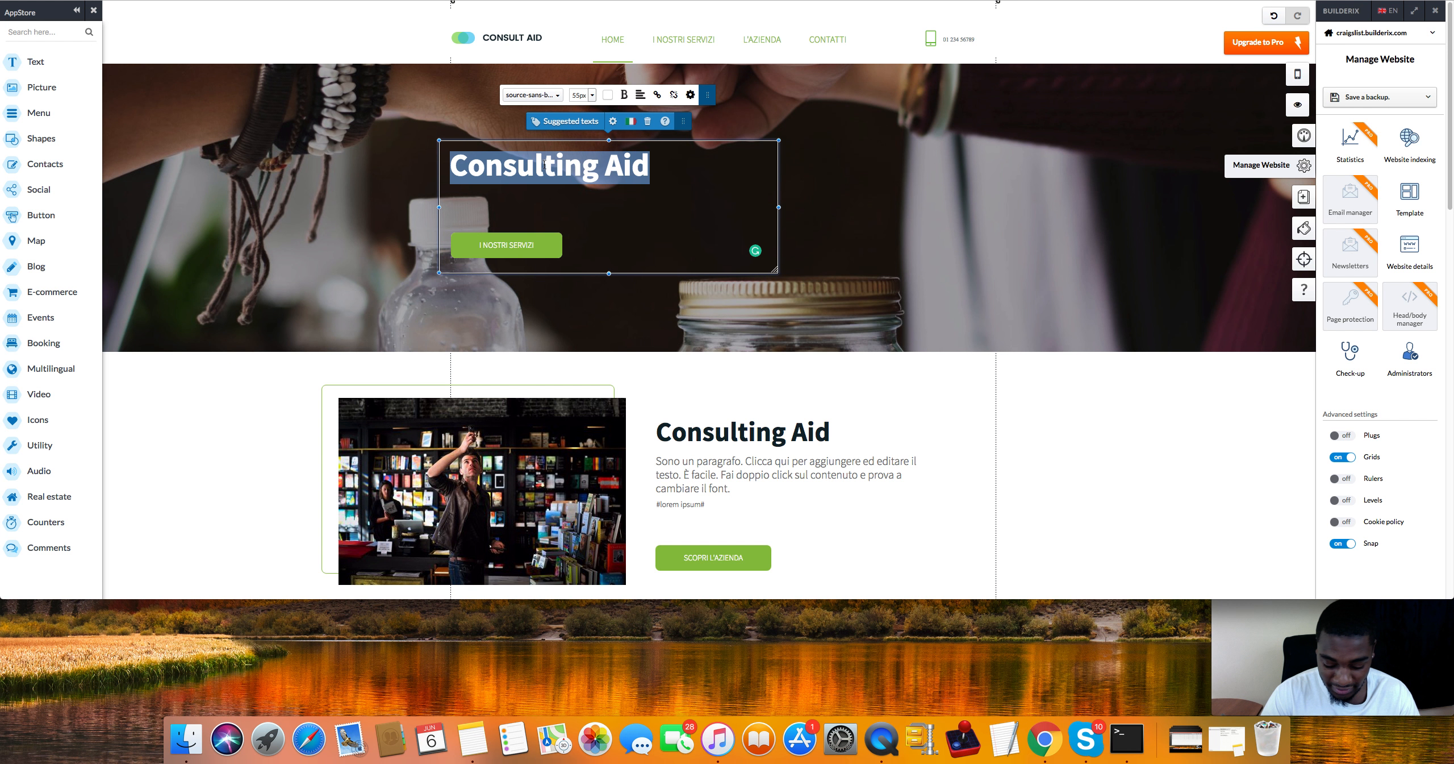
type("Click Button B")
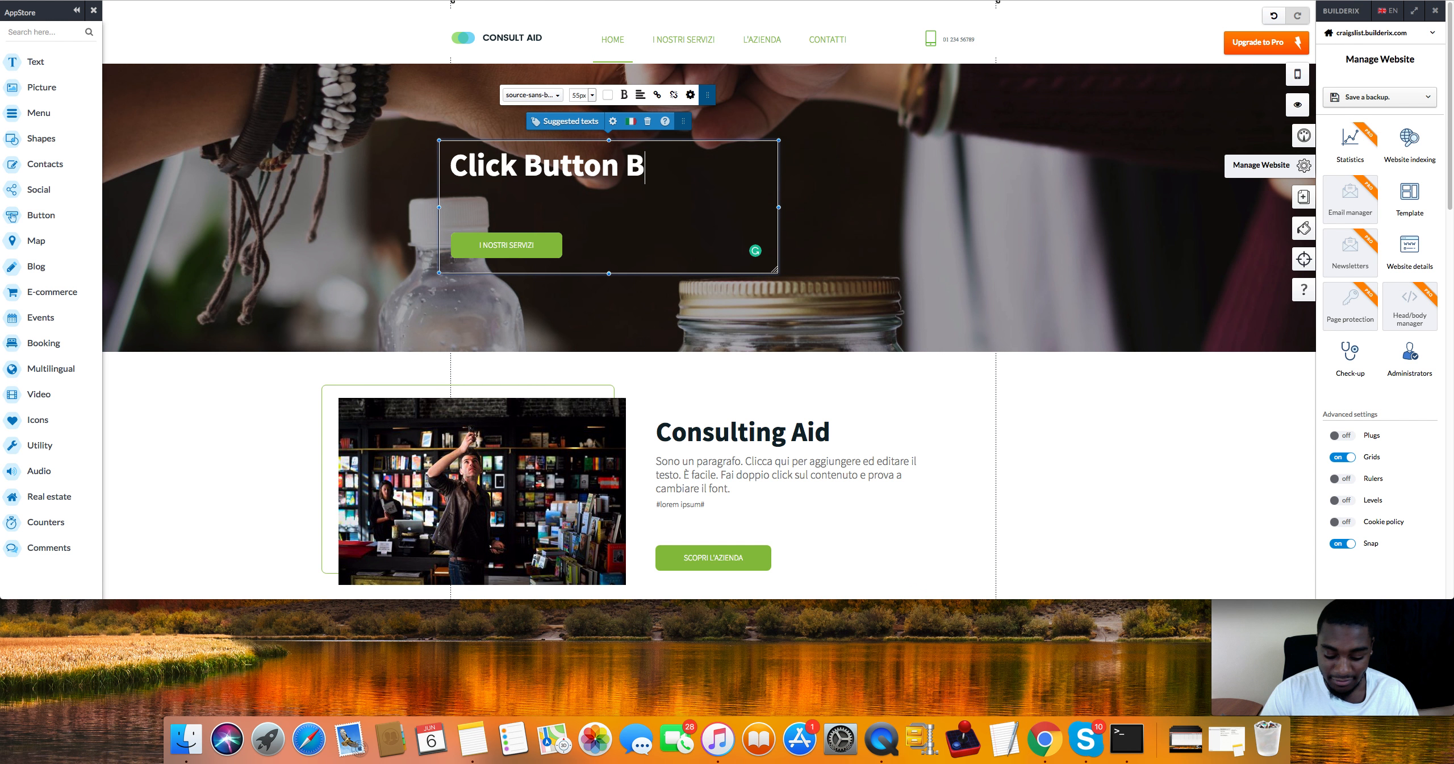
type("elow")
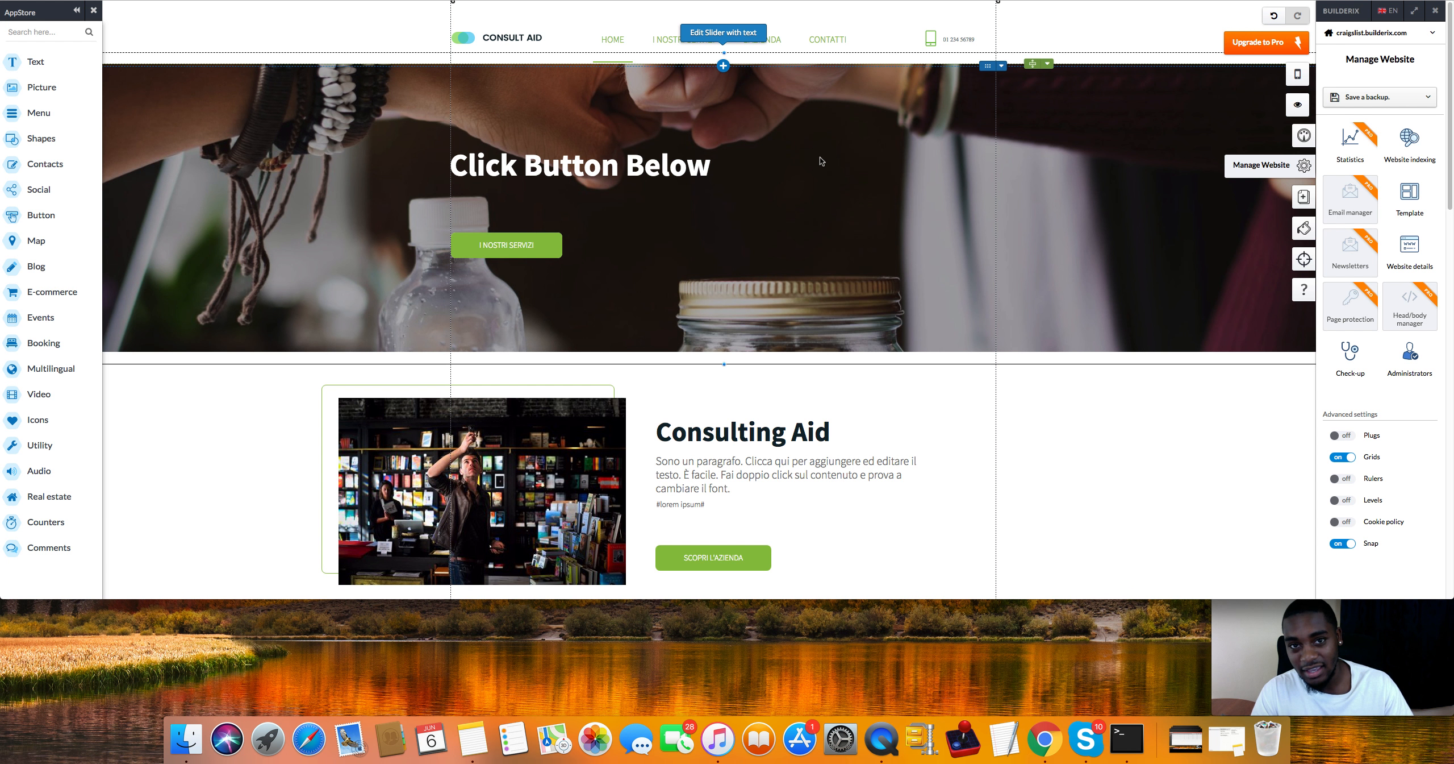
mouse_move(889, 142)
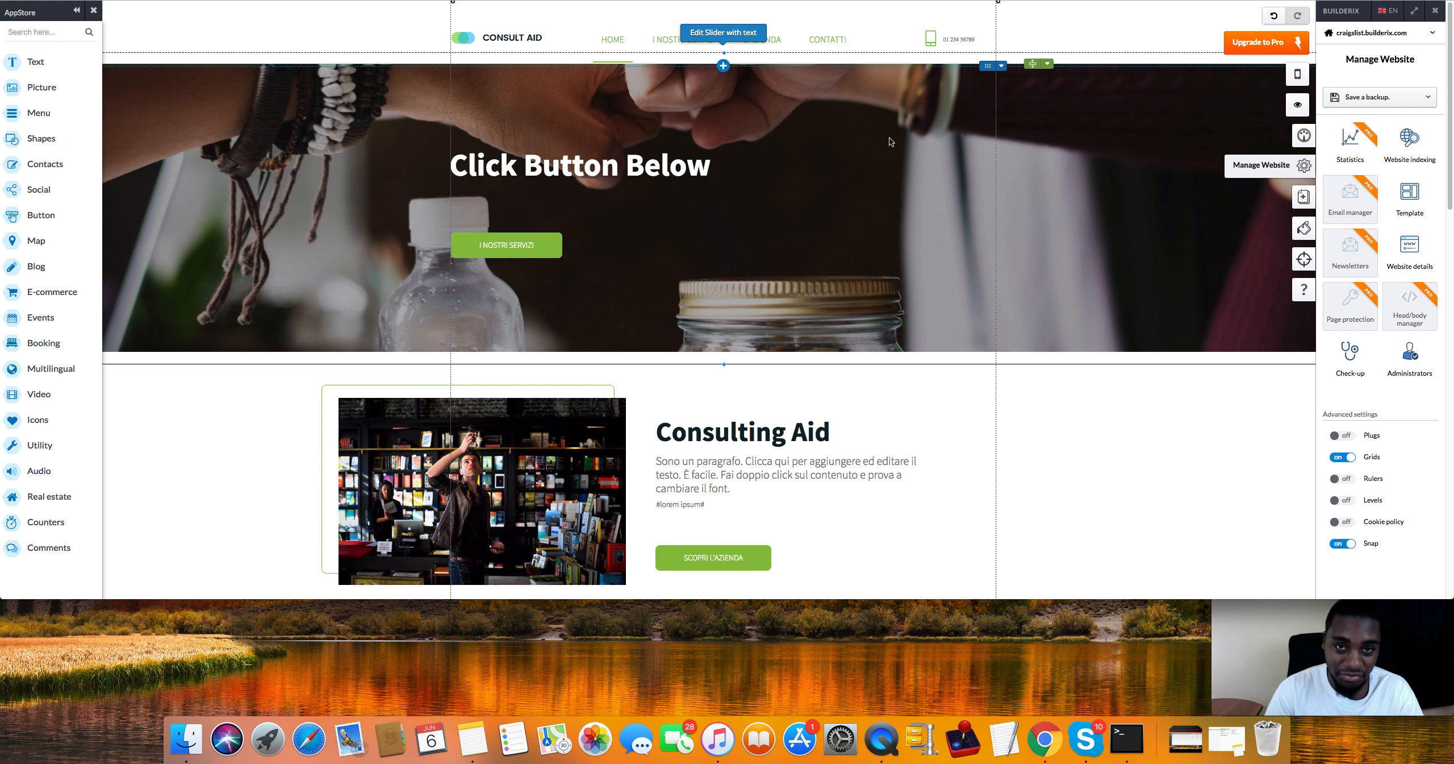
mouse_move(902, 112)
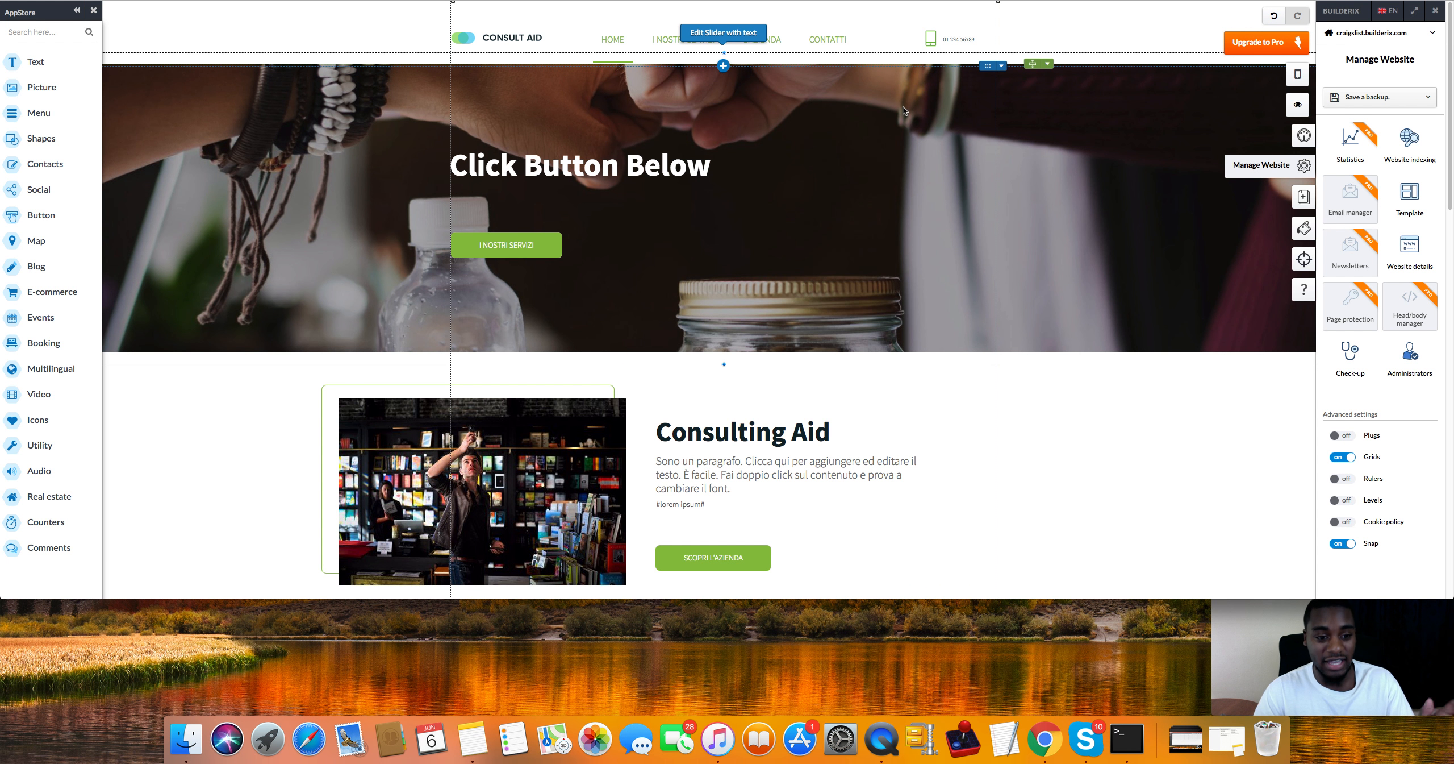
mouse_move(928, 111)
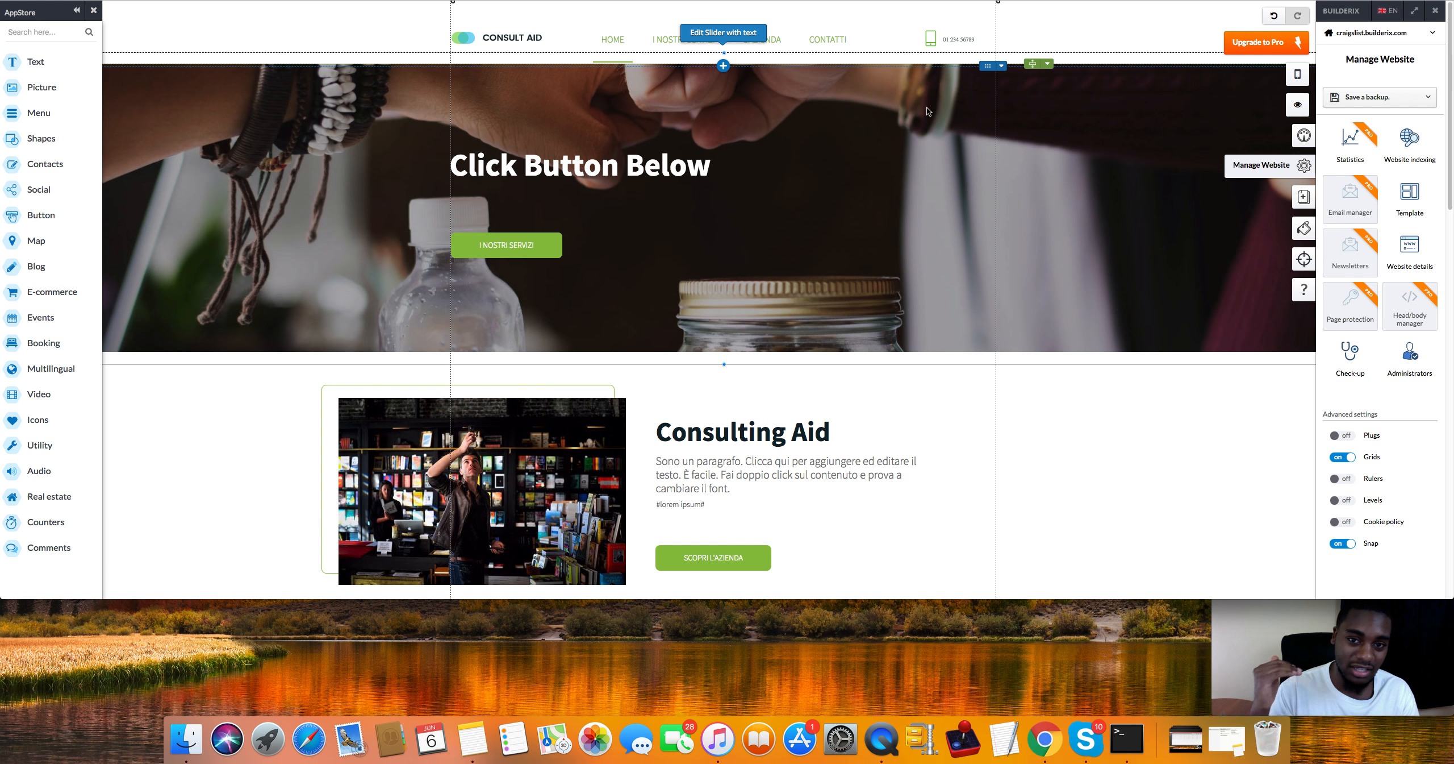
mouse_move(942, 203)
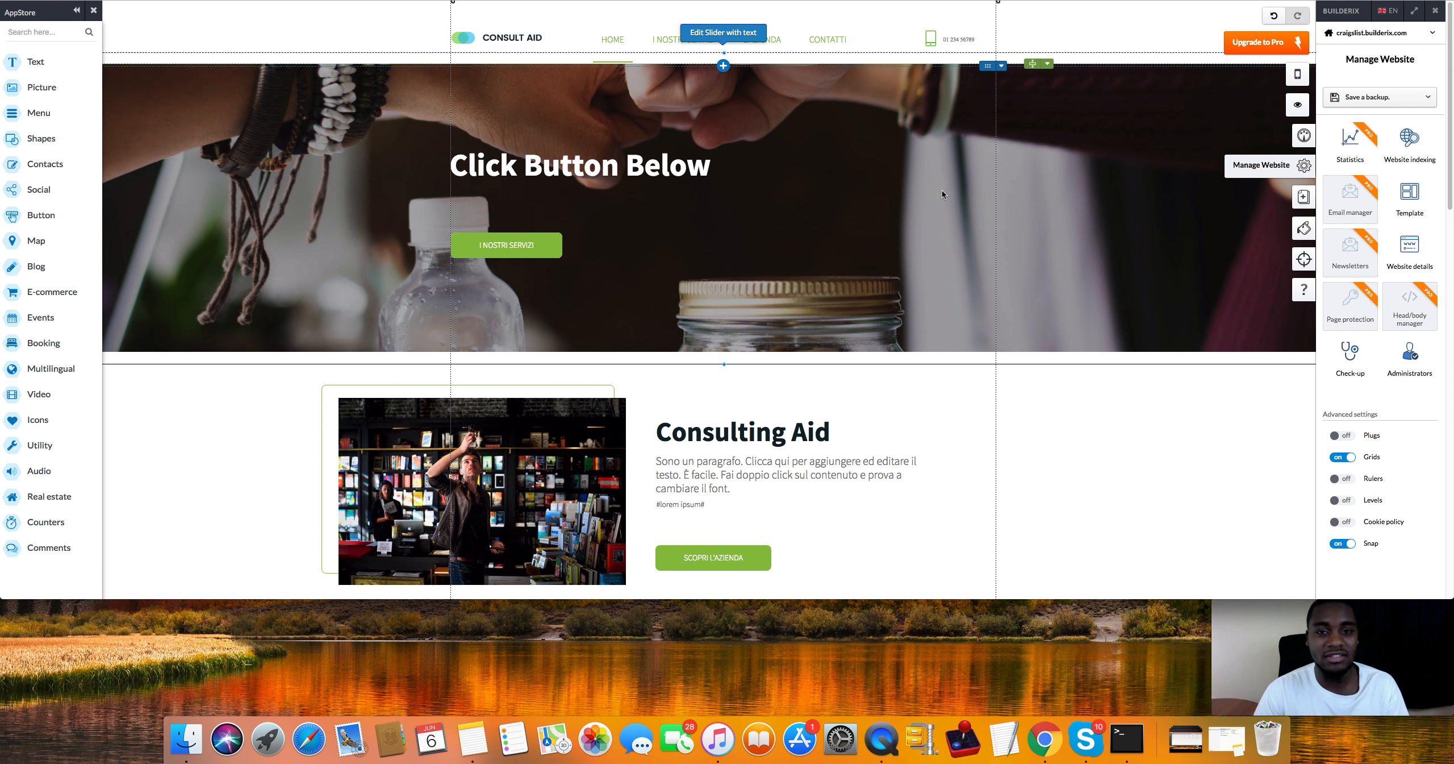
mouse_move(988, 190)
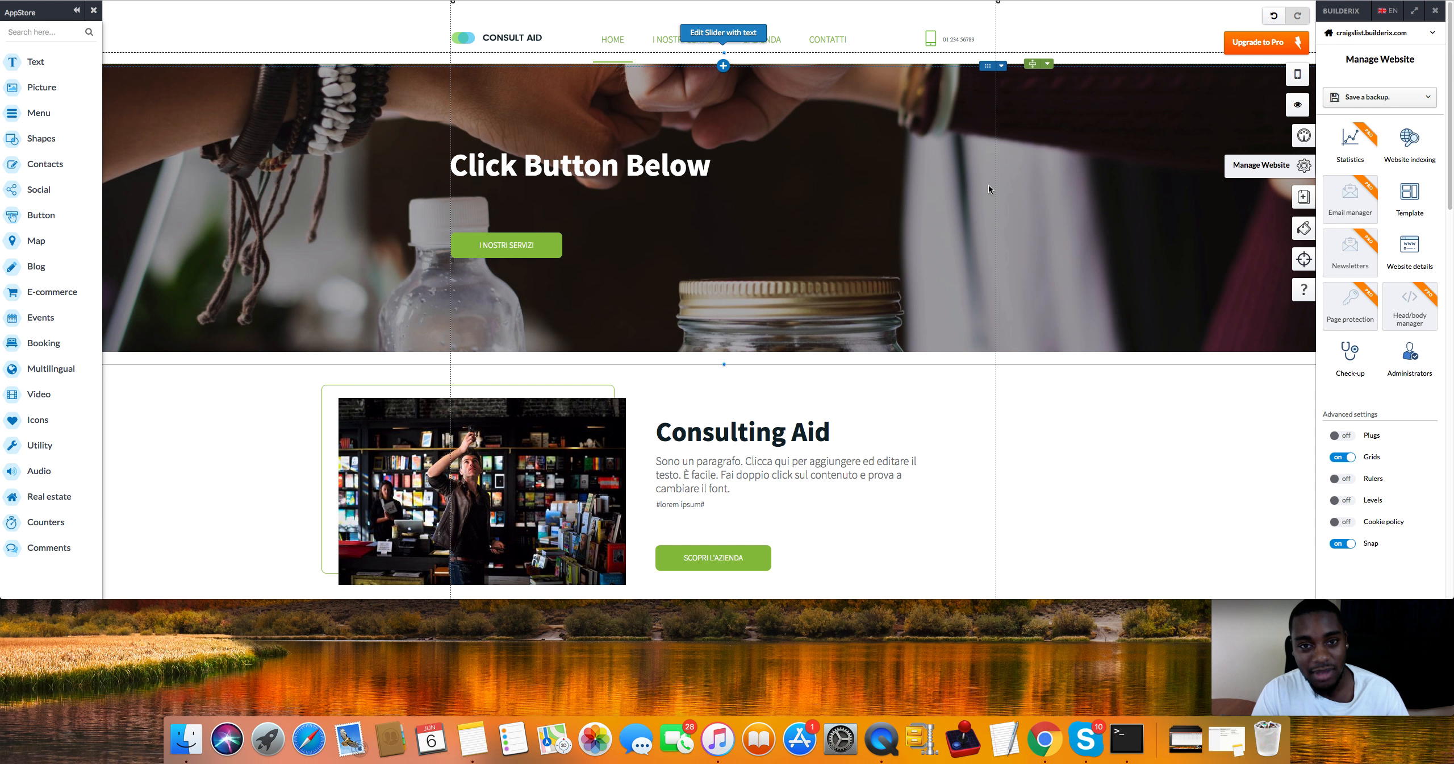
mouse_move(837, 108)
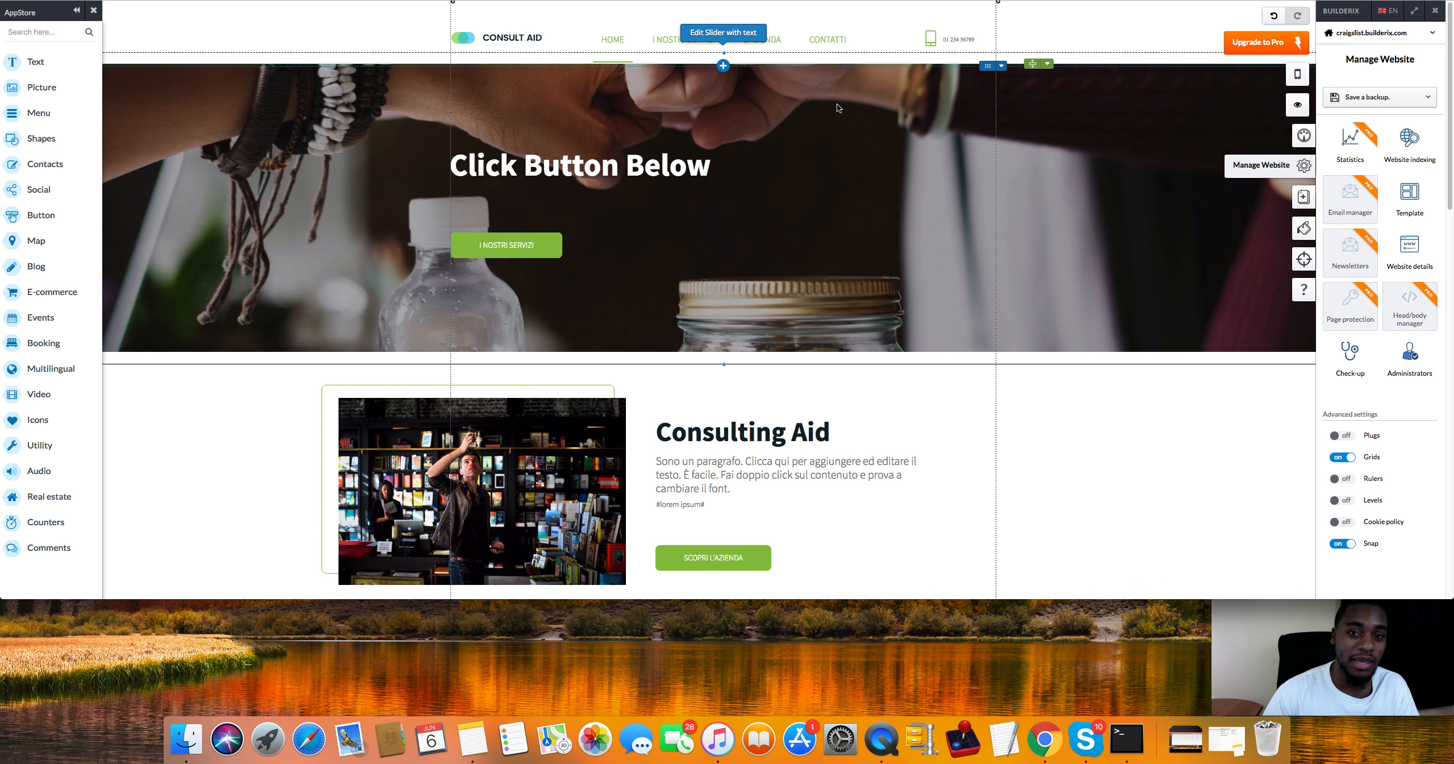
mouse_move(796, 97)
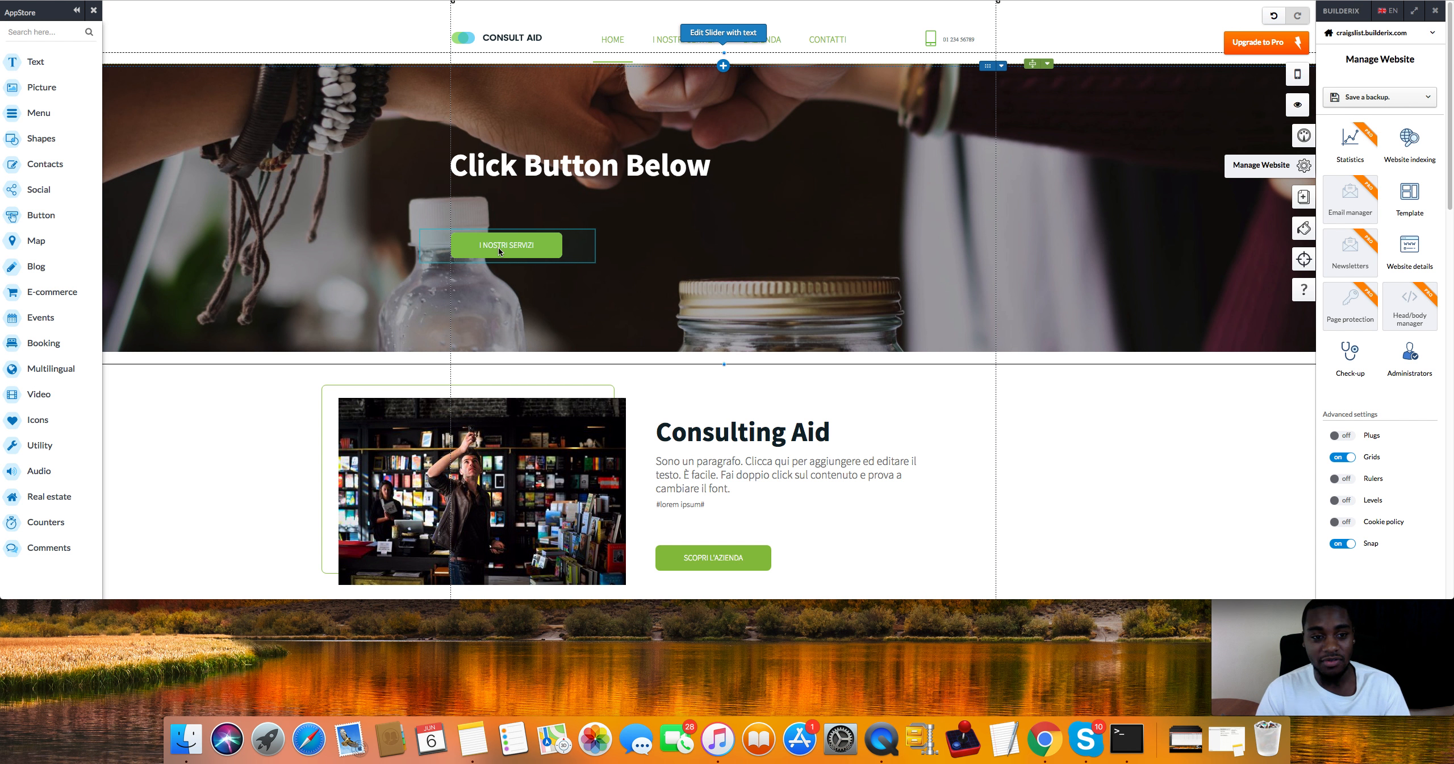
mouse_move(506, 251)
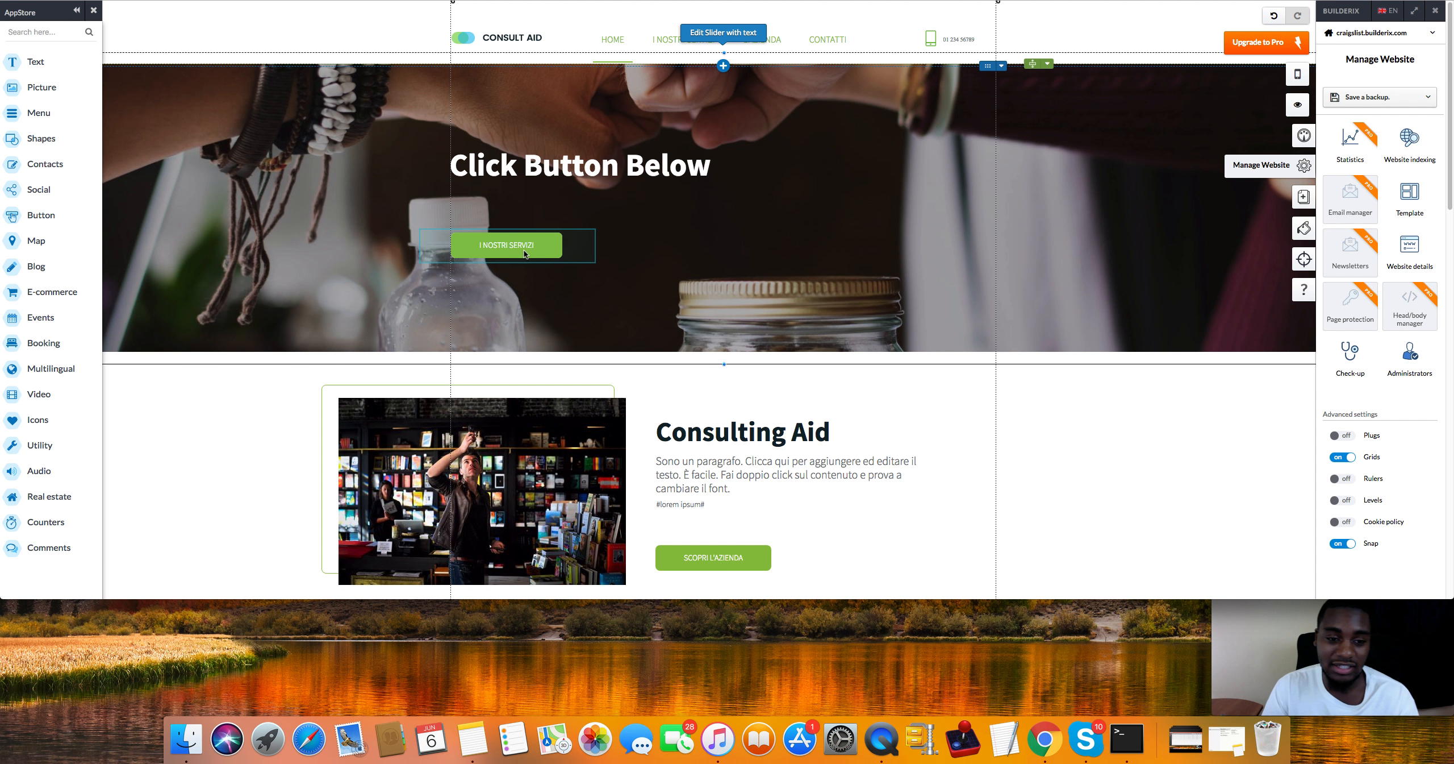
mouse_move(492, 263)
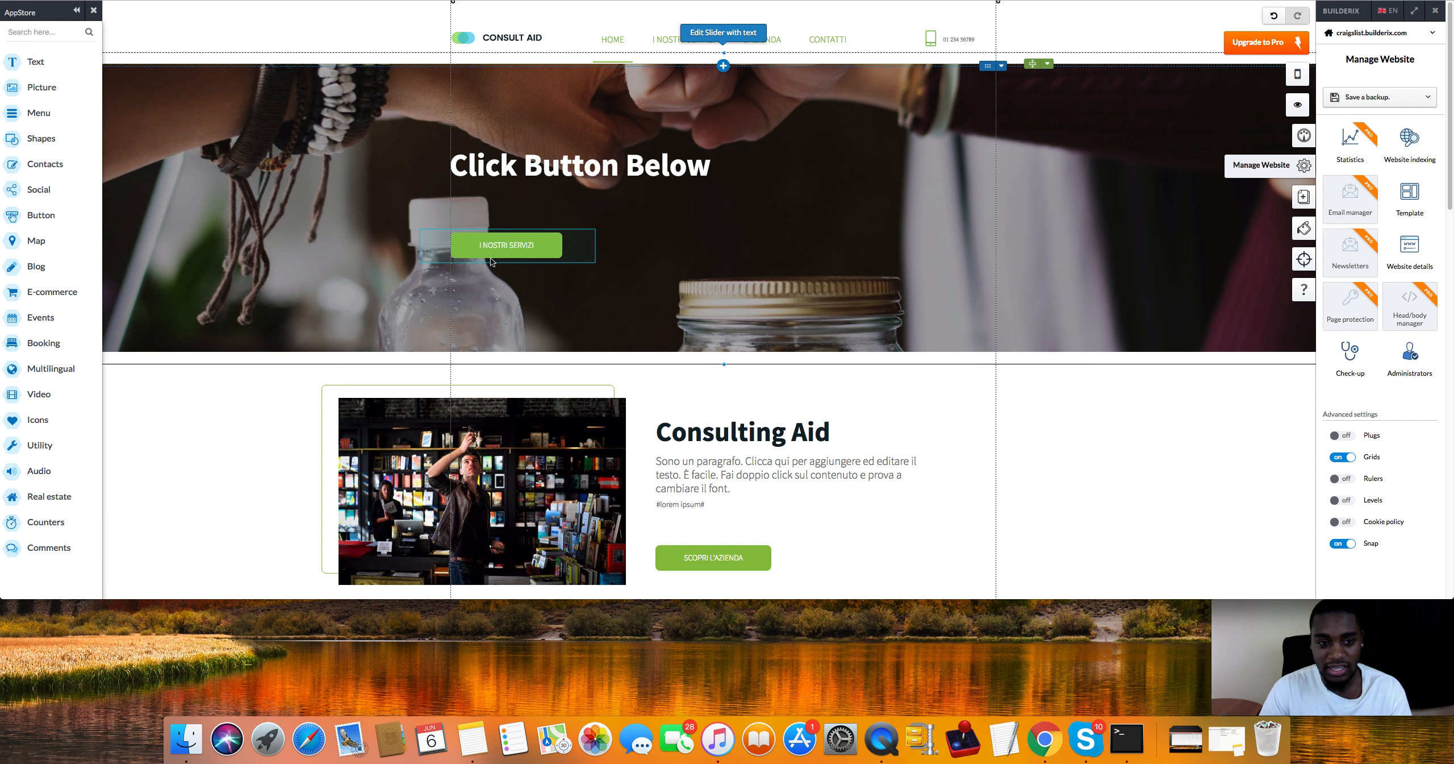
left_click(505, 246)
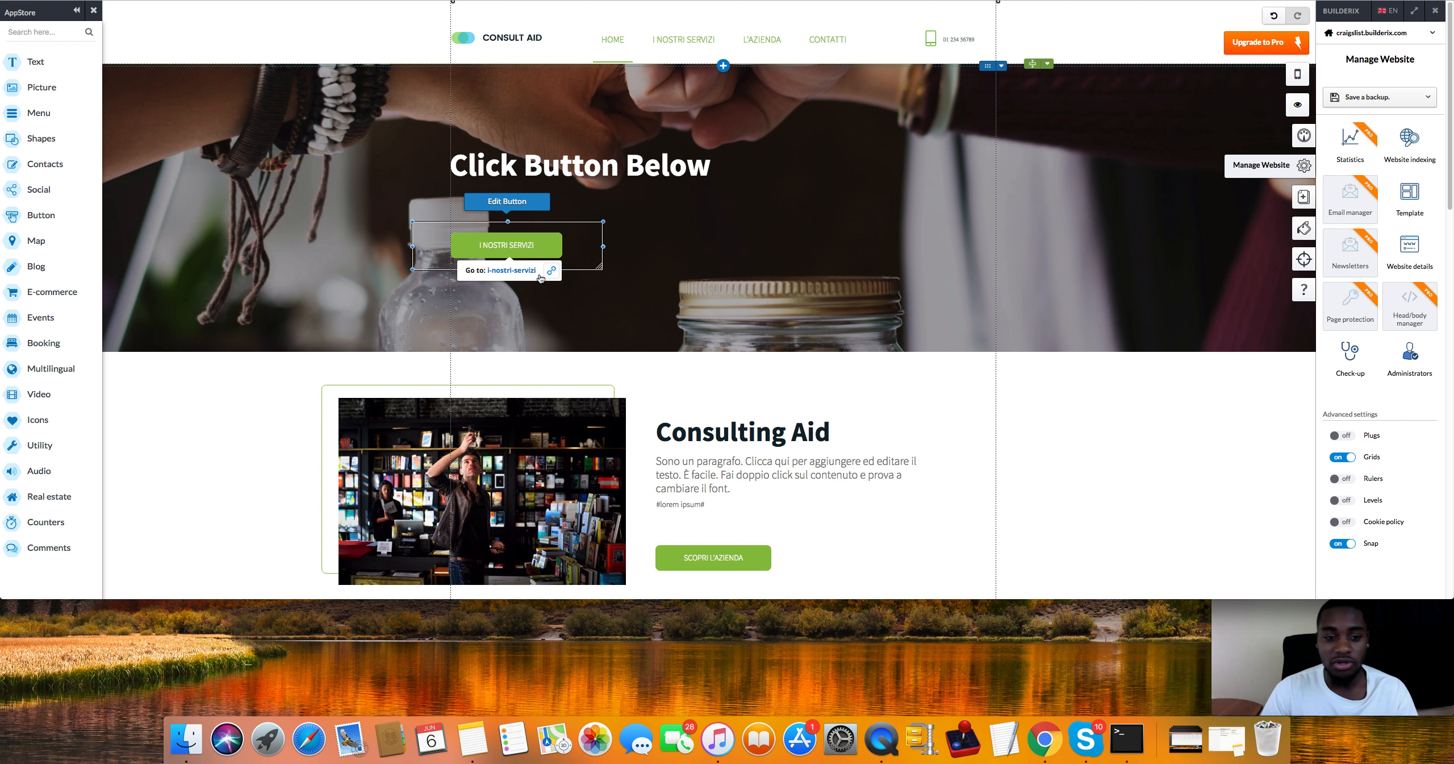
left_click(551, 271)
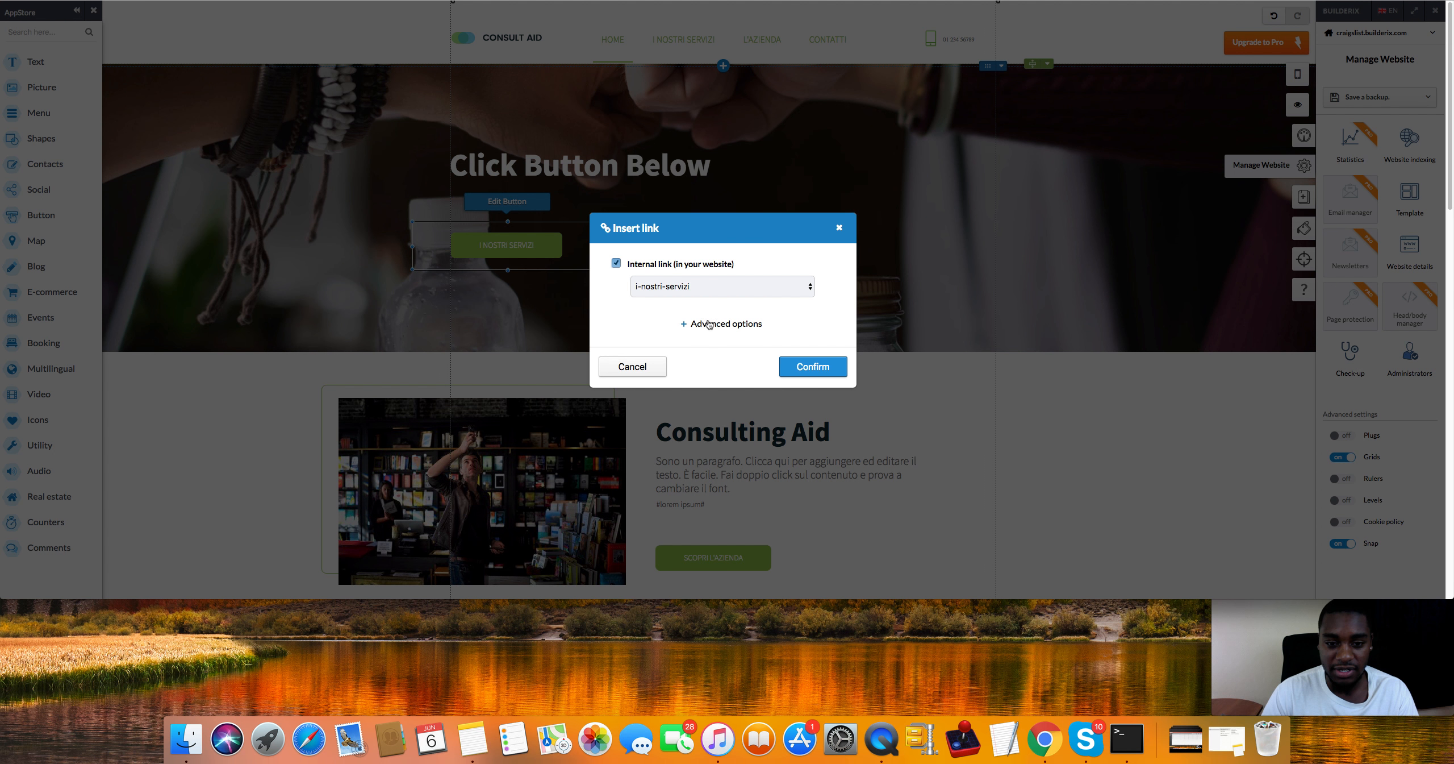
left_click(726, 323)
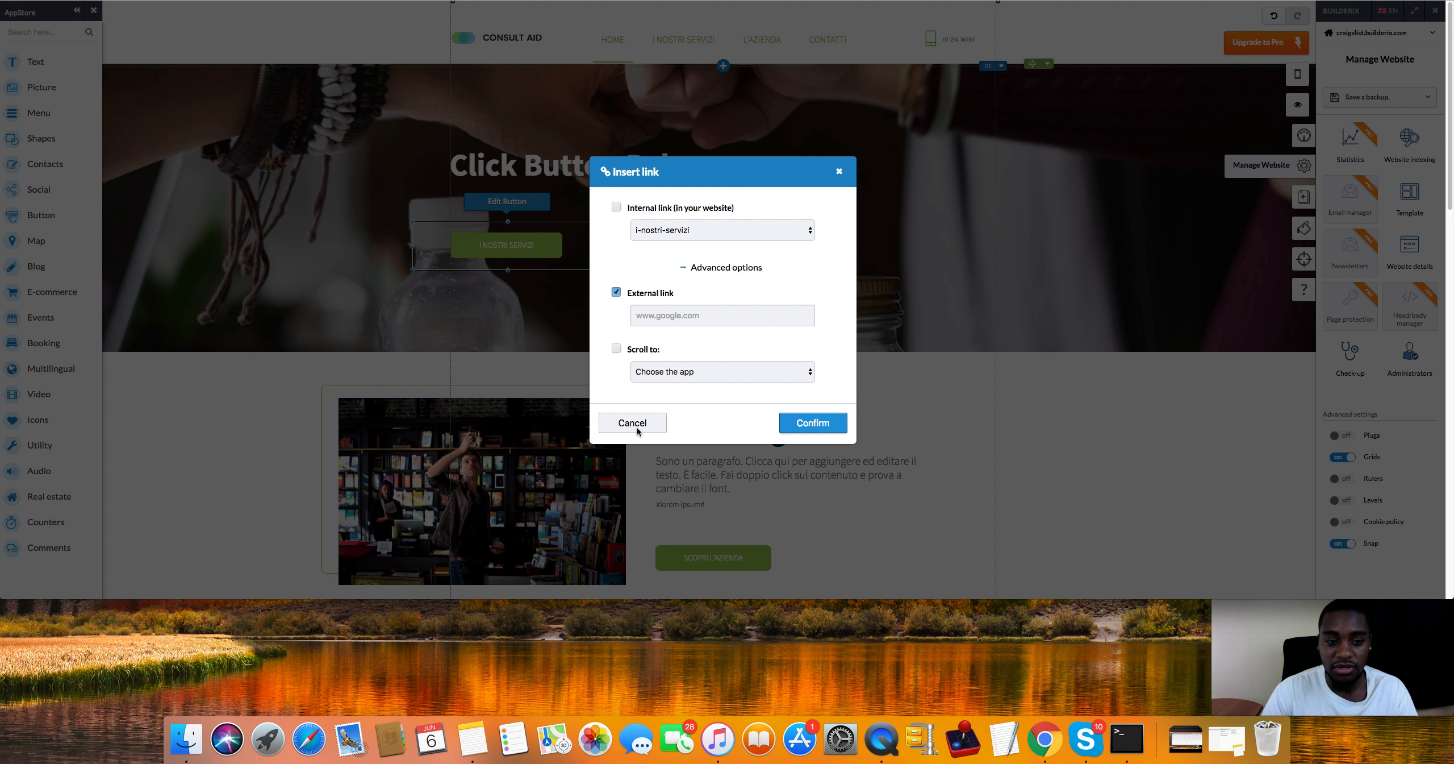
left_click(632, 423)
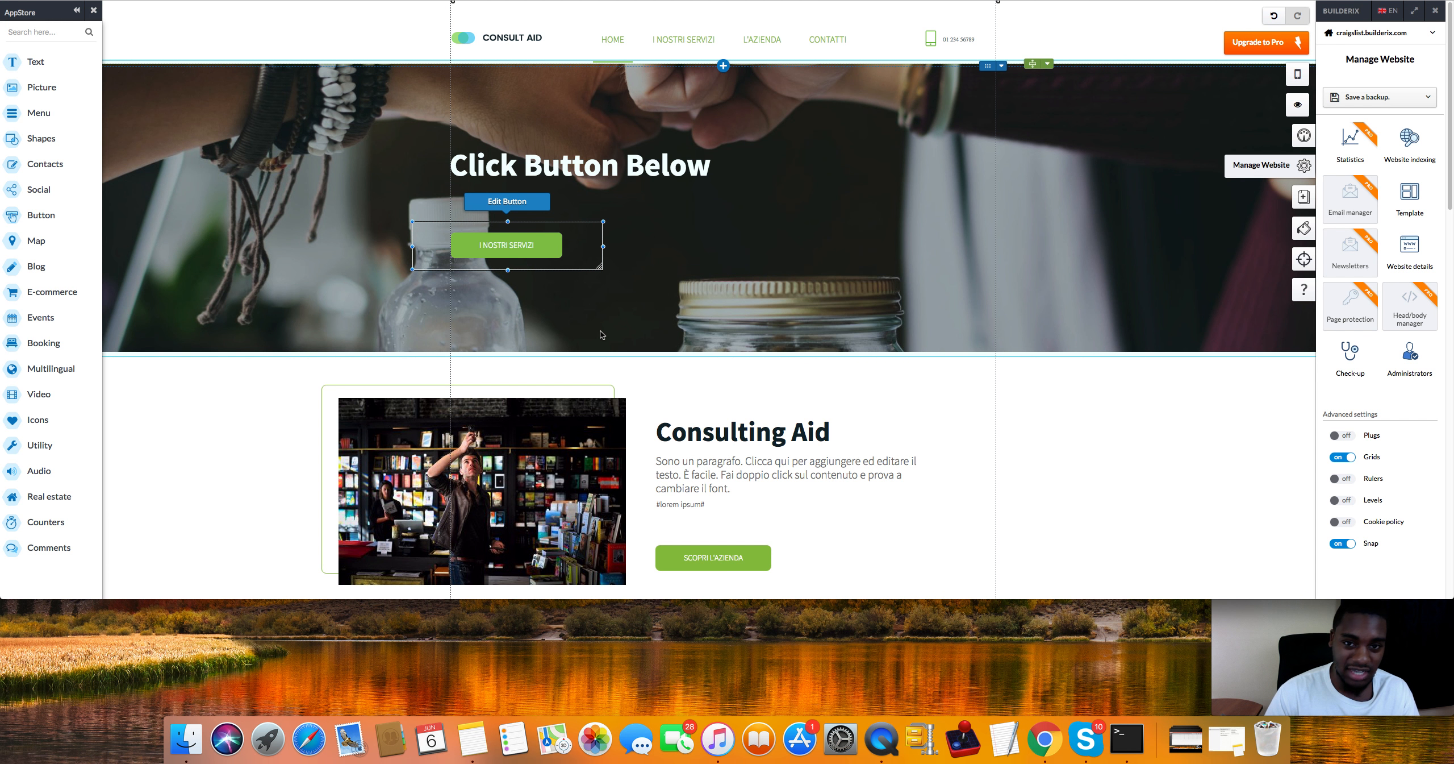
mouse_move(319, 350)
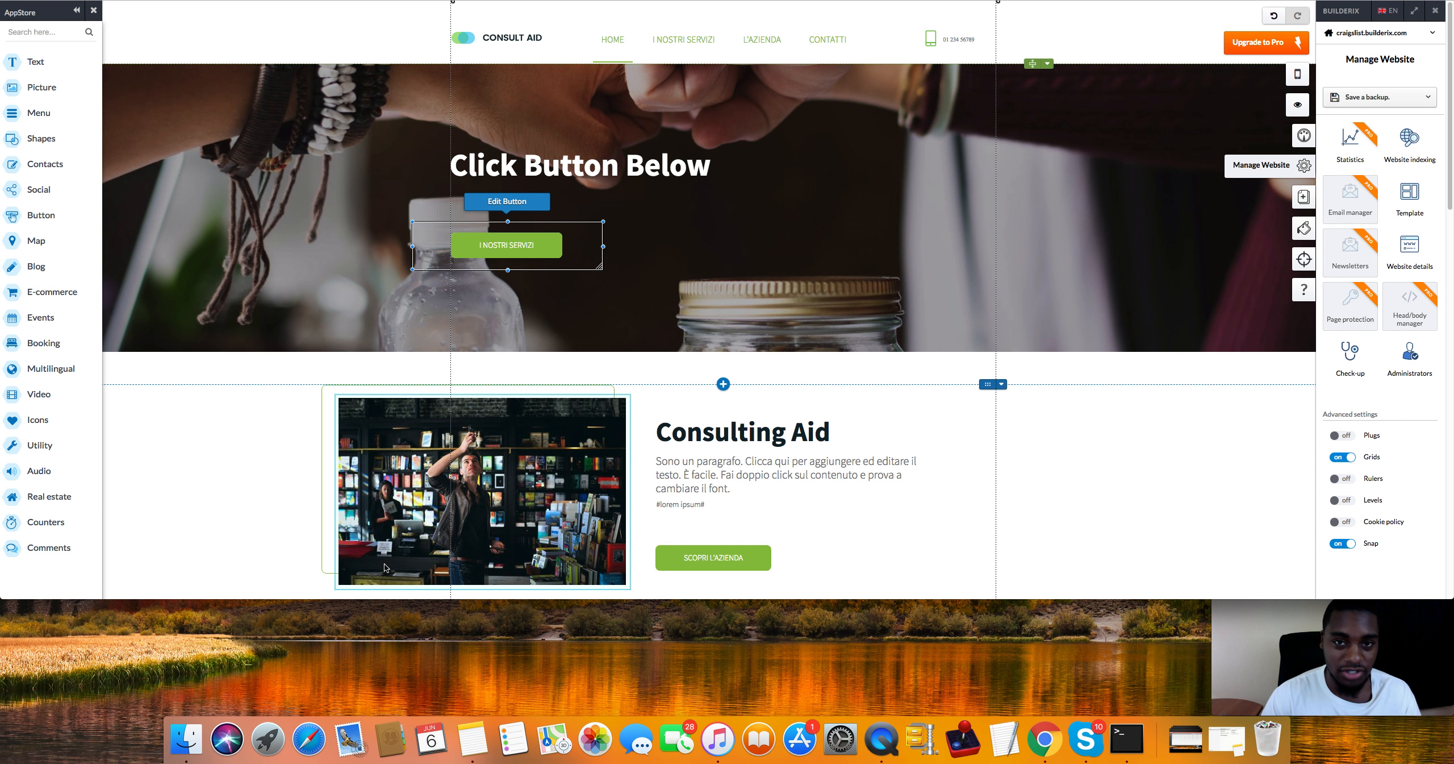
mouse_move(363, 454)
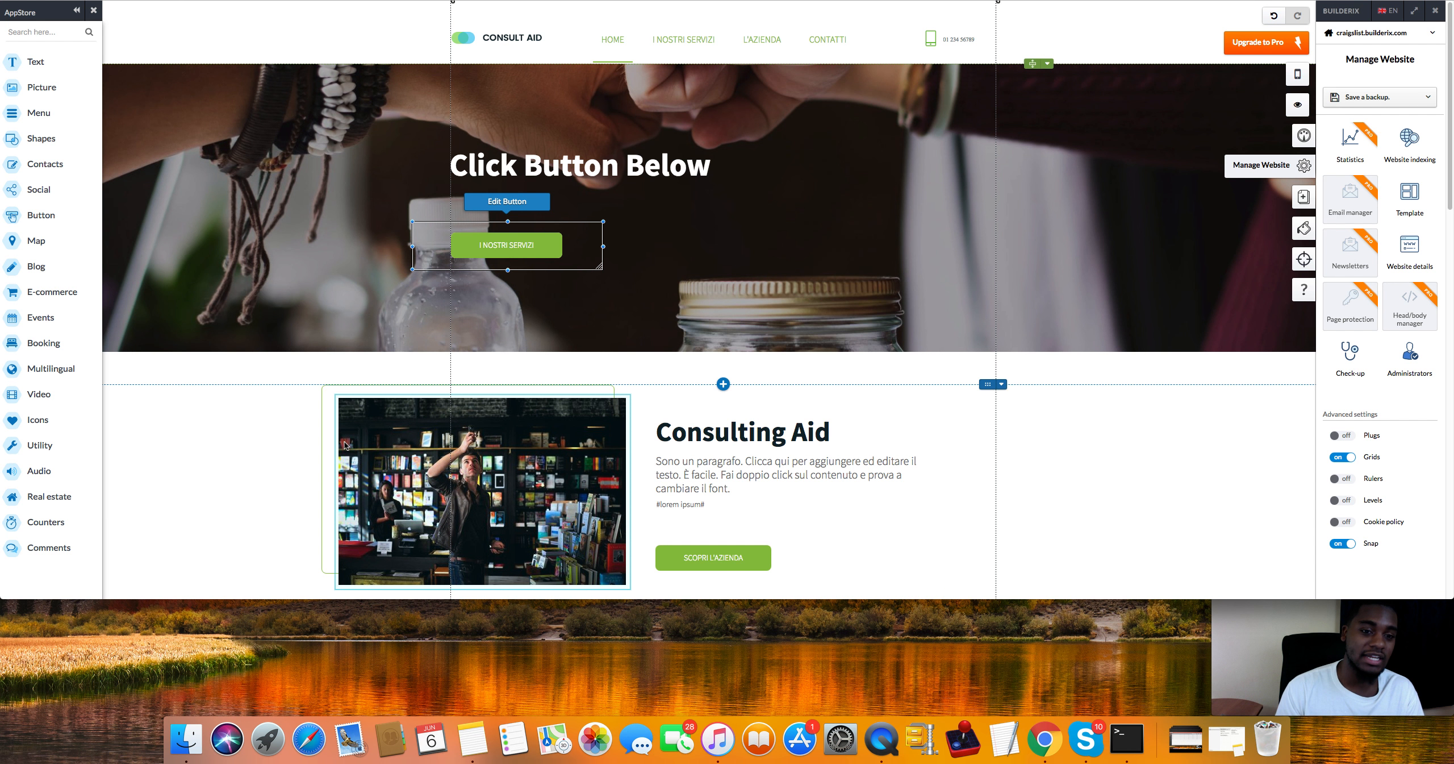
mouse_move(463, 422)
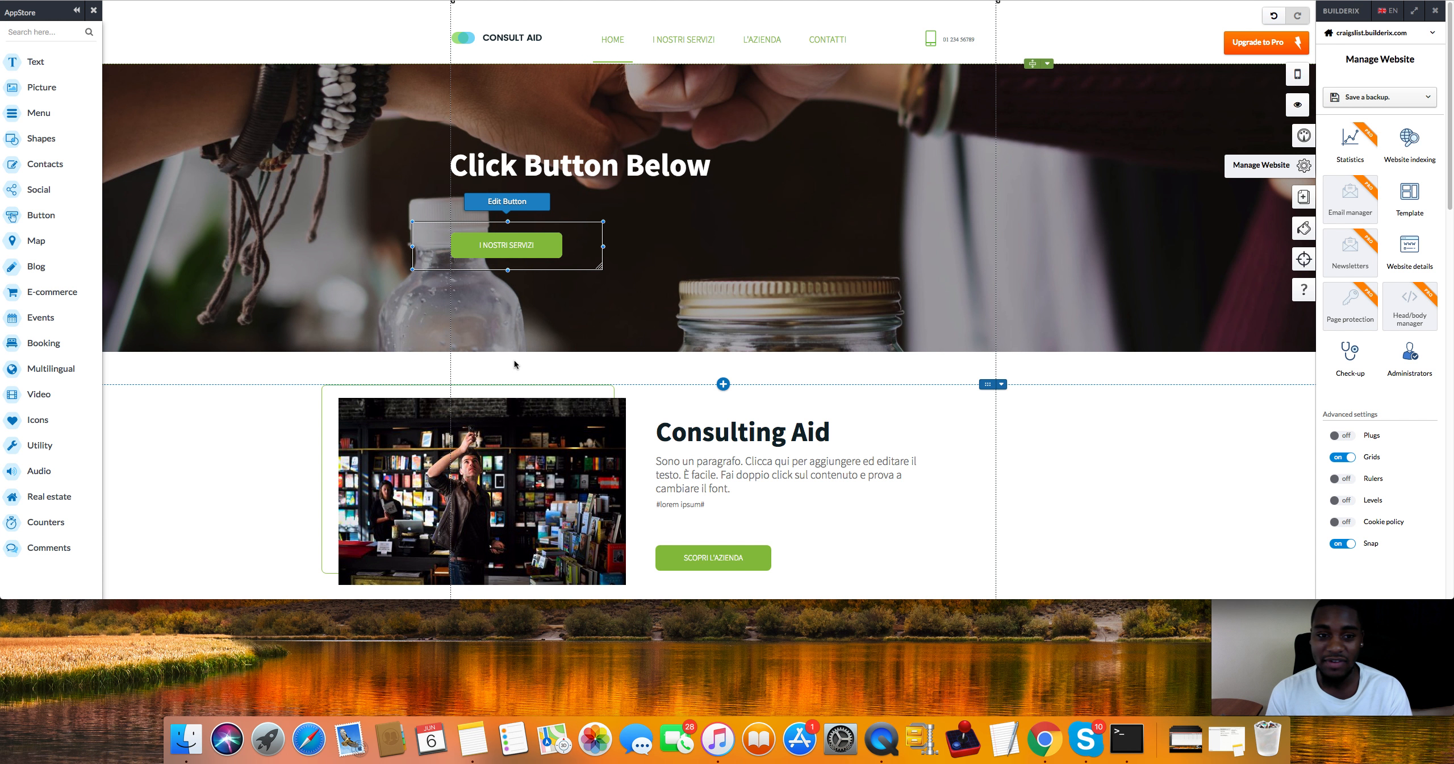
mouse_move(695, 348)
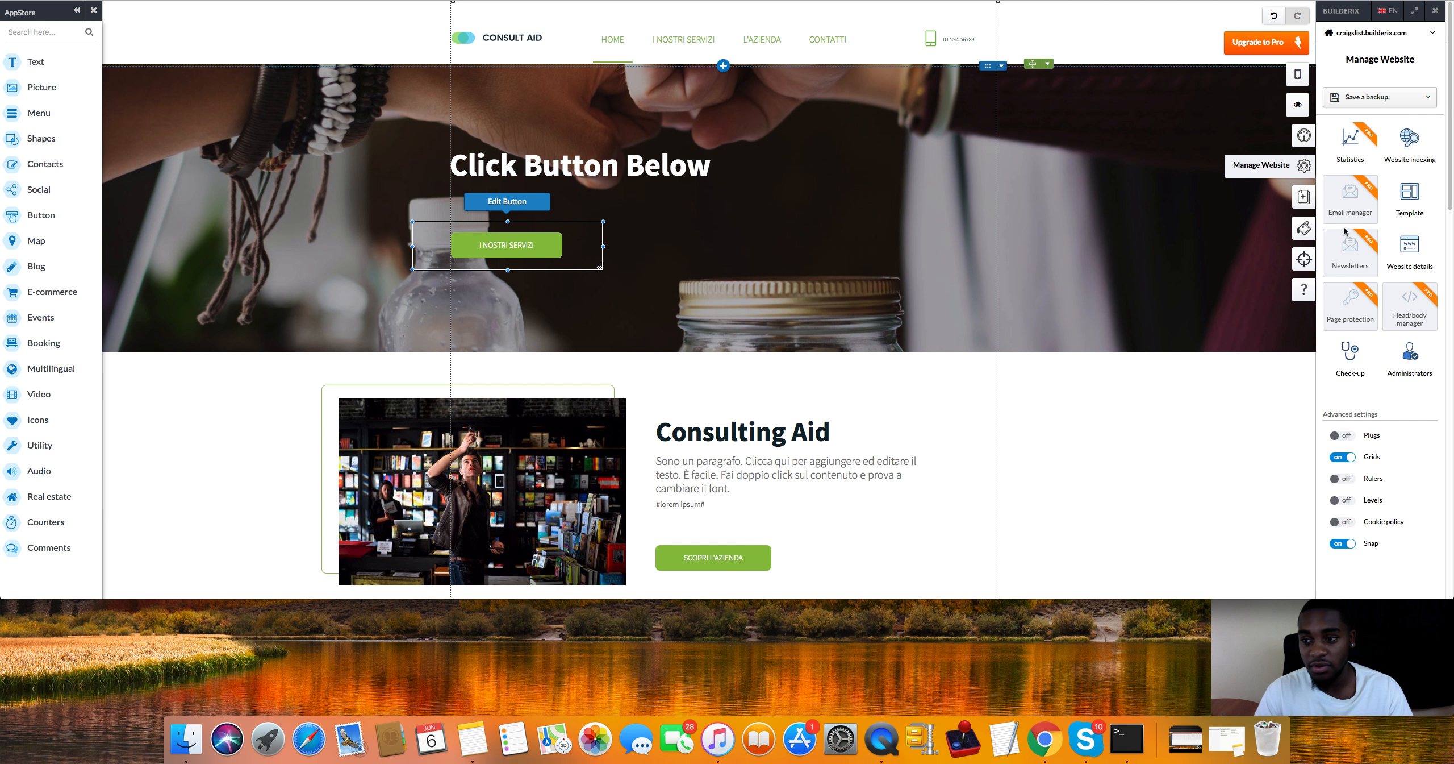
left_click(1350, 192)
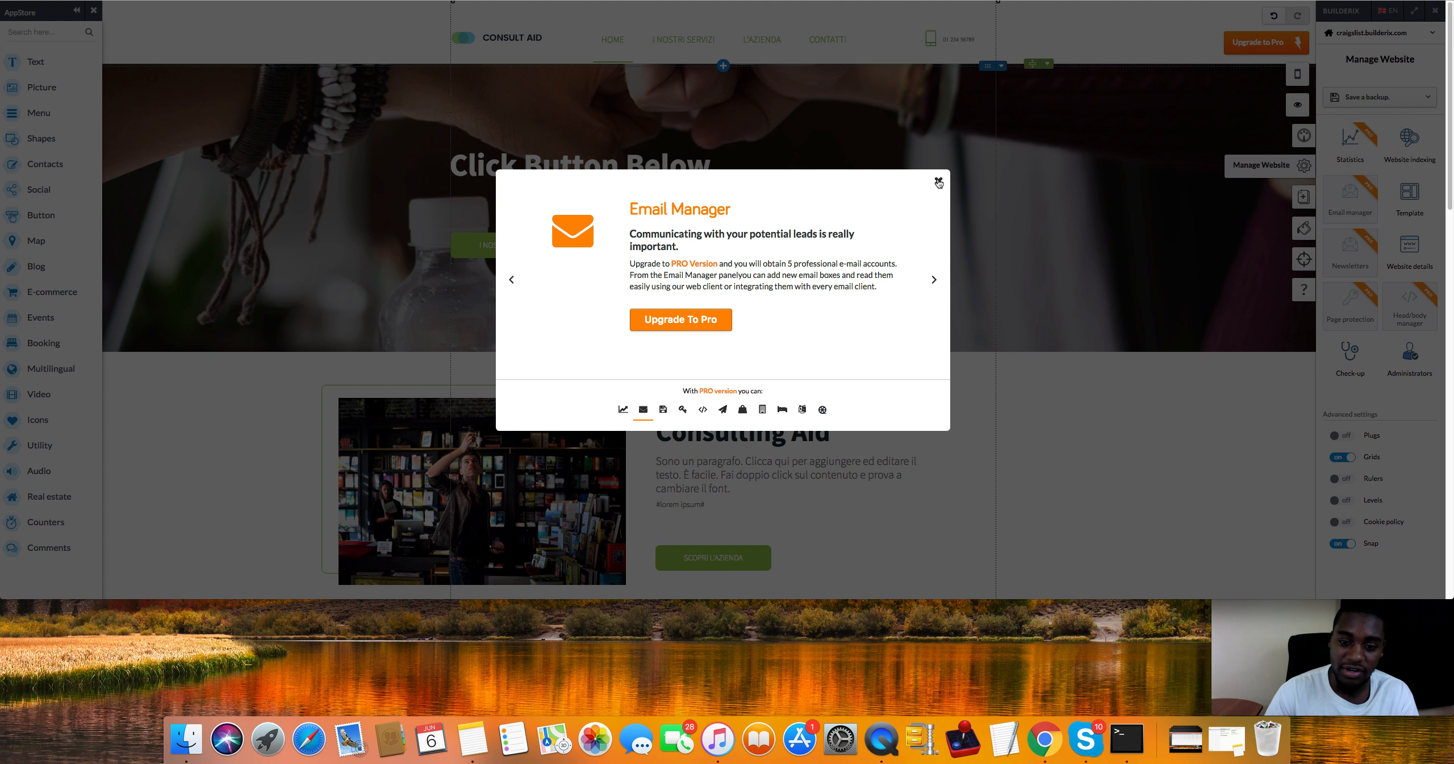
left_click(938, 181)
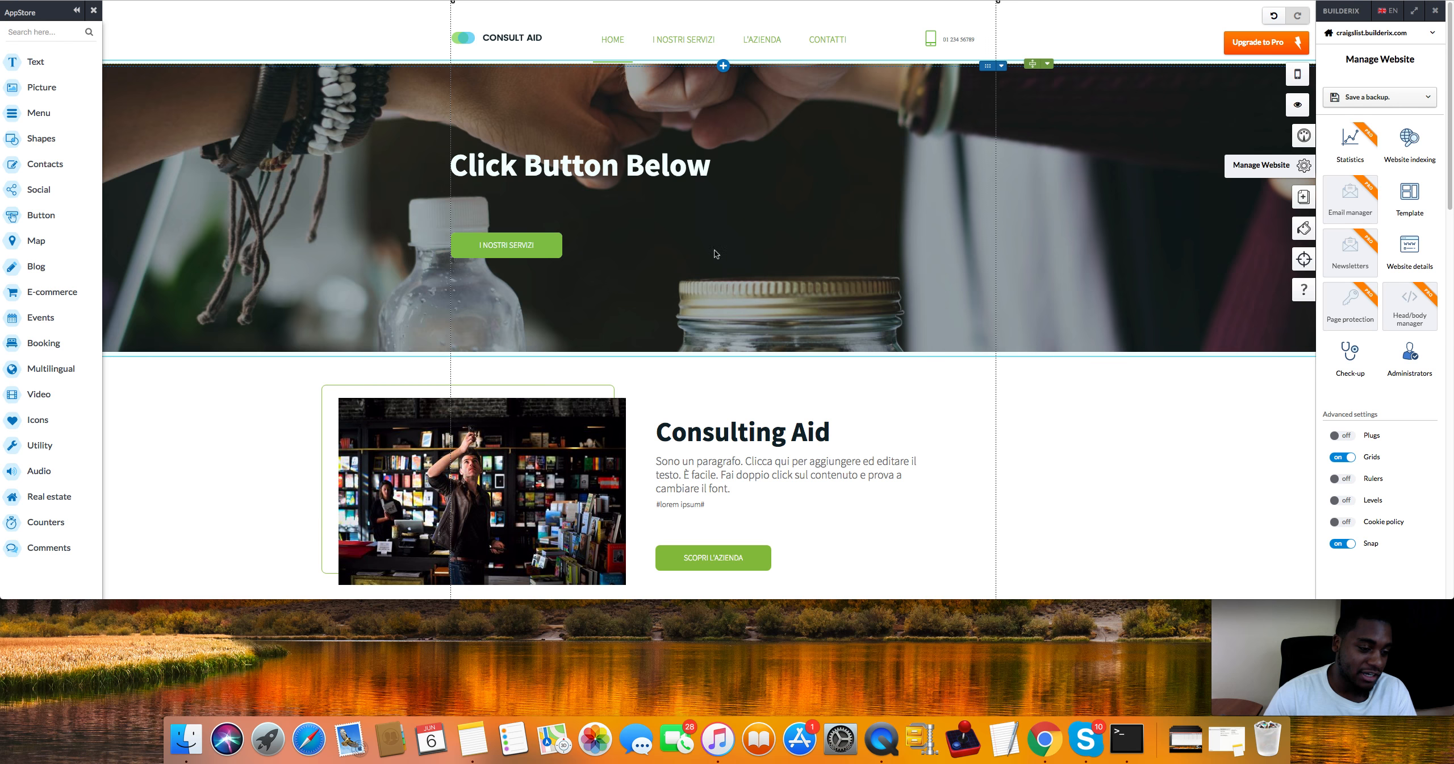
Step: Add an empty Script element from the Utility apps below the hero image and start editing it, past the Pro-only notice
left_click(40, 445)
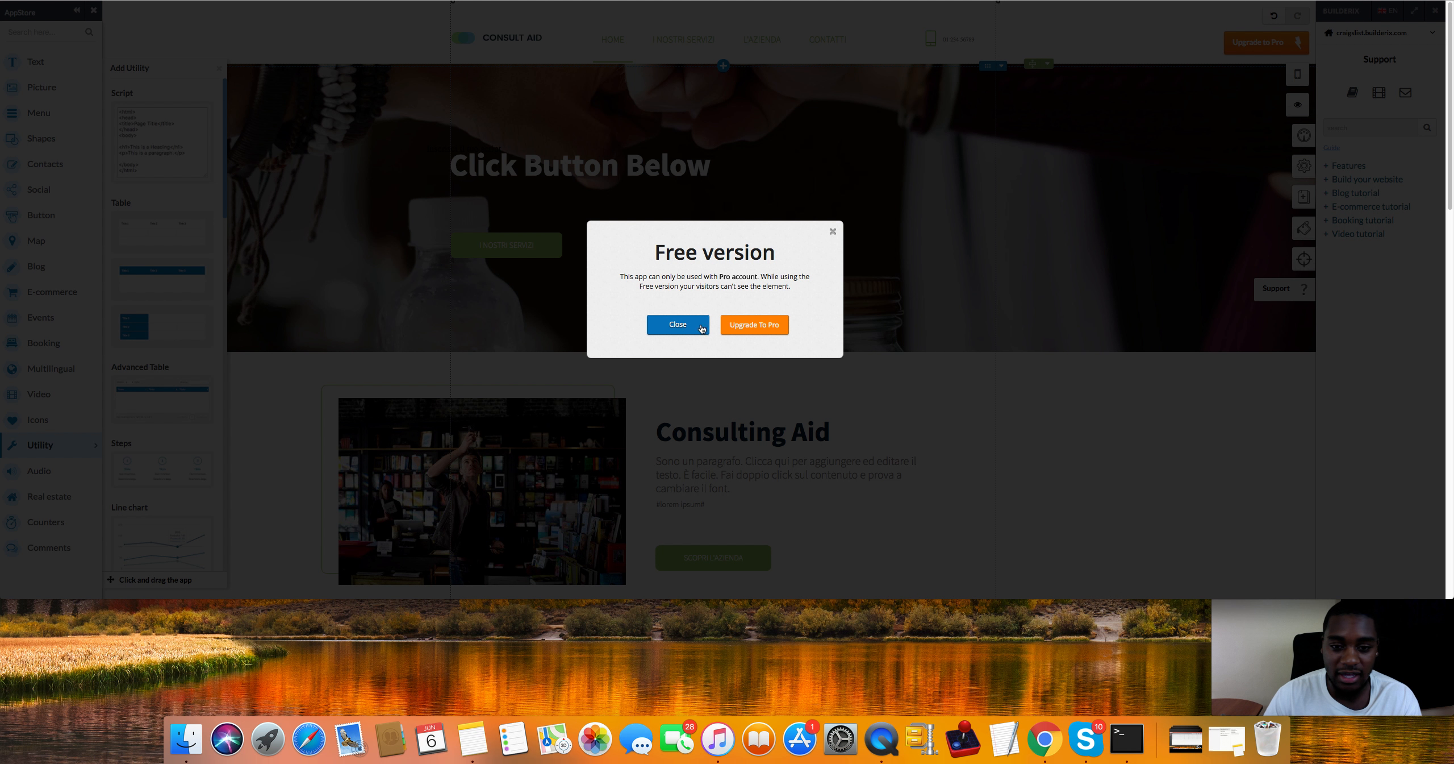
left_click(678, 325)
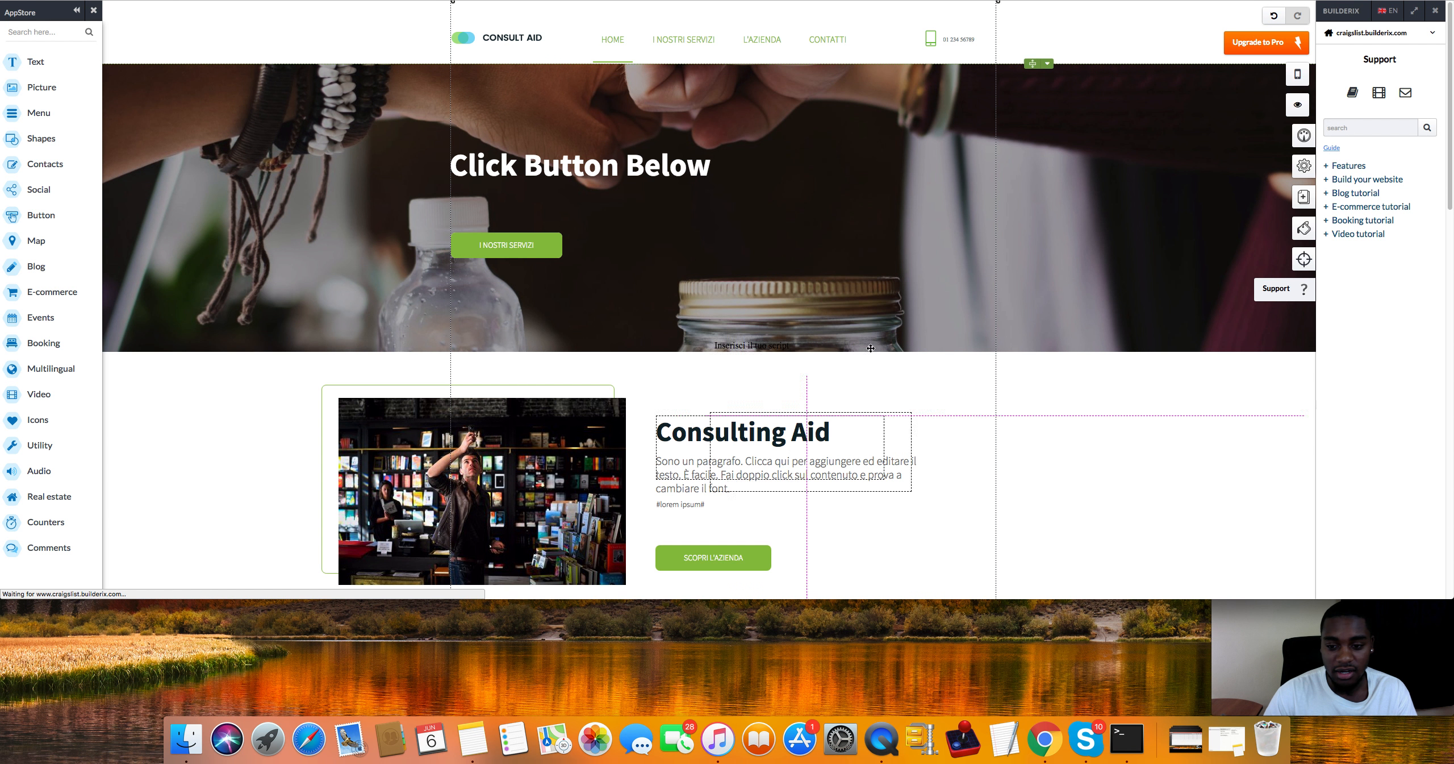
left_click(870, 348)
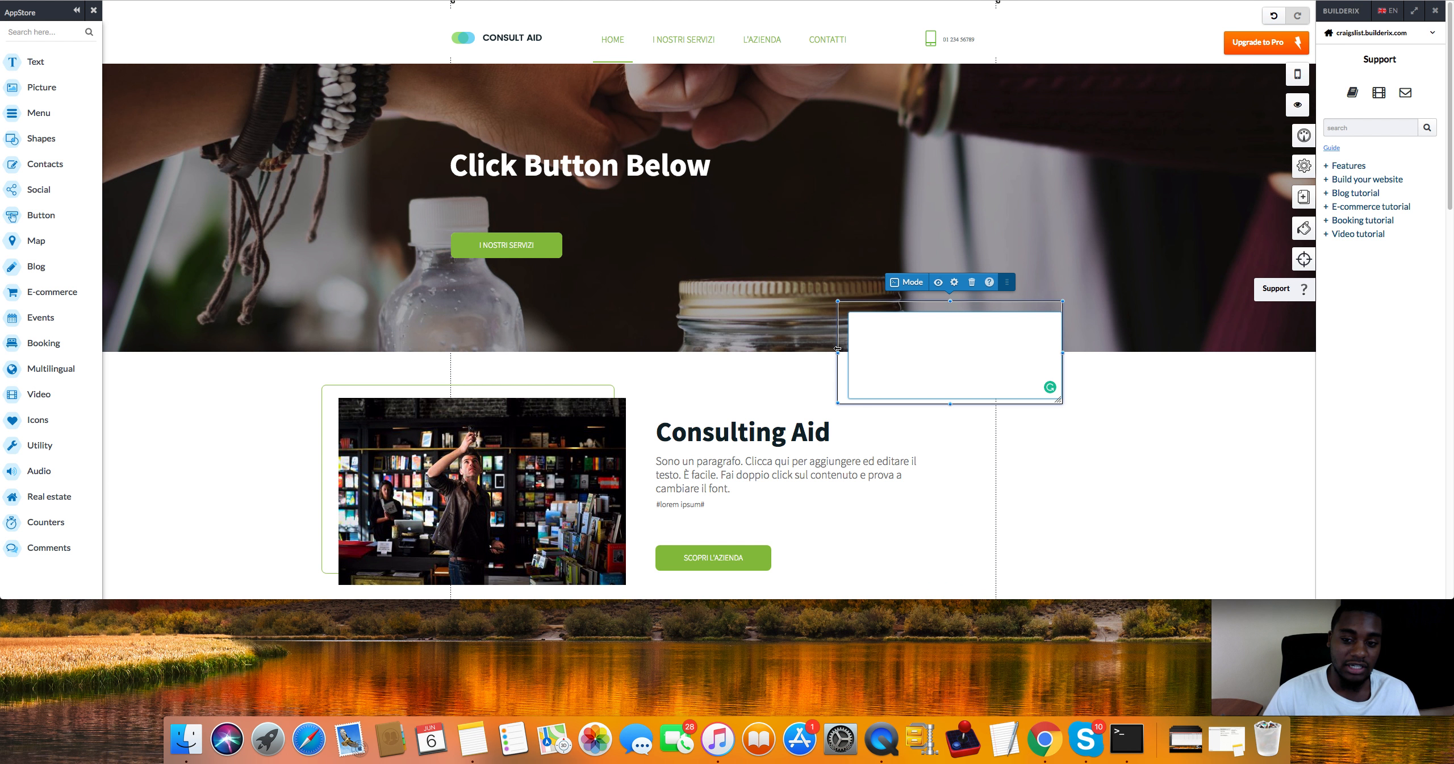
left_click(950, 321)
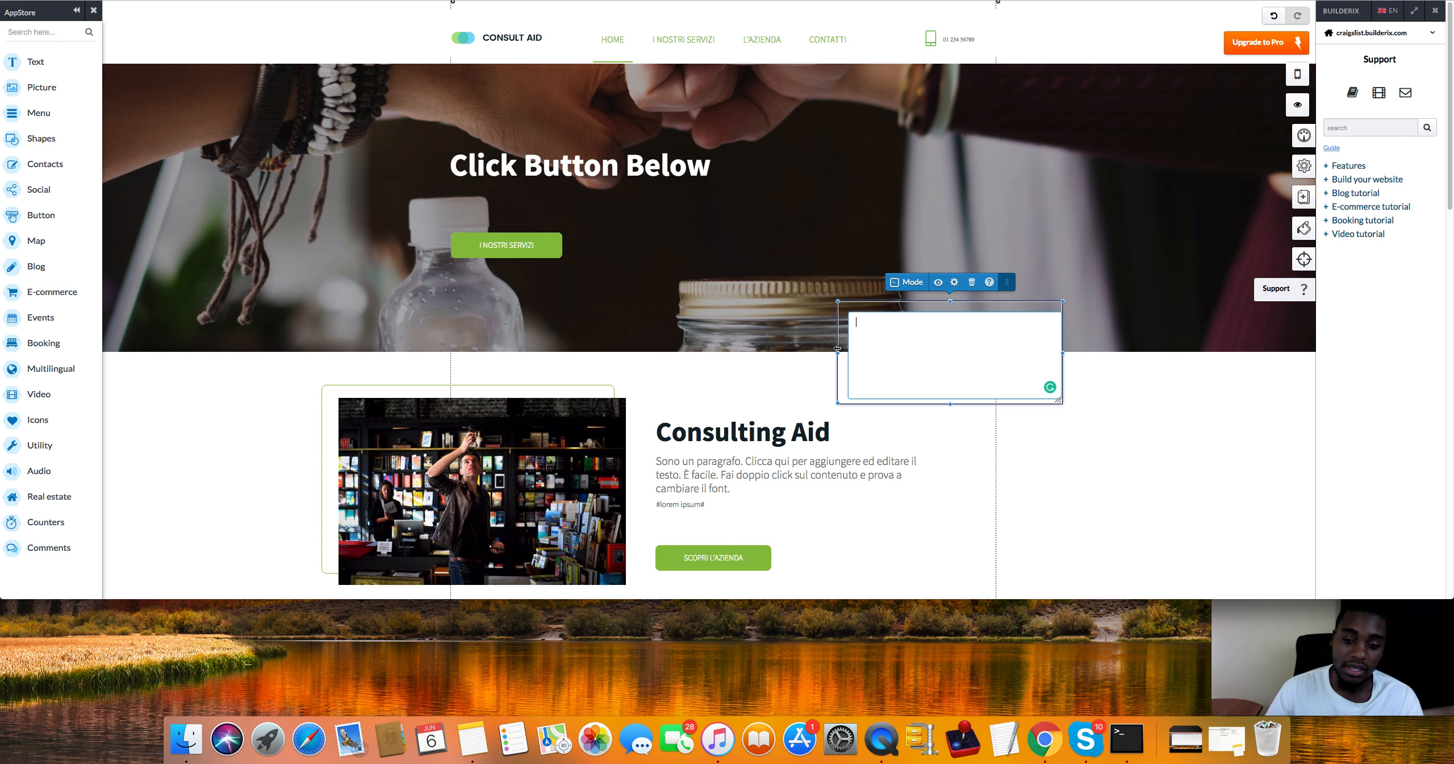